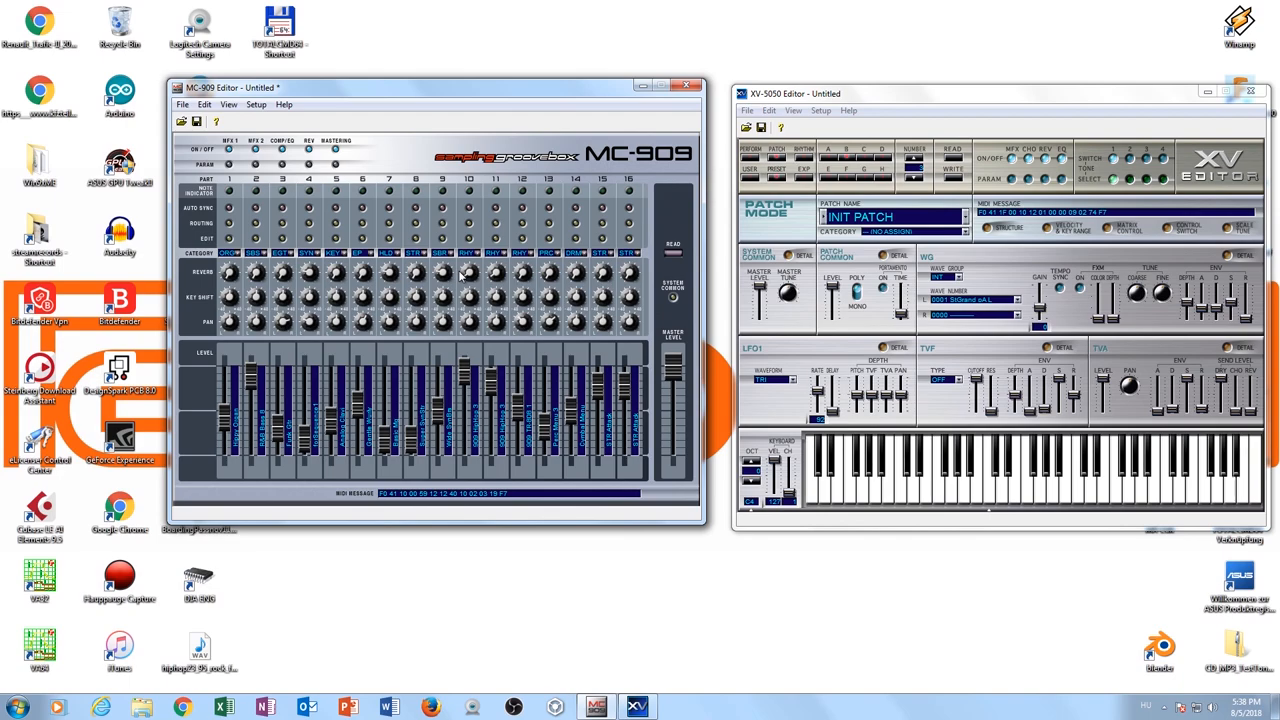
mouse_move(996, 198)
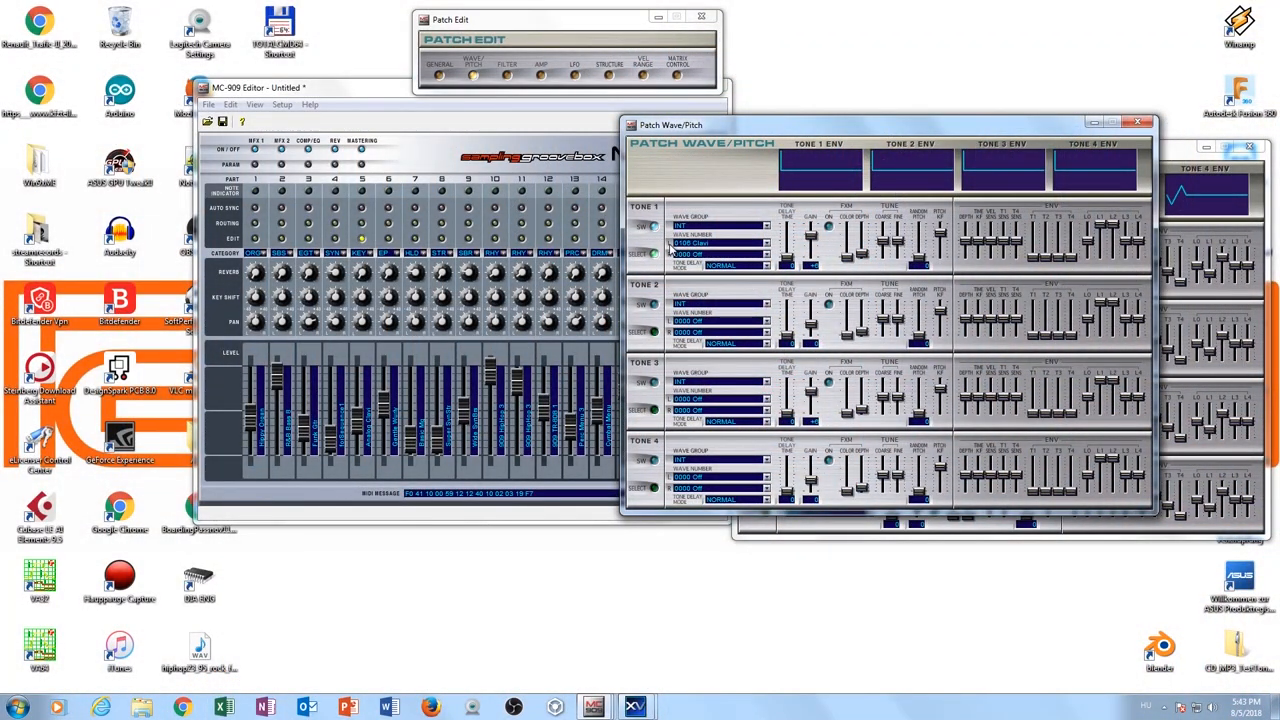
mouse_move(770, 244)
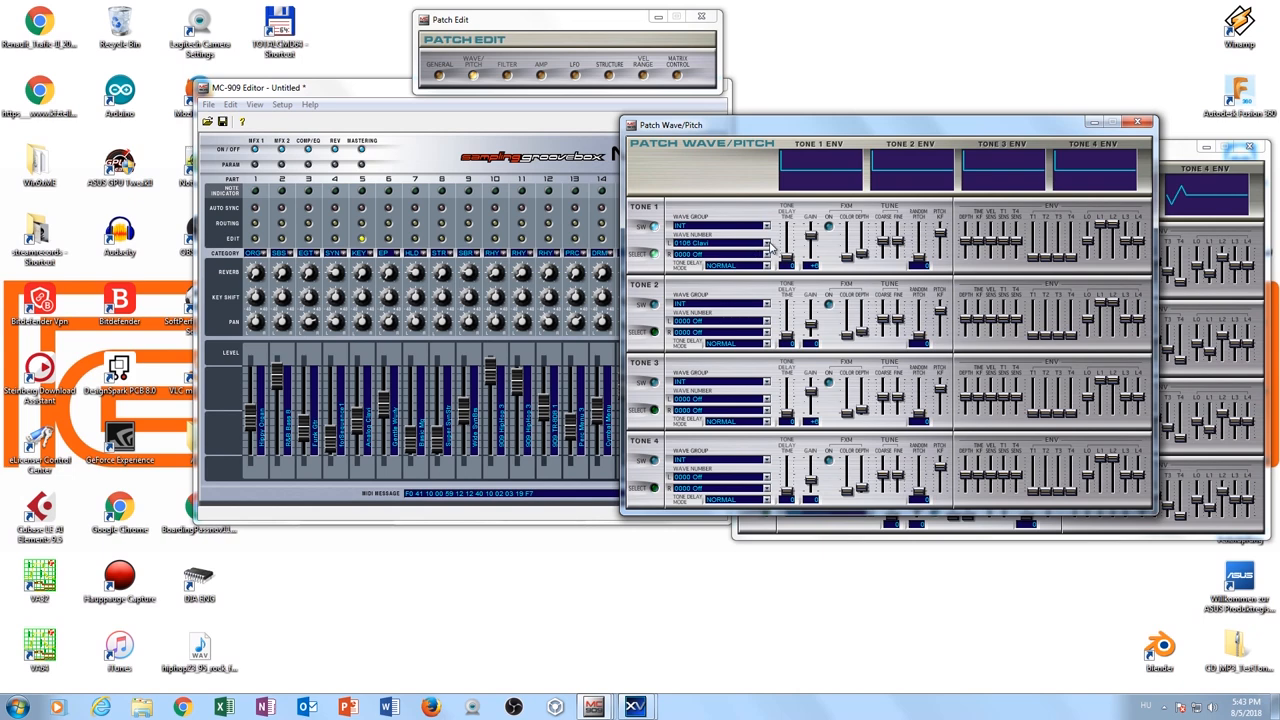
mouse_move(742, 250)
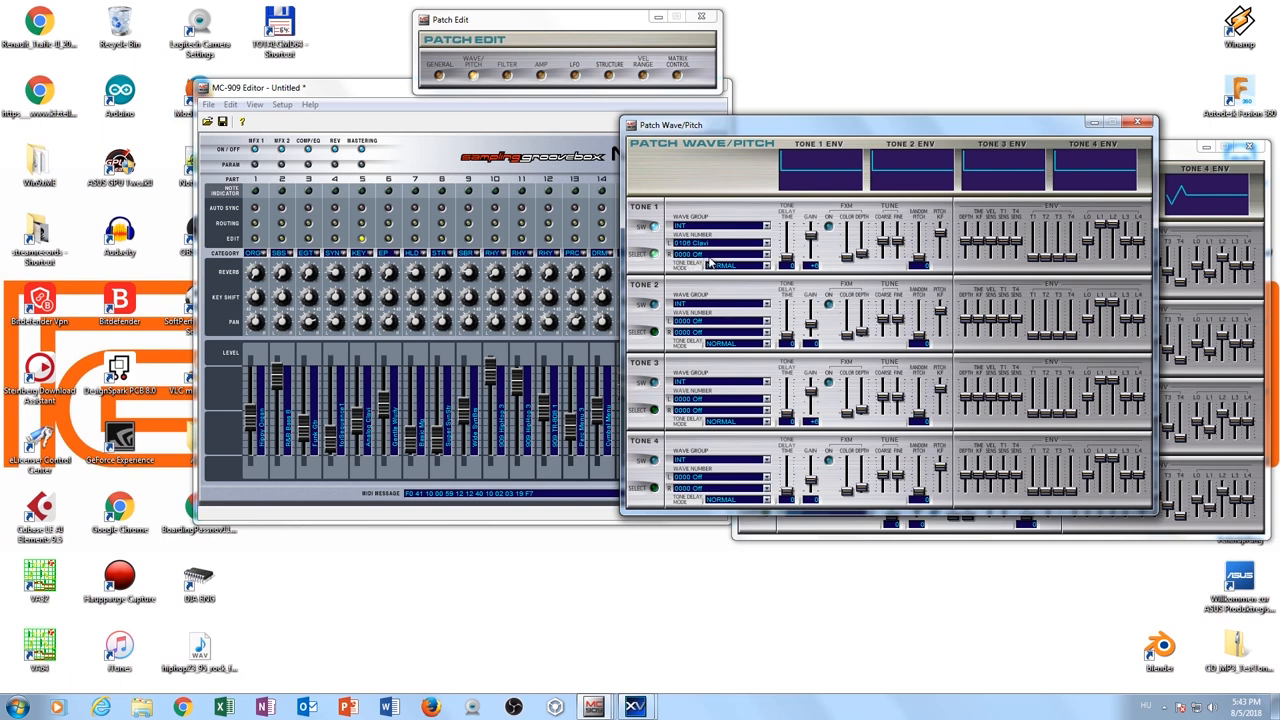
mouse_move(744, 256)
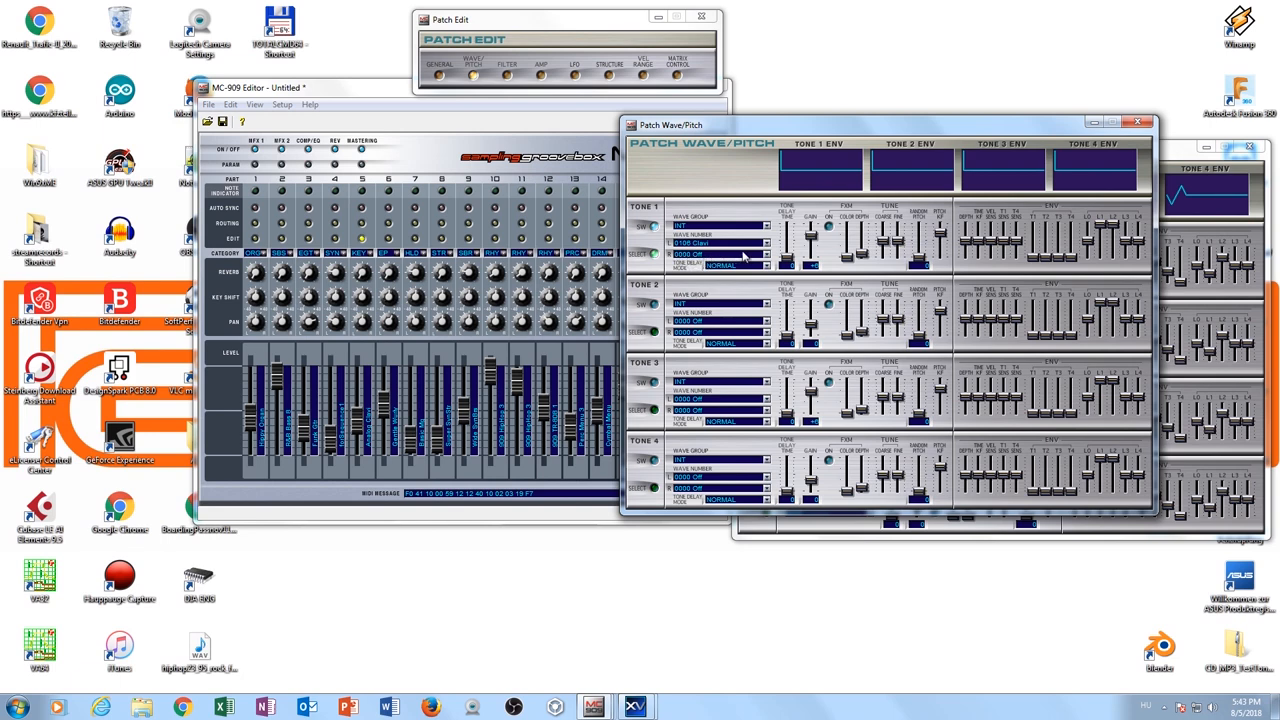
mouse_move(768, 260)
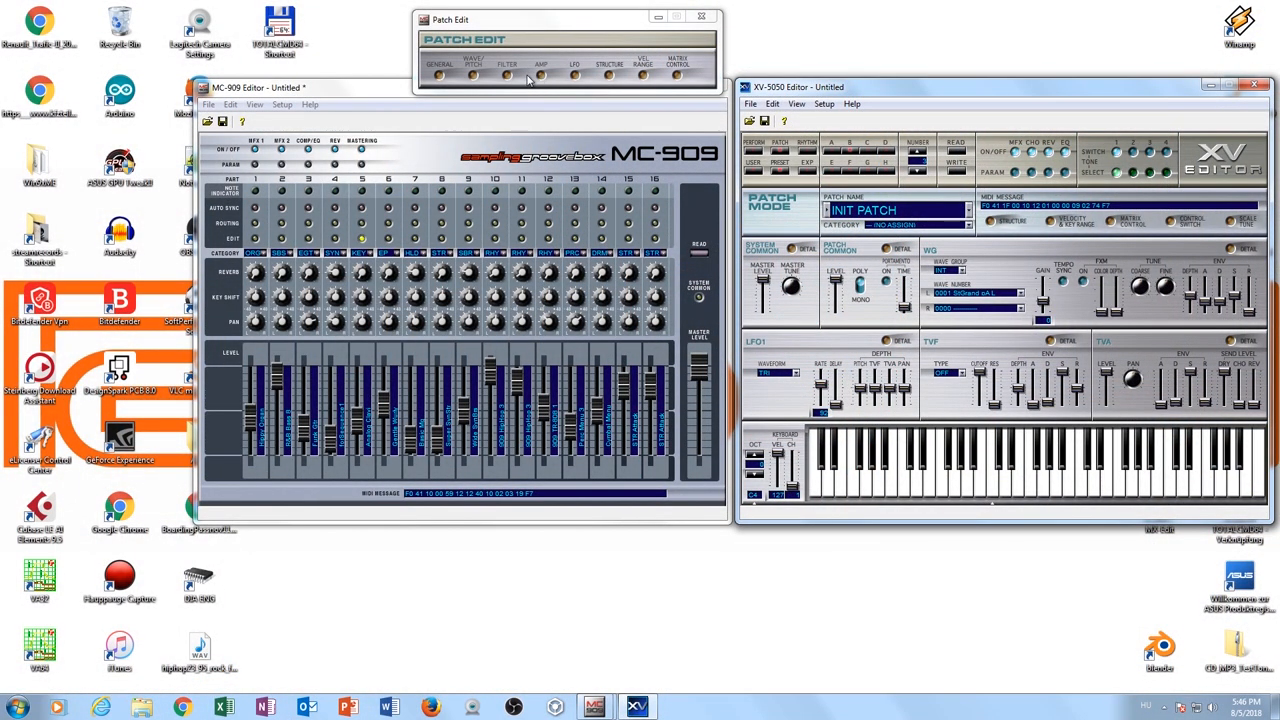
left_click(506, 64)
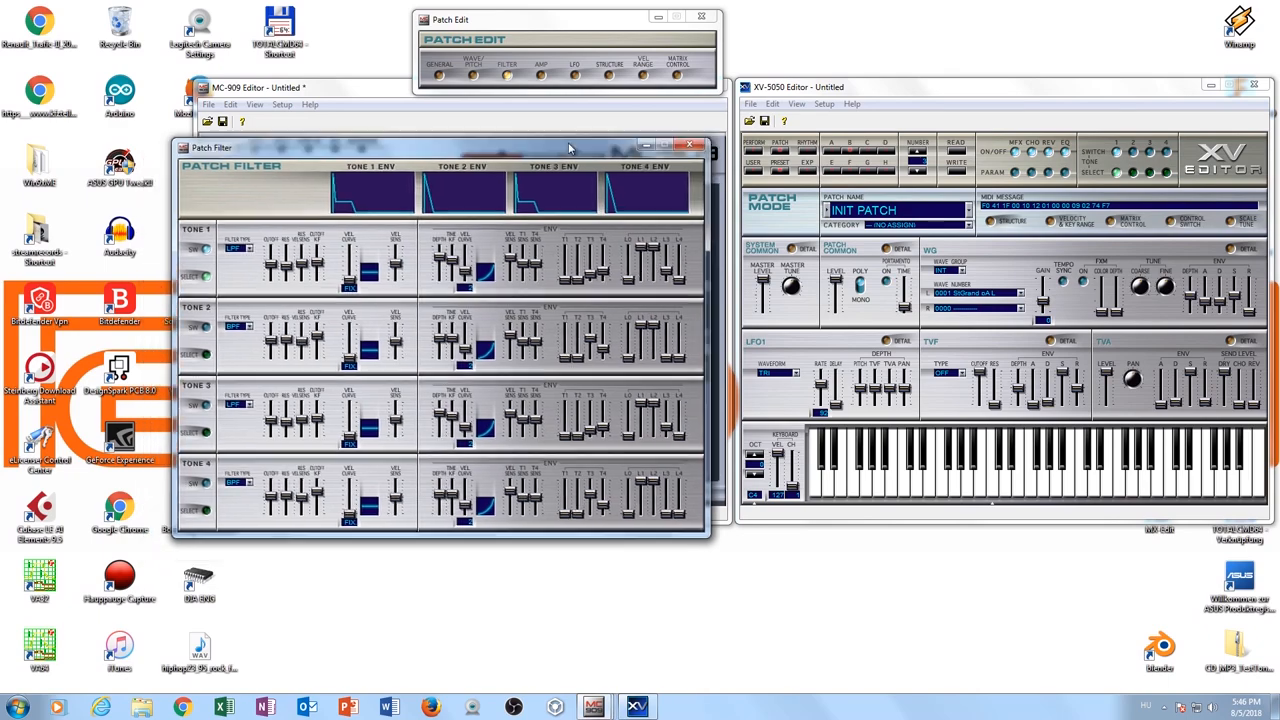
left_click_drag(450, 148, 450, 116)
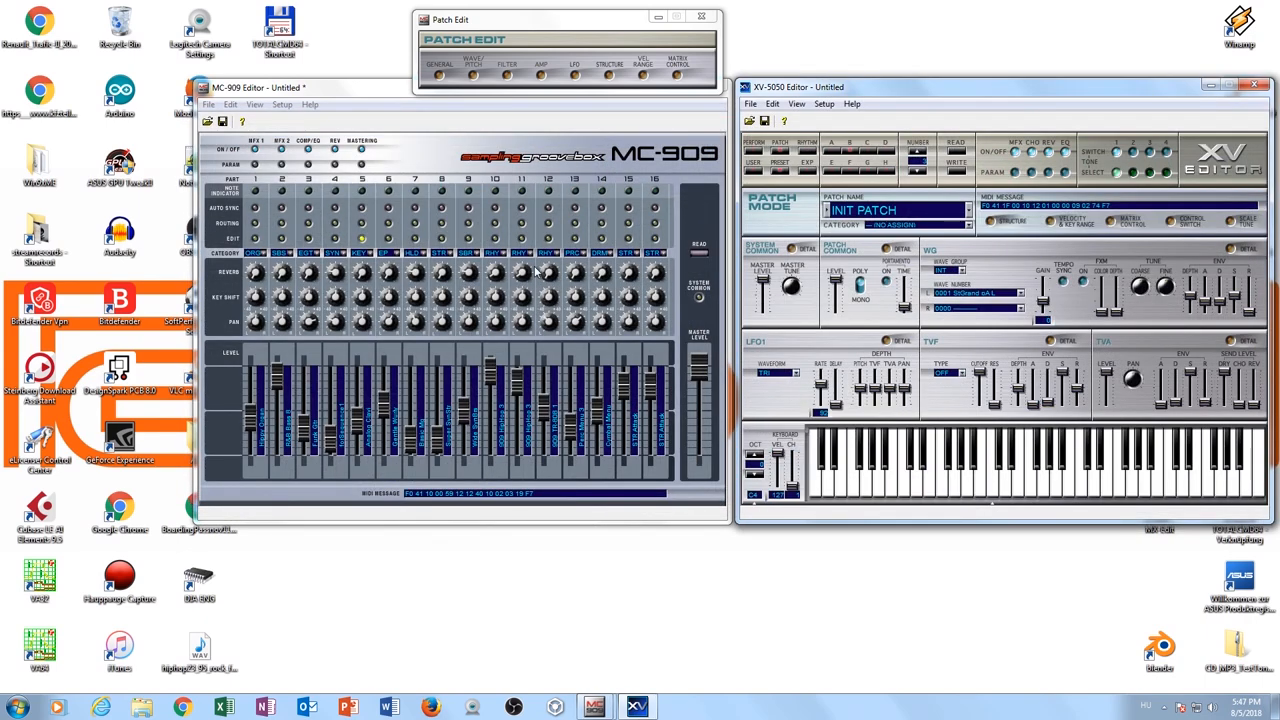
Bring up the Patch Amp settings for tones 1–4 from Patch Edit.
left_click(540, 68)
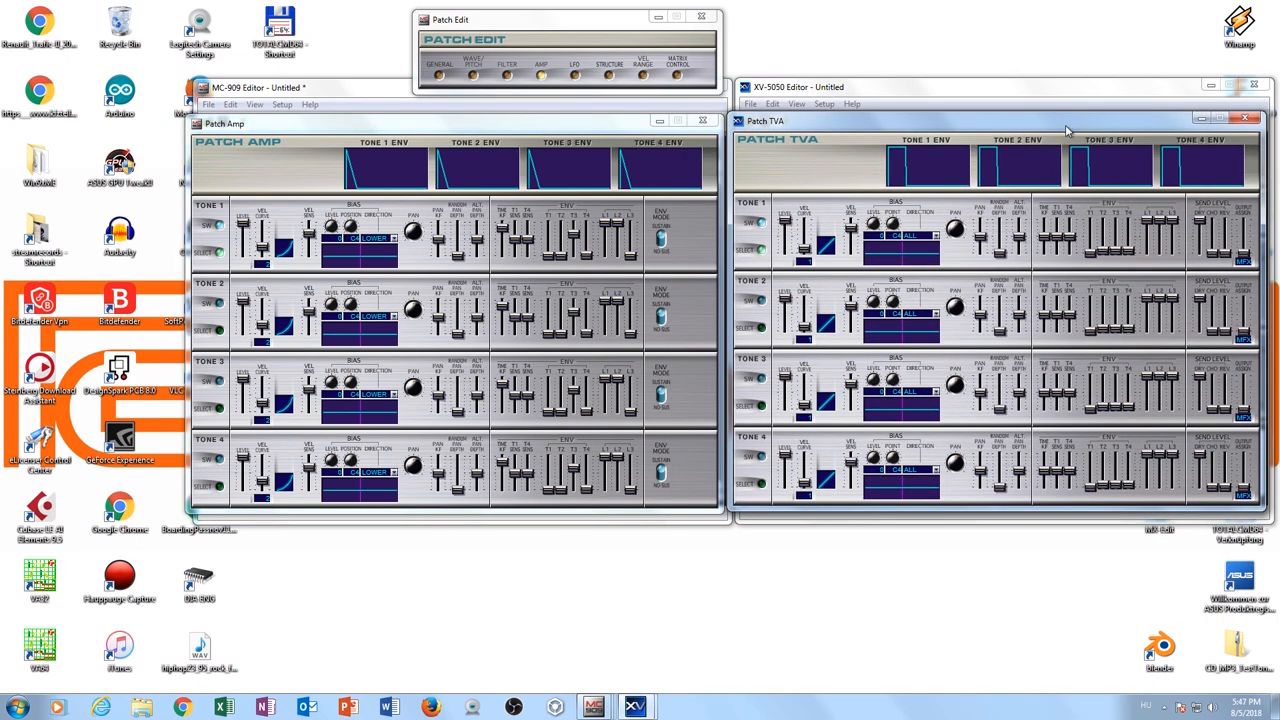
mouse_move(810, 362)
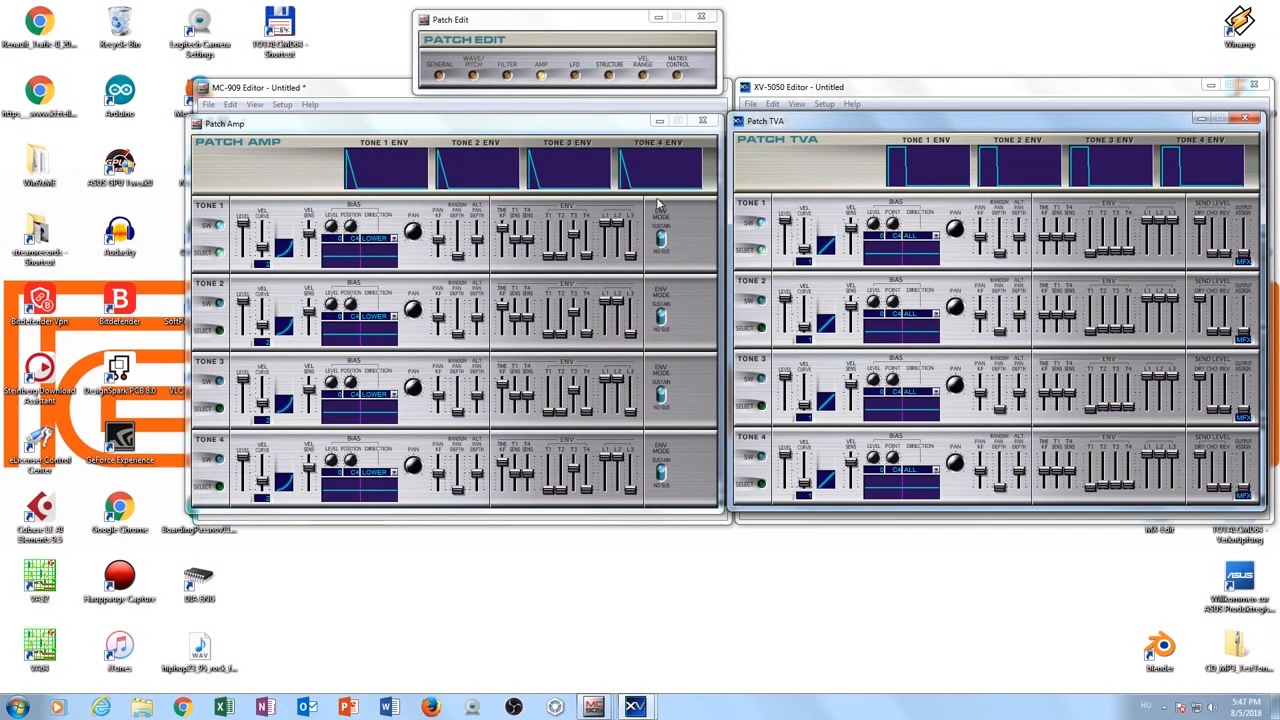
mouse_move(670, 228)
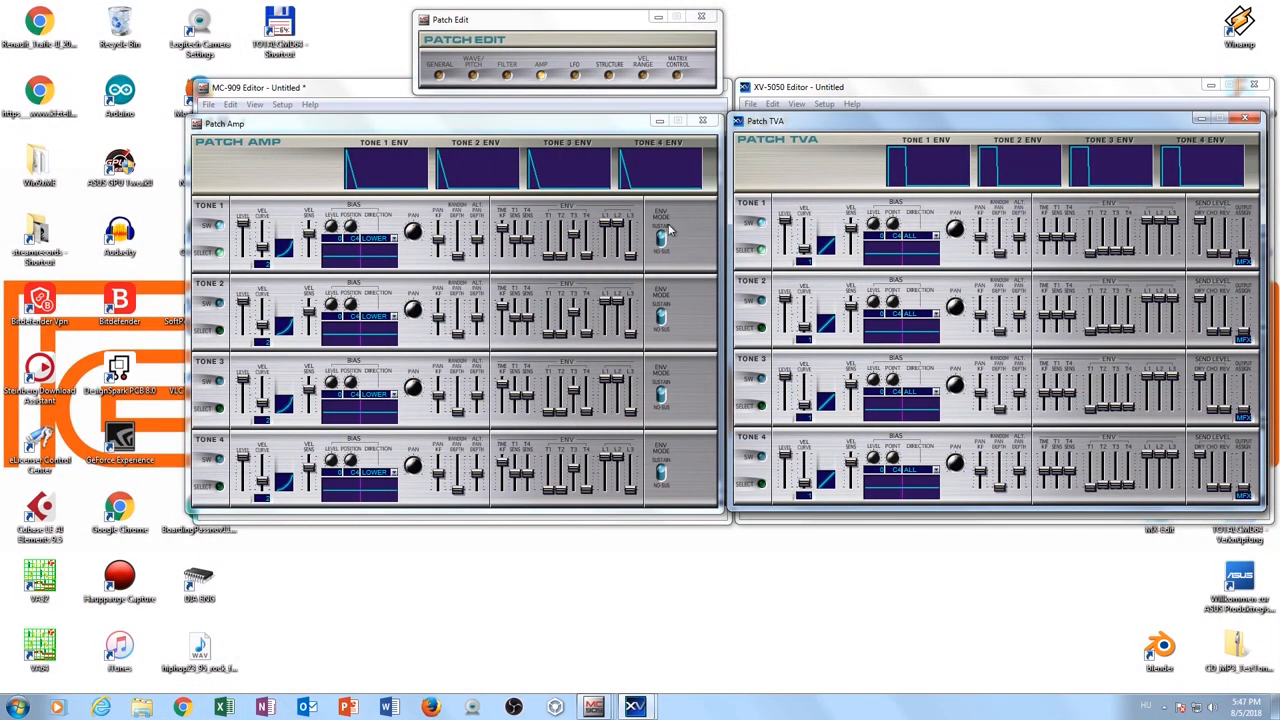
mouse_move(676, 230)
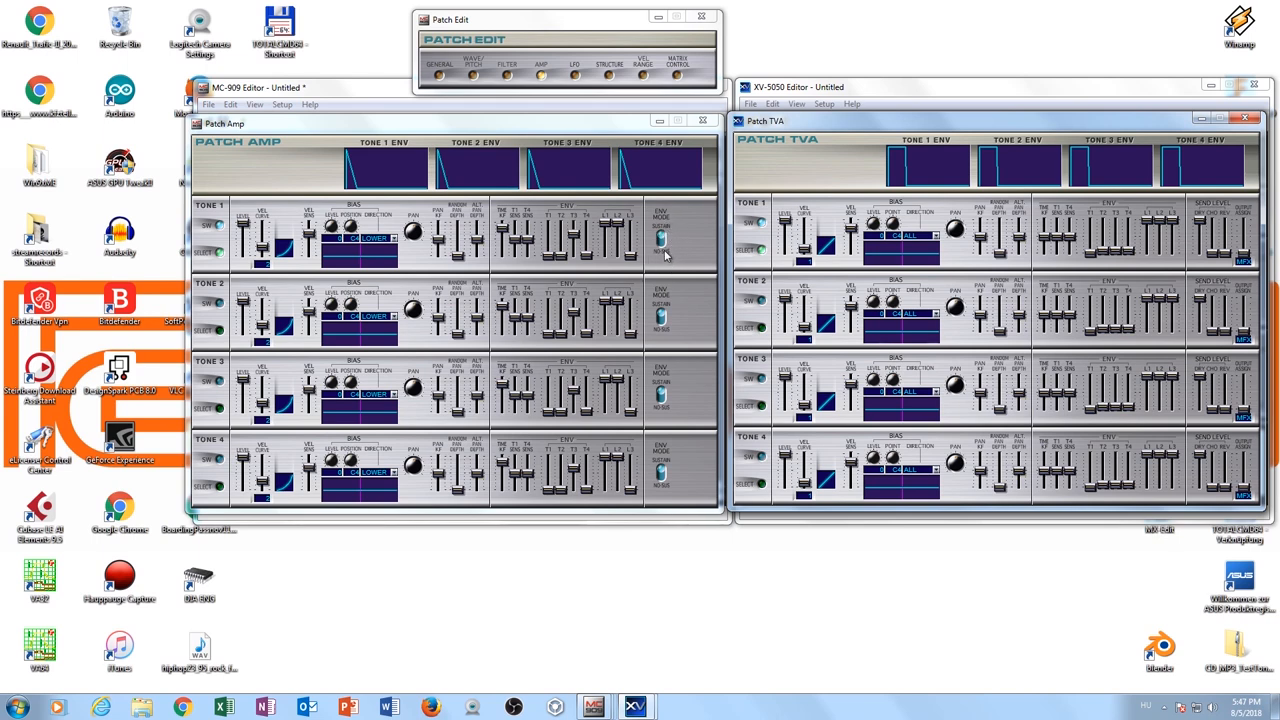
mouse_move(700, 236)
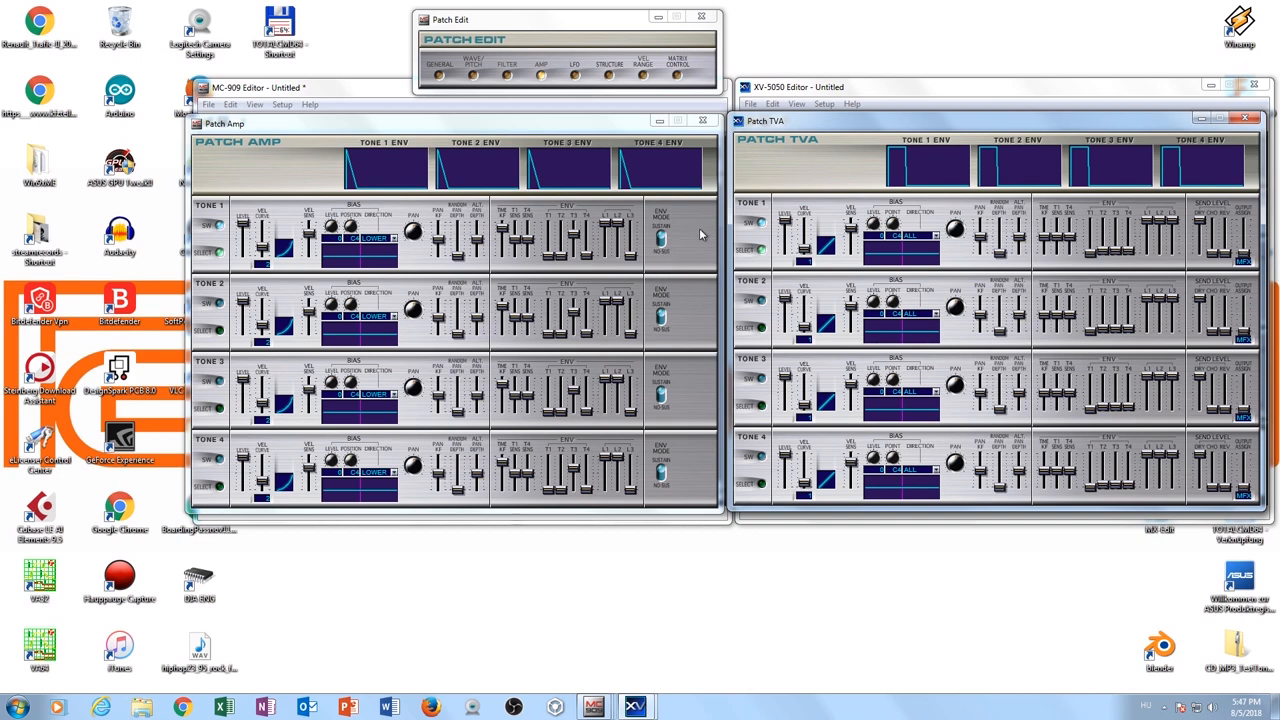
mouse_move(1196, 242)
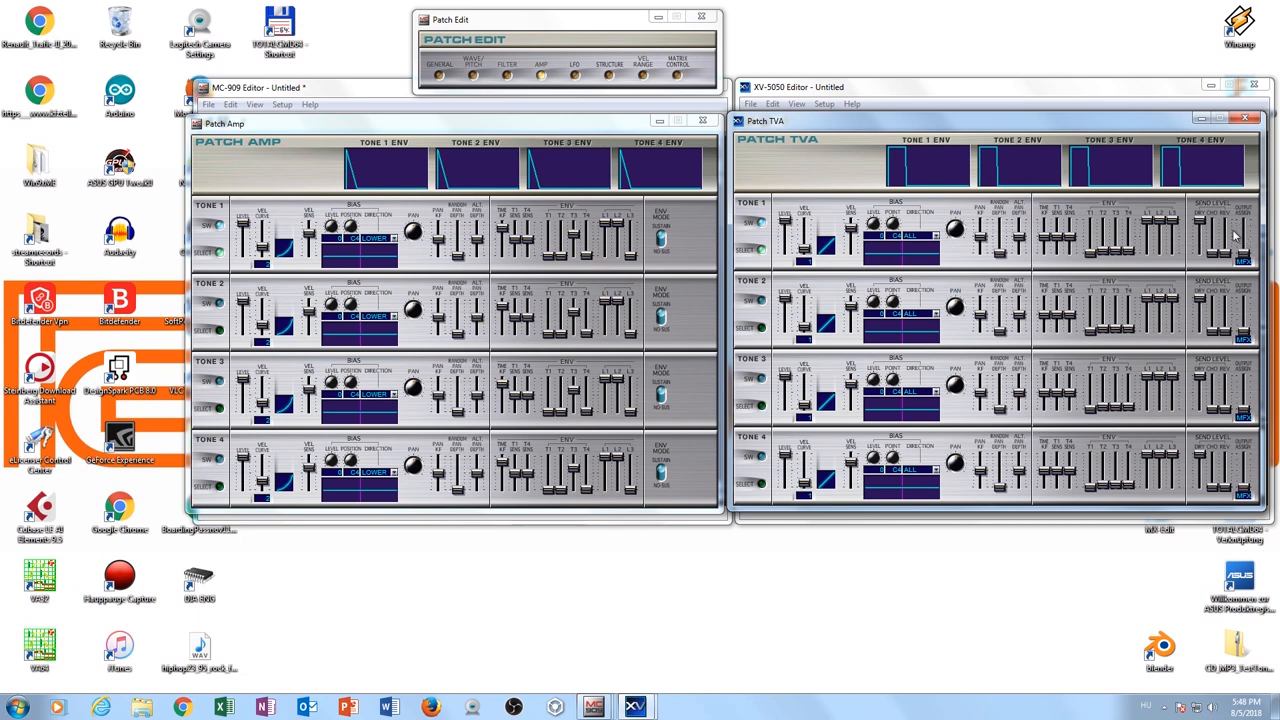
mouse_move(740, 244)
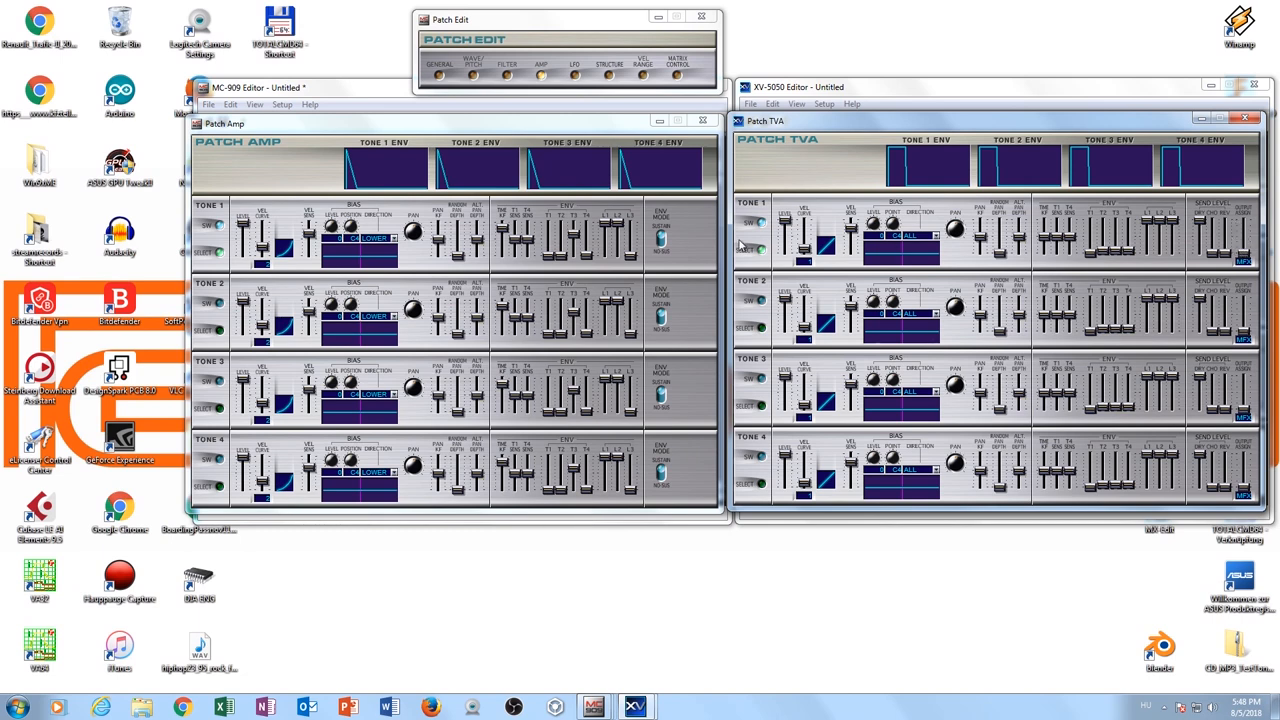
mouse_move(680, 248)
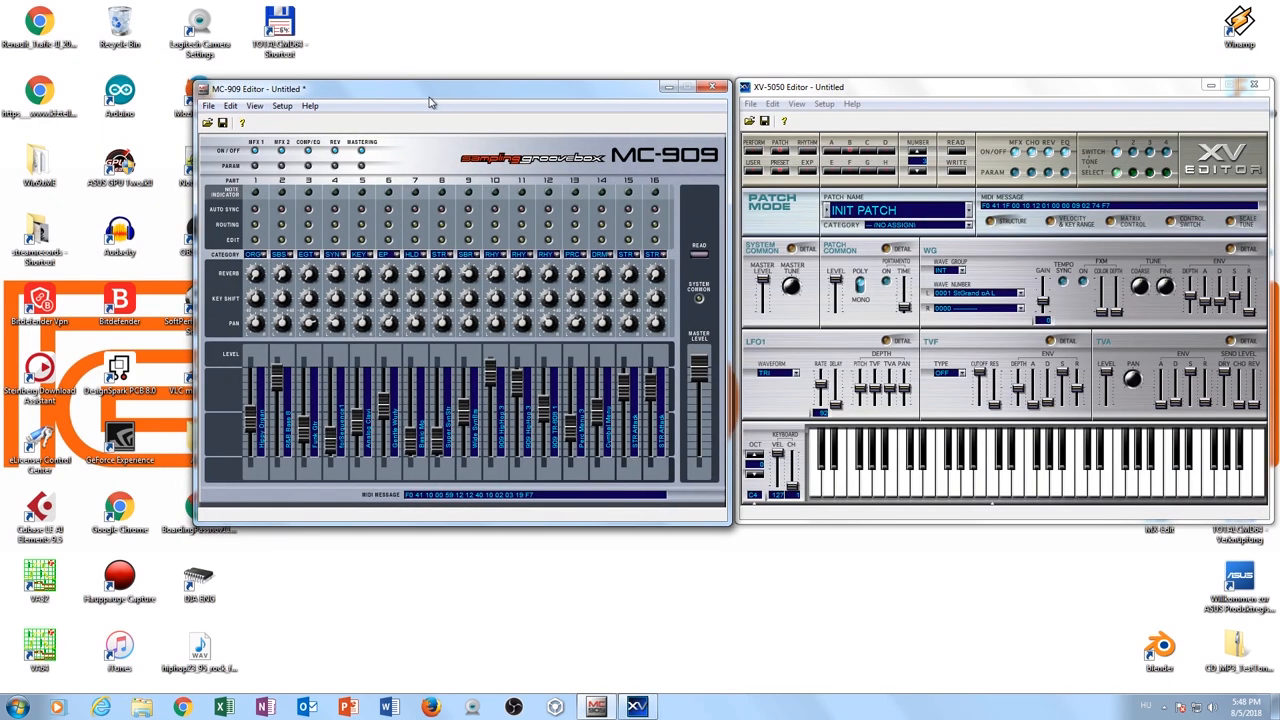
mouse_move(450, 104)
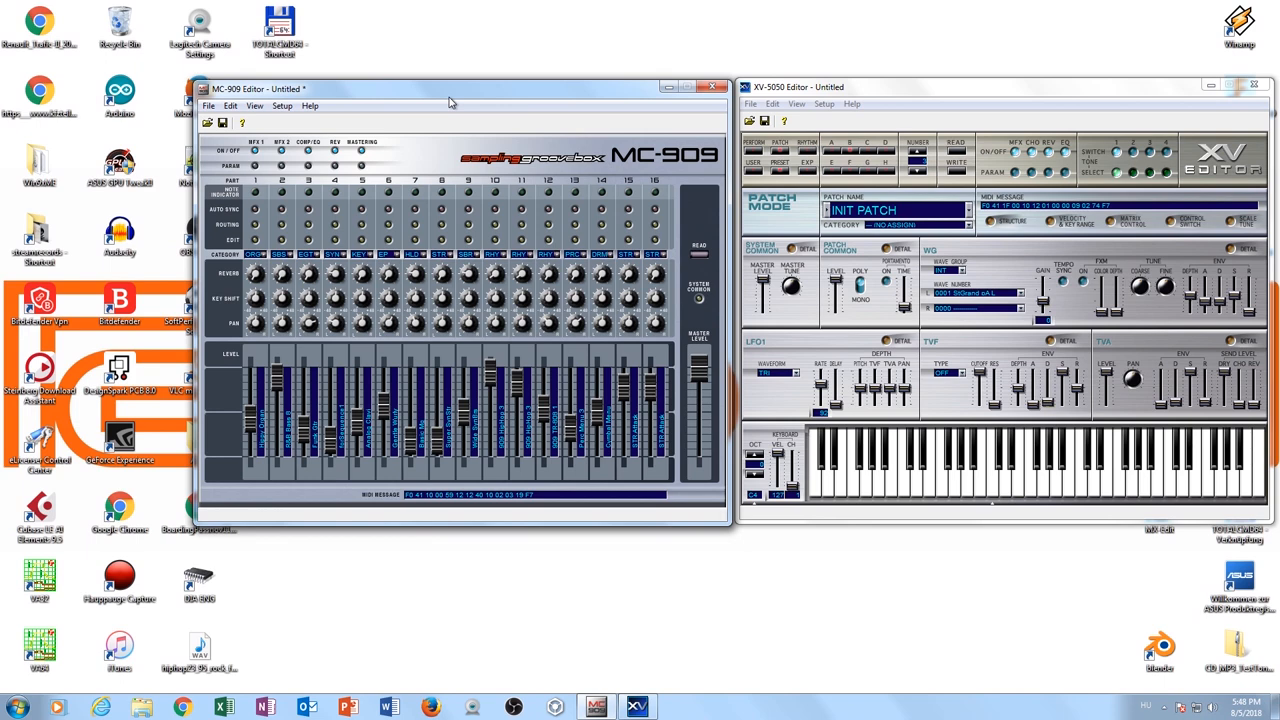
mouse_move(690, 256)
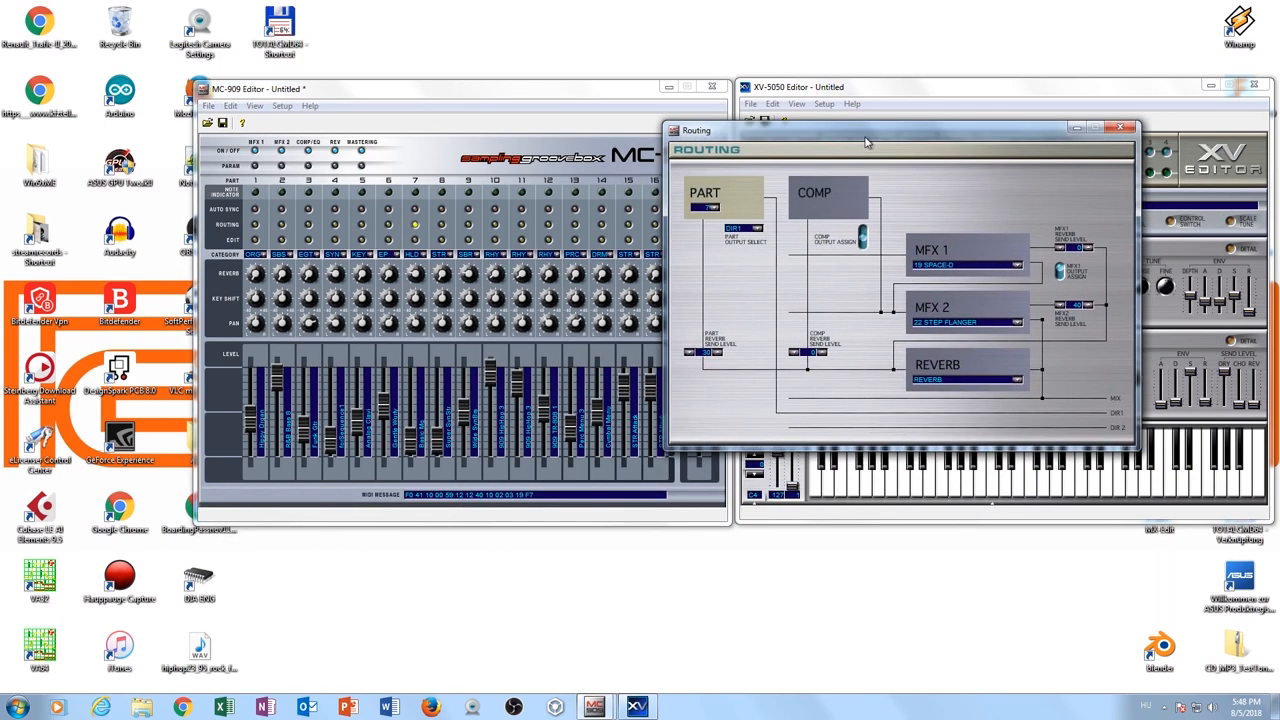
Move the Routing window so it sits over the mixer.
left_click_drag(868, 130, 872, 152)
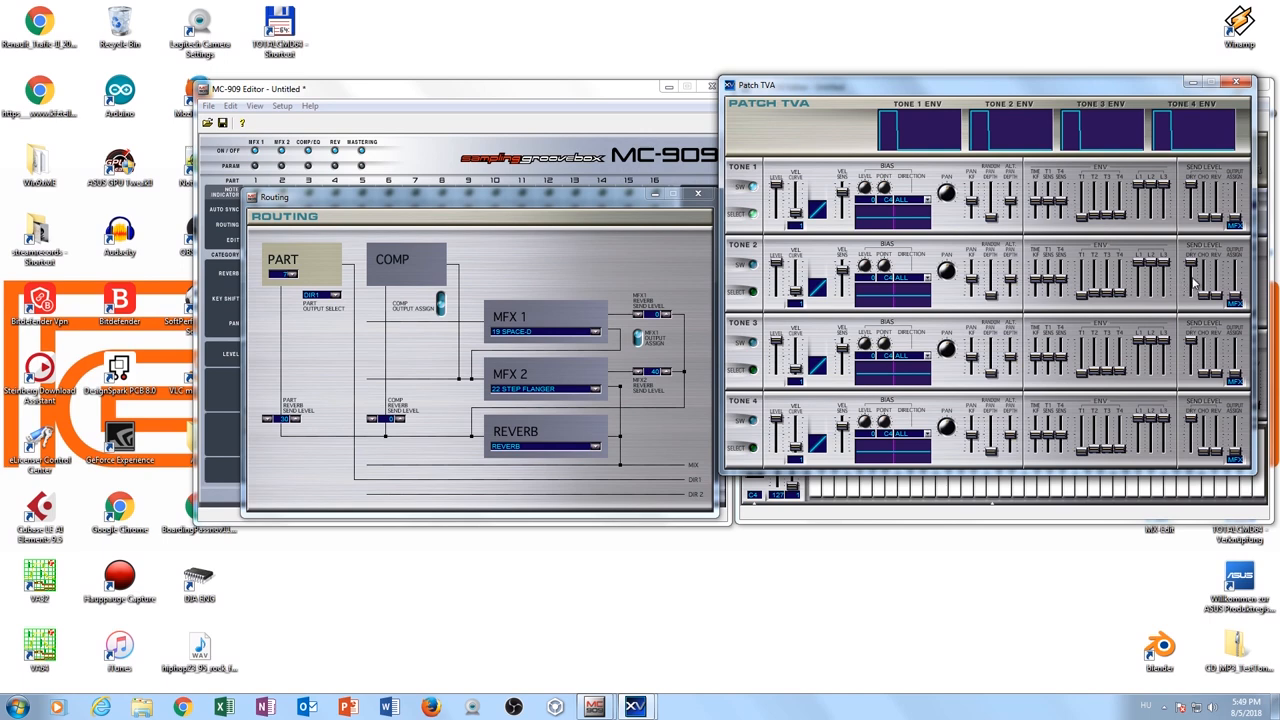
Shift the Routing window toward screen centre over the XV-5050 Patch TVA window.
left_click_drag(274, 196, 408, 184)
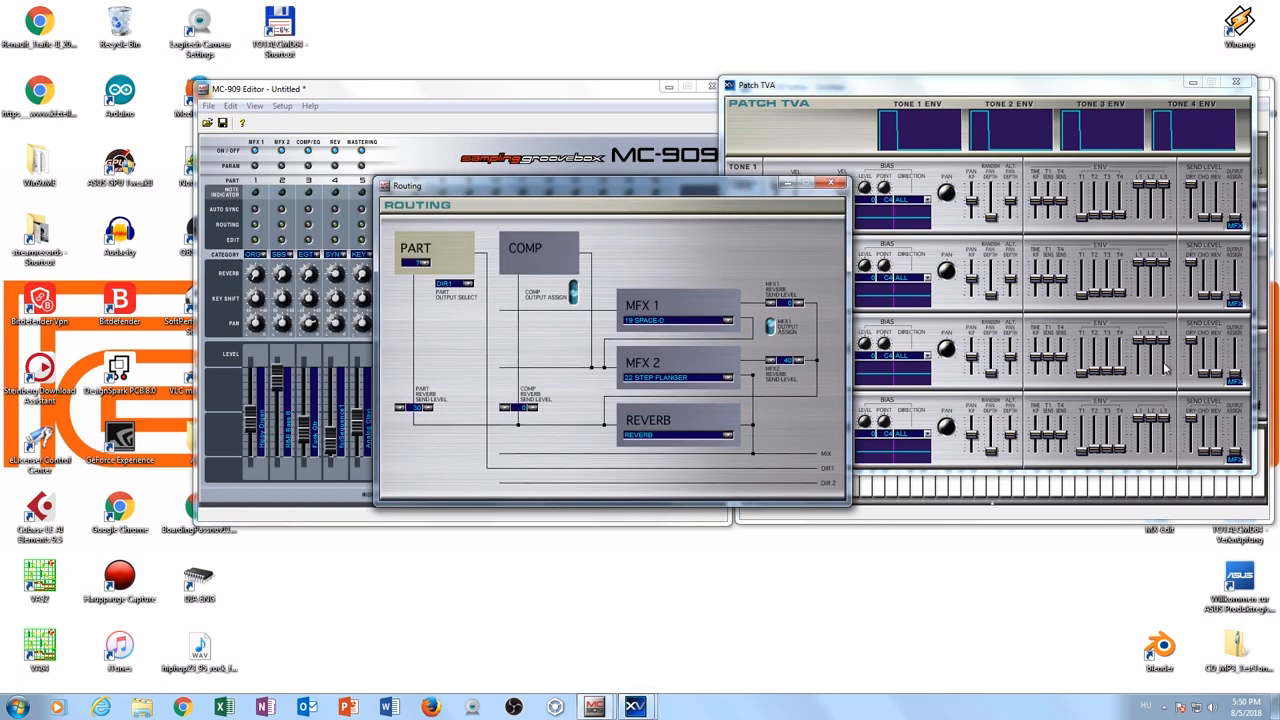
mouse_move(1184, 362)
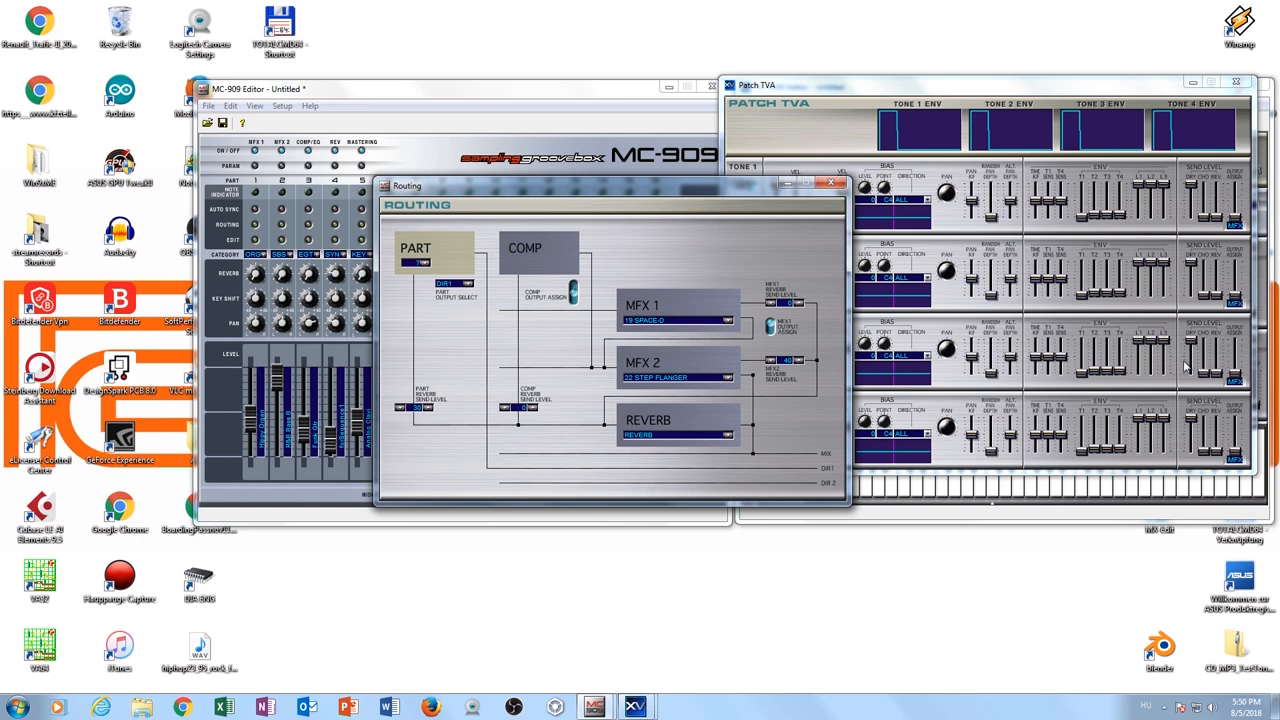
mouse_move(732, 220)
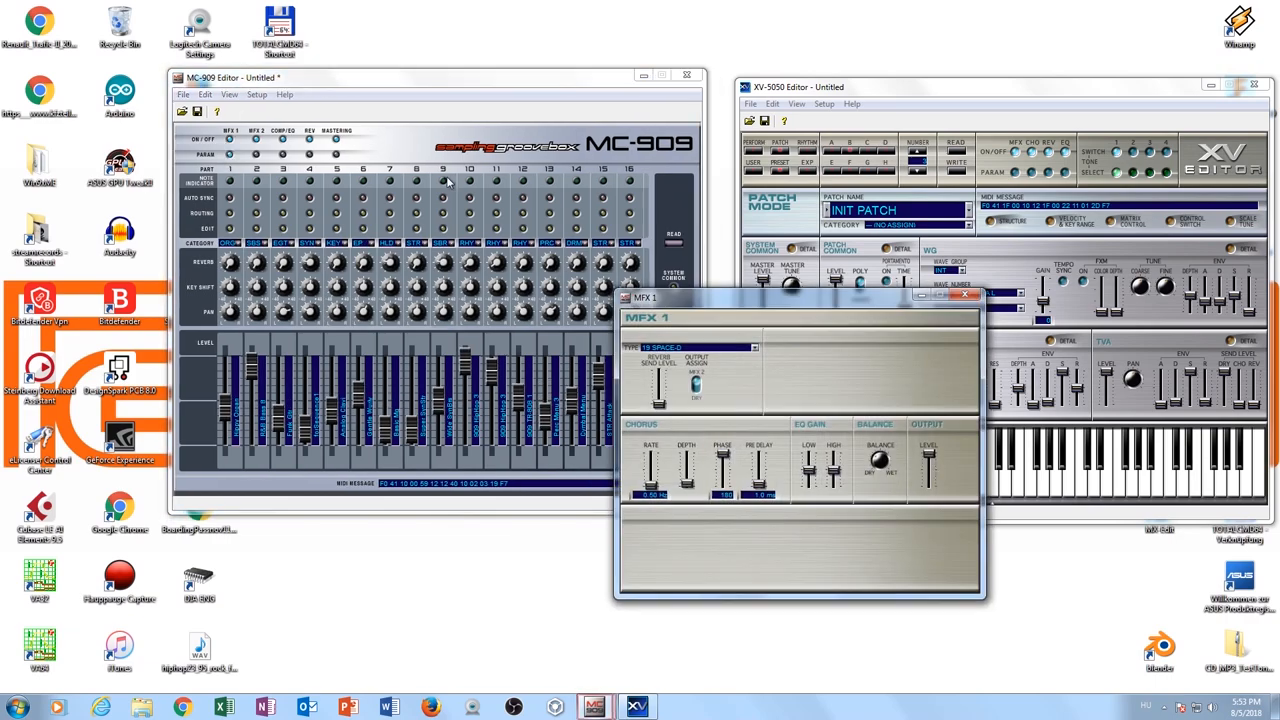
mouse_move(948, 322)
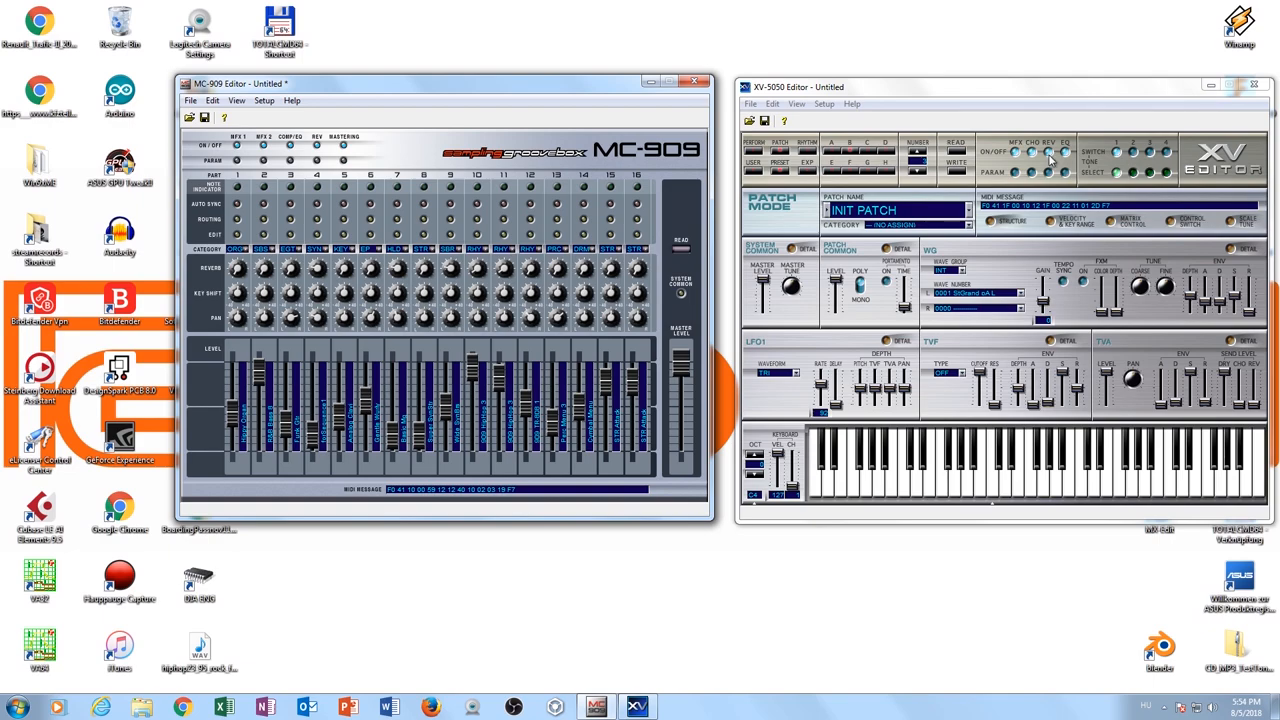
mouse_move(1072, 160)
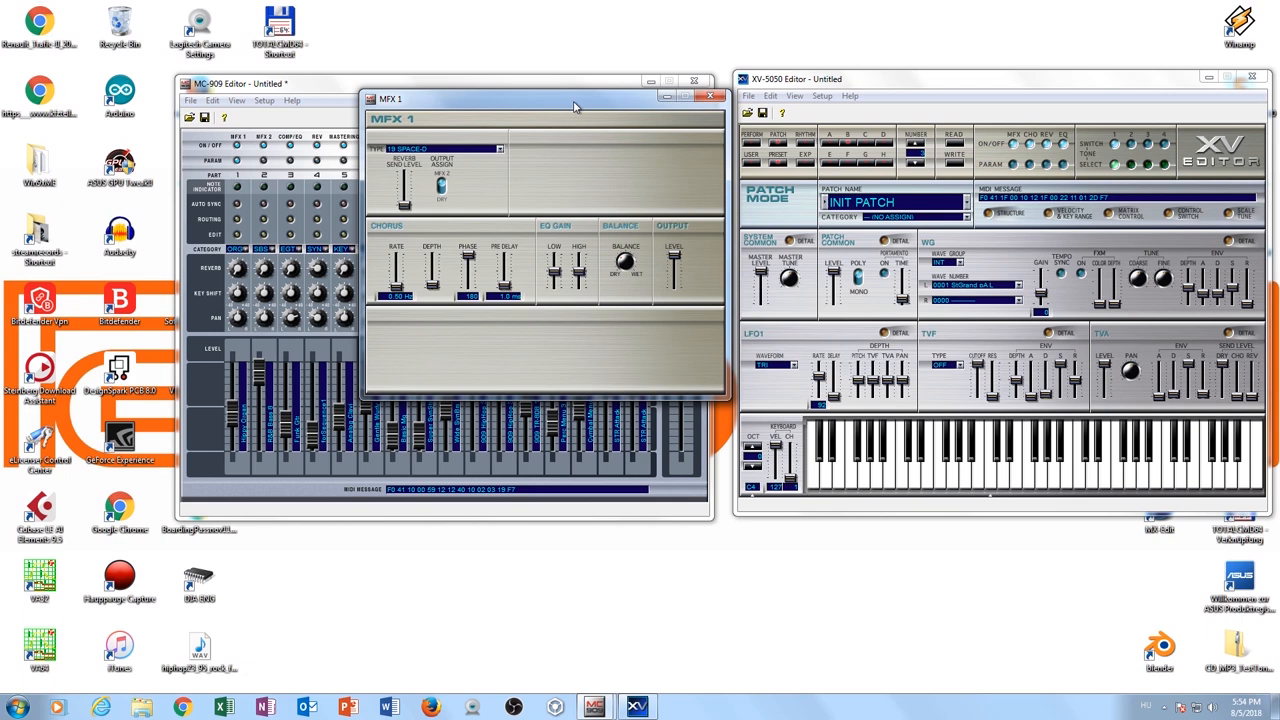
mouse_move(640, 100)
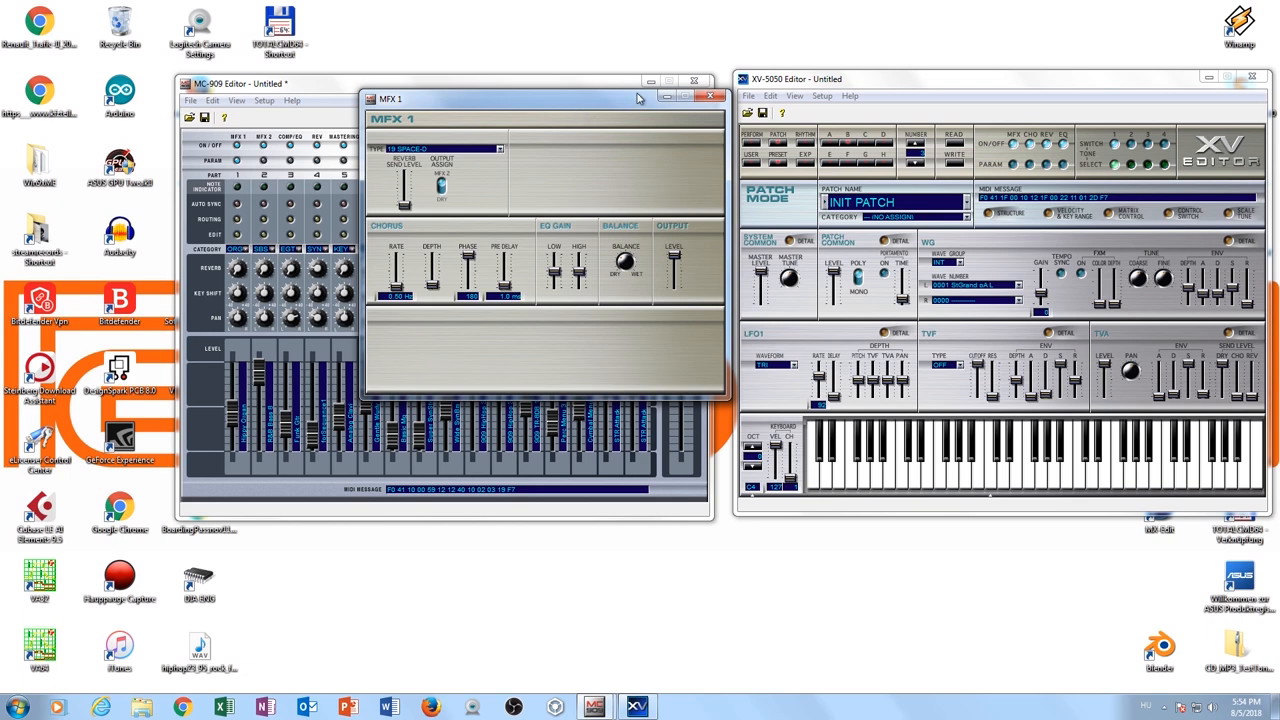
Position the reopened MFX 1 window down over the MC-909 Editor window.
left_click_drag(540, 98, 530, 180)
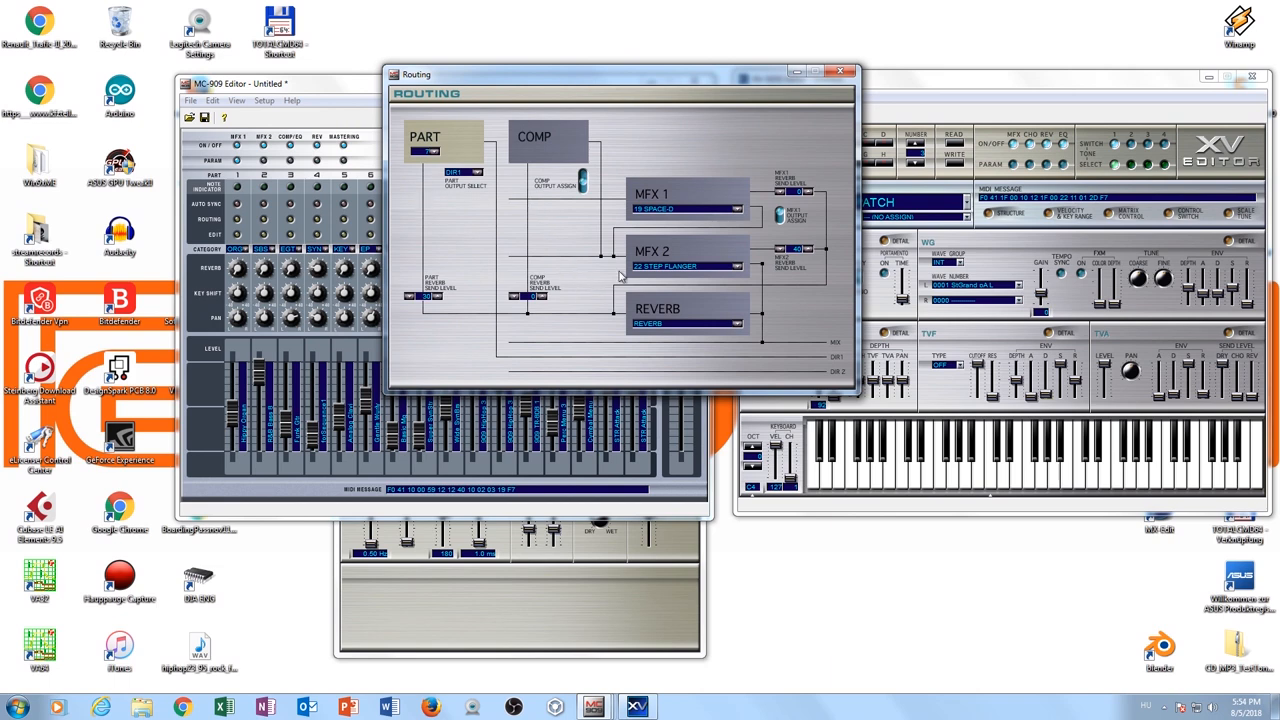
mouse_move(692, 238)
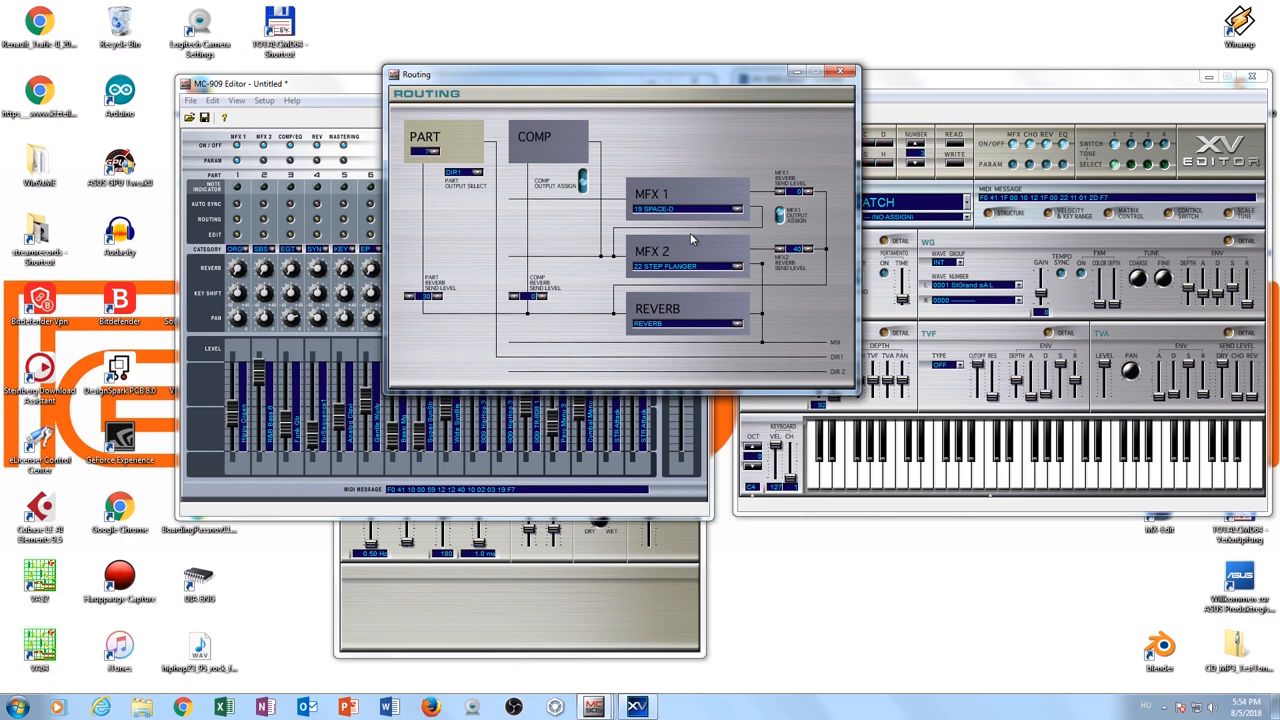
mouse_move(756, 208)
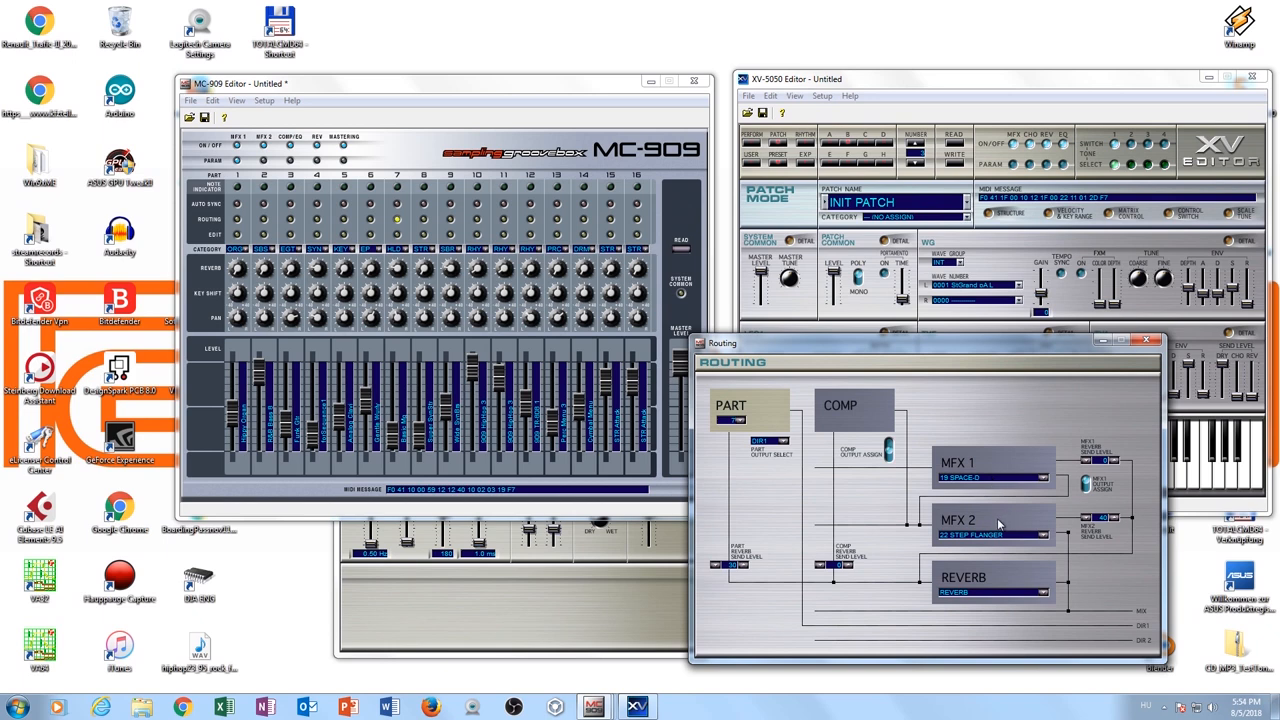
mouse_move(1146, 340)
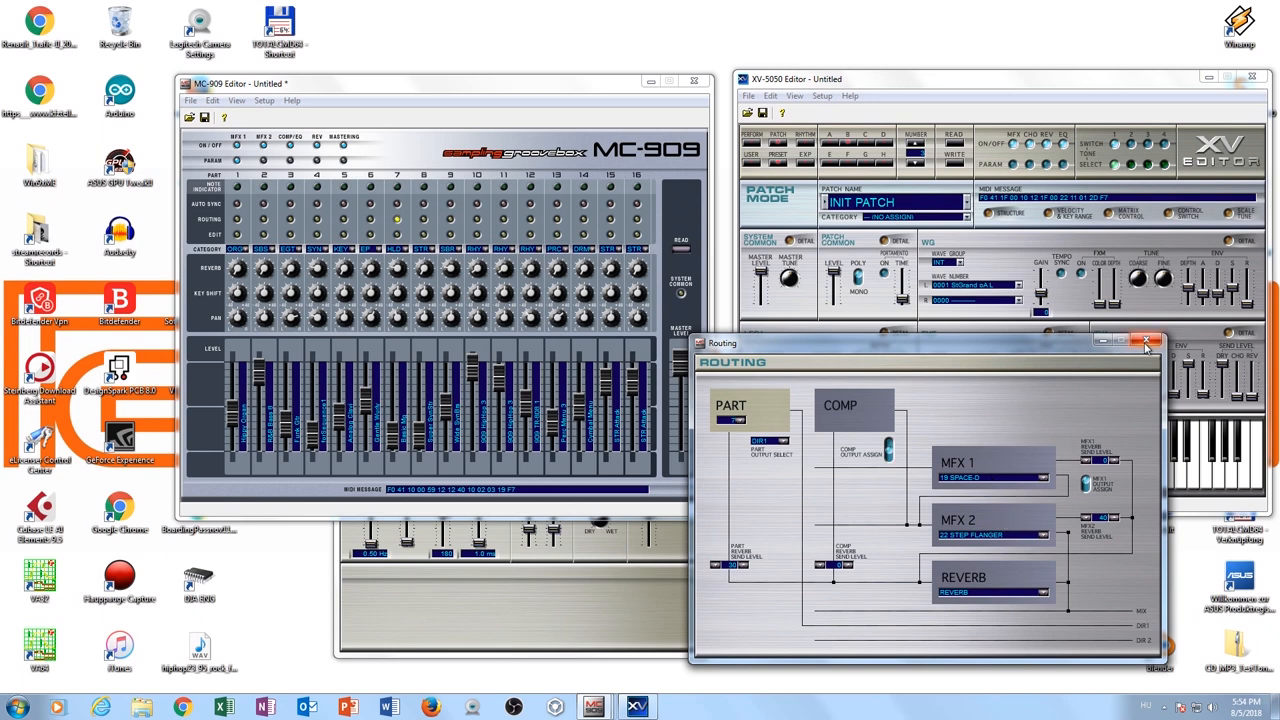
Bring up the MFX 1 effect settings from the routing diagram.
left_click(1148, 340)
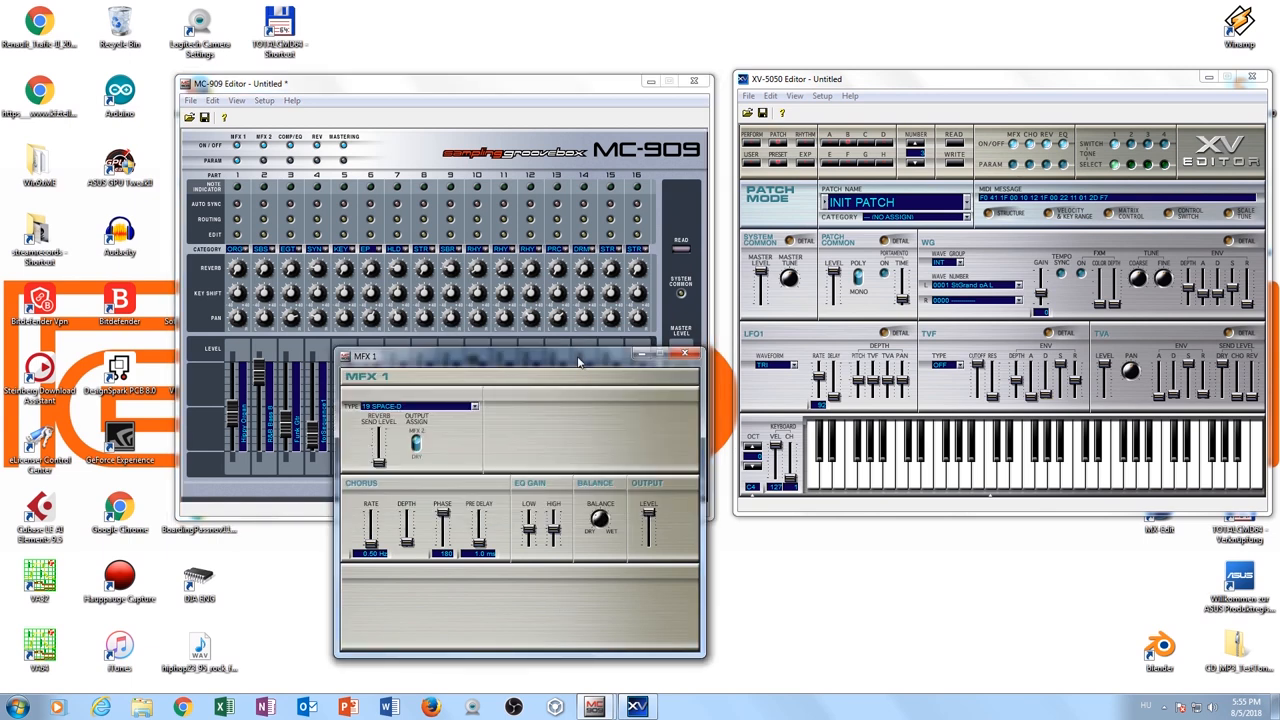
Place the MFX 1 settings beside the XV-5050 Patch MFX window for comparison.
left_click_drag(500, 356, 510, 76)
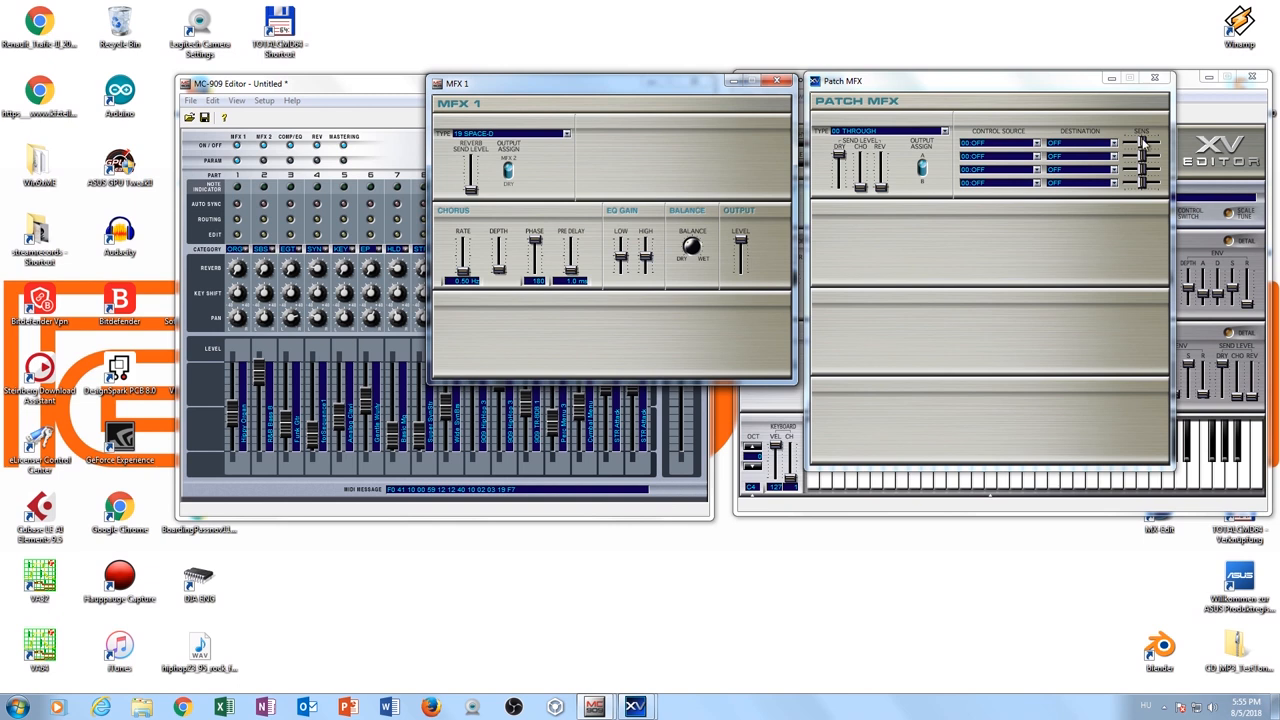
mouse_move(622, 198)
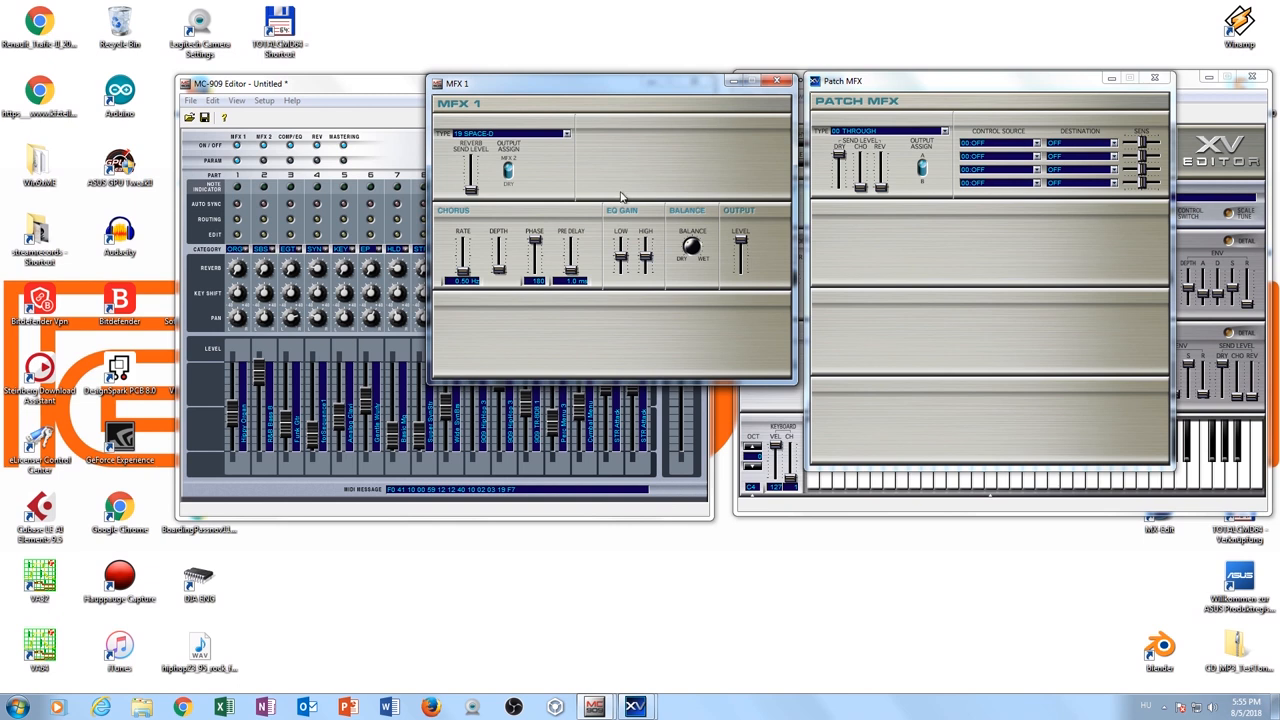
mouse_move(700, 164)
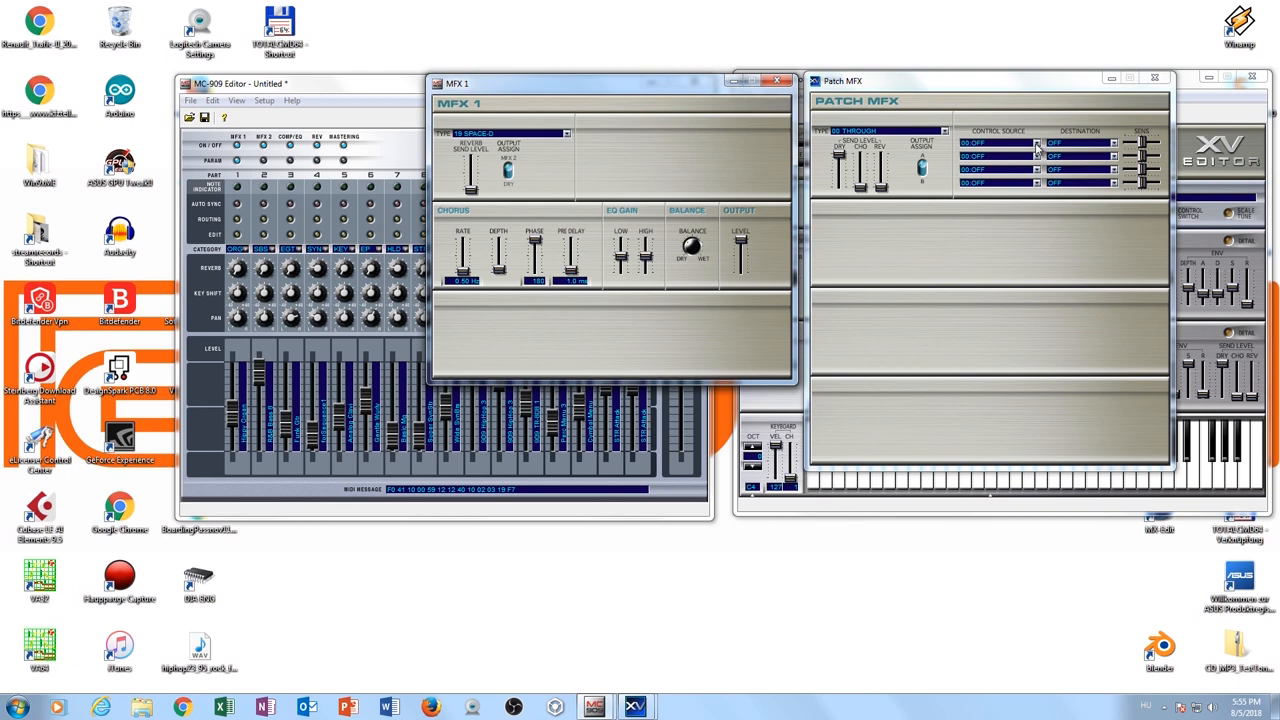
left_click(1036, 144)
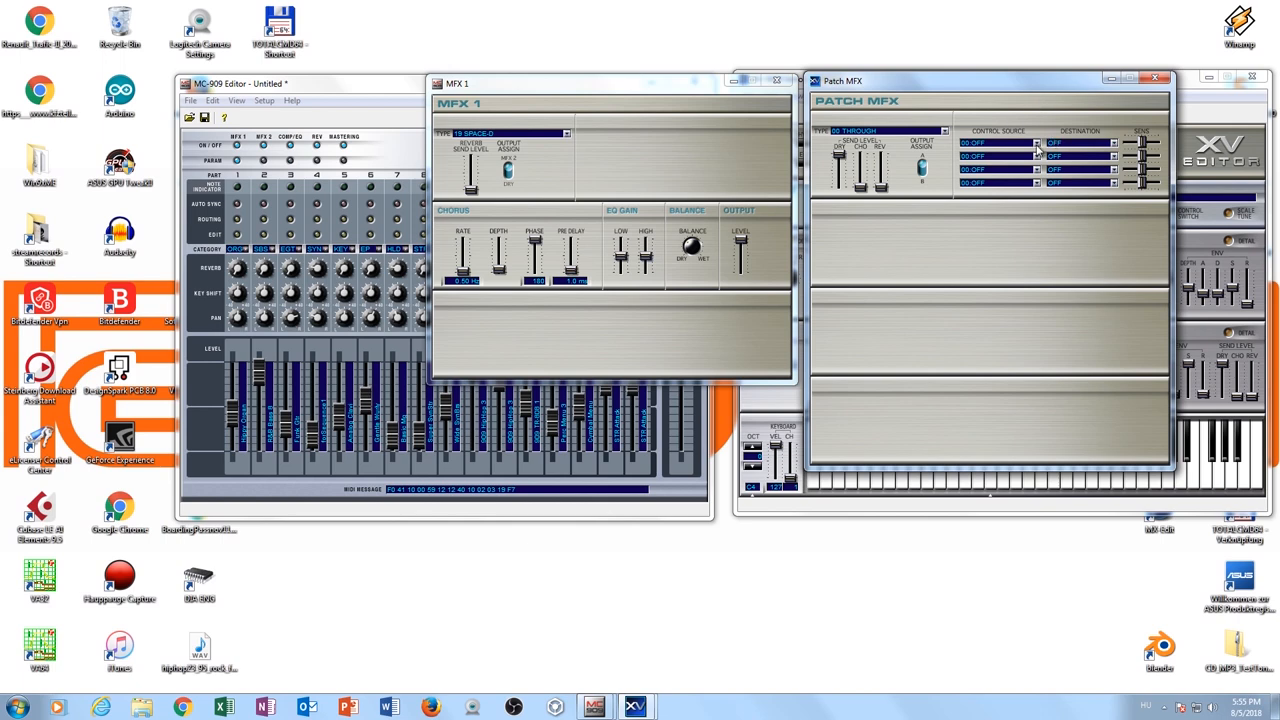
left_click(1036, 144)
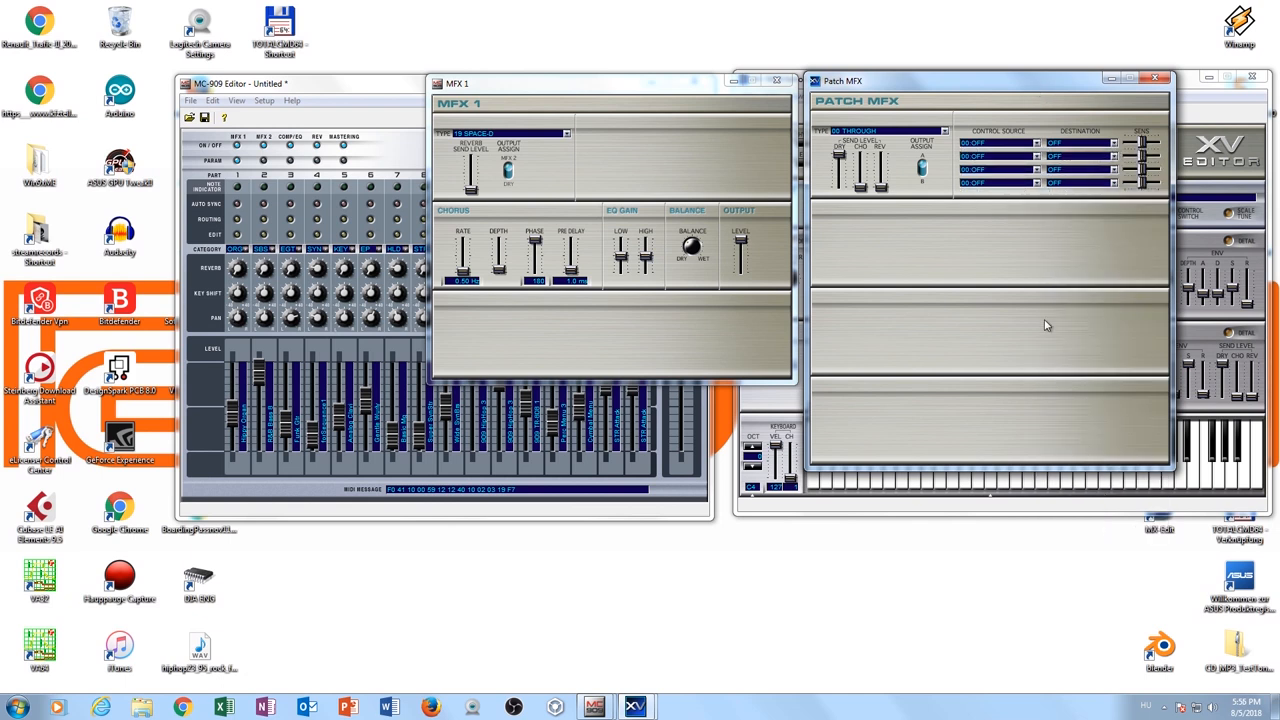
mouse_move(1048, 338)
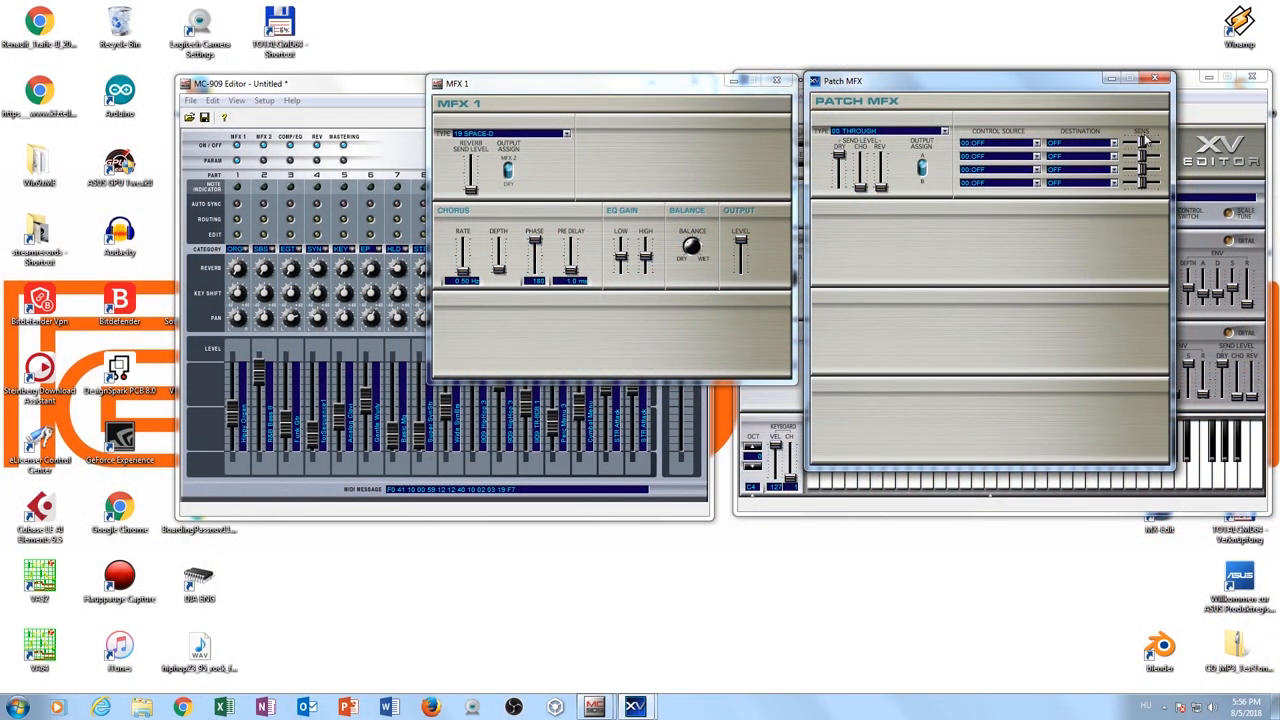
mouse_move(1048, 198)
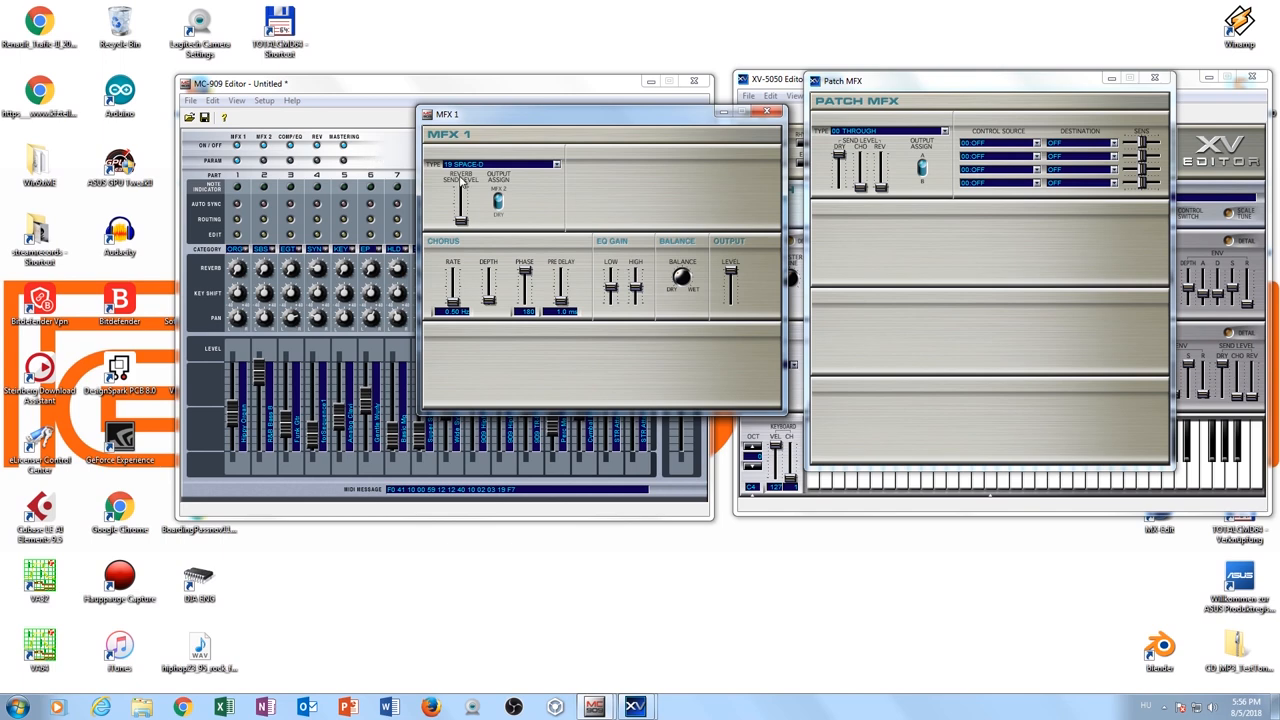
mouse_move(548, 222)
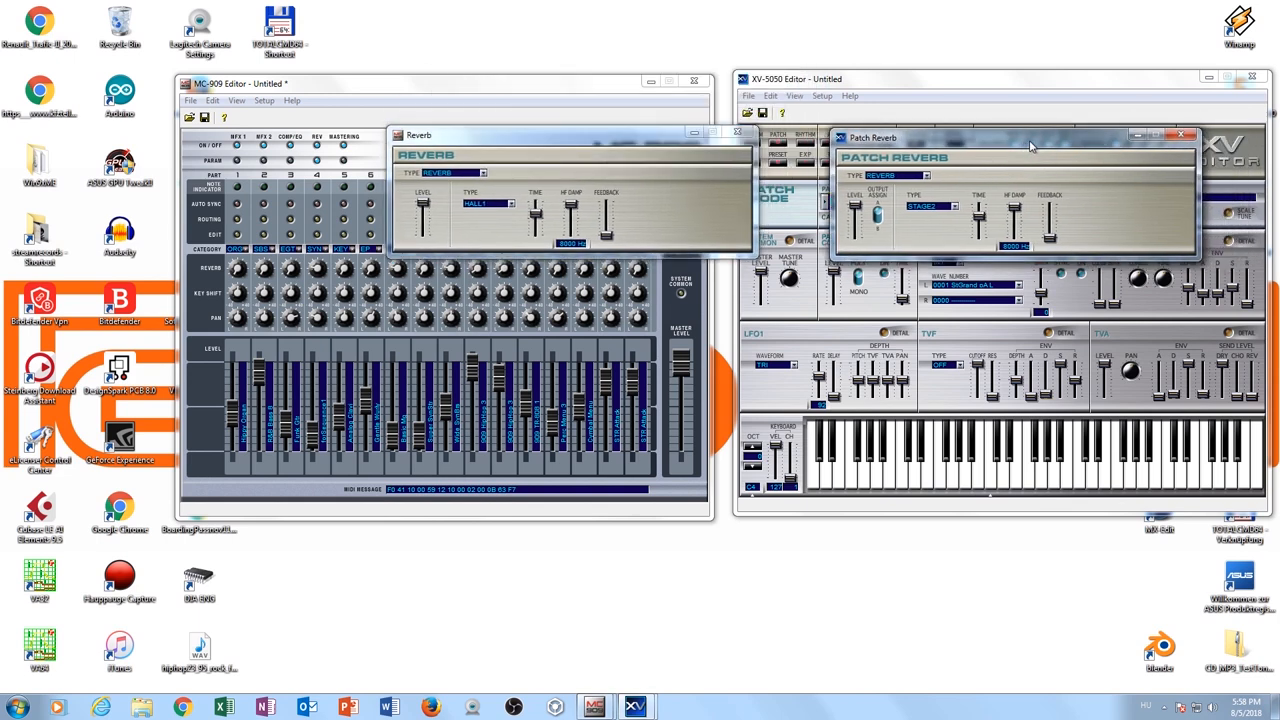
Choose SRV HALL as the reverb type in both the XV-5050 Patch Reverb and MC-909 Reverb windows.
left_click(922, 176)
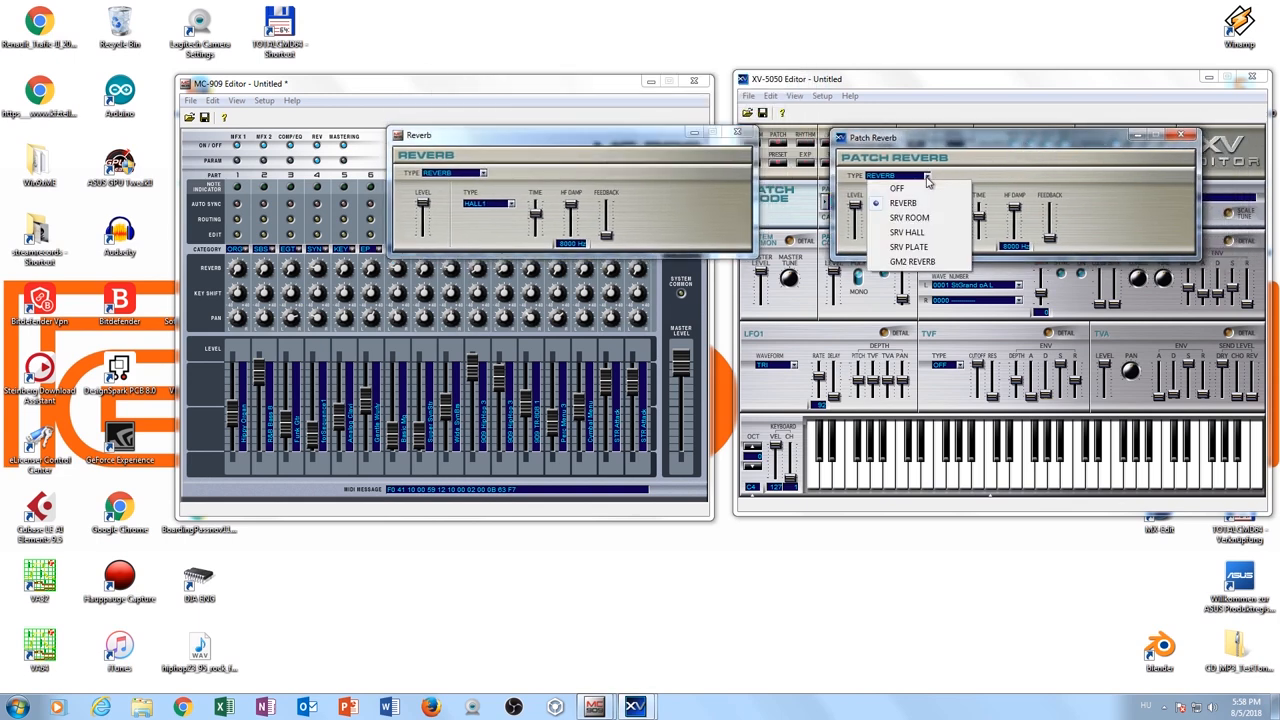
left_click(906, 232)
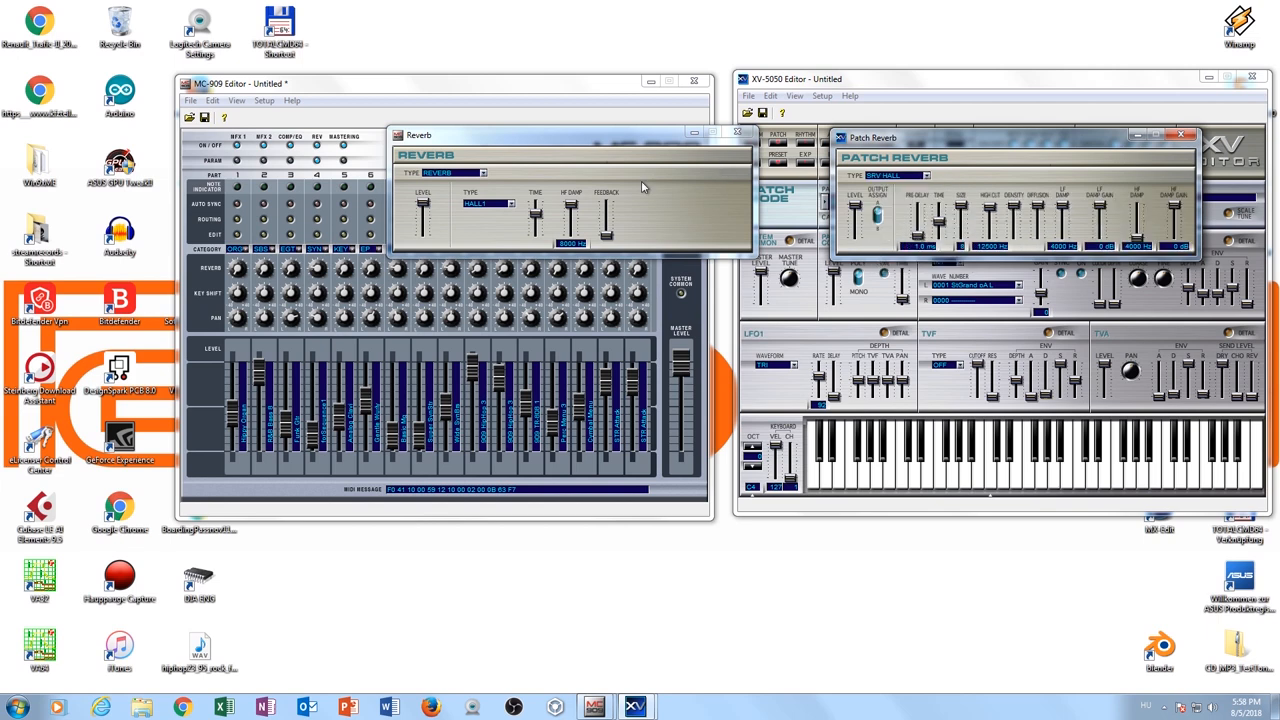
left_click(484, 172)
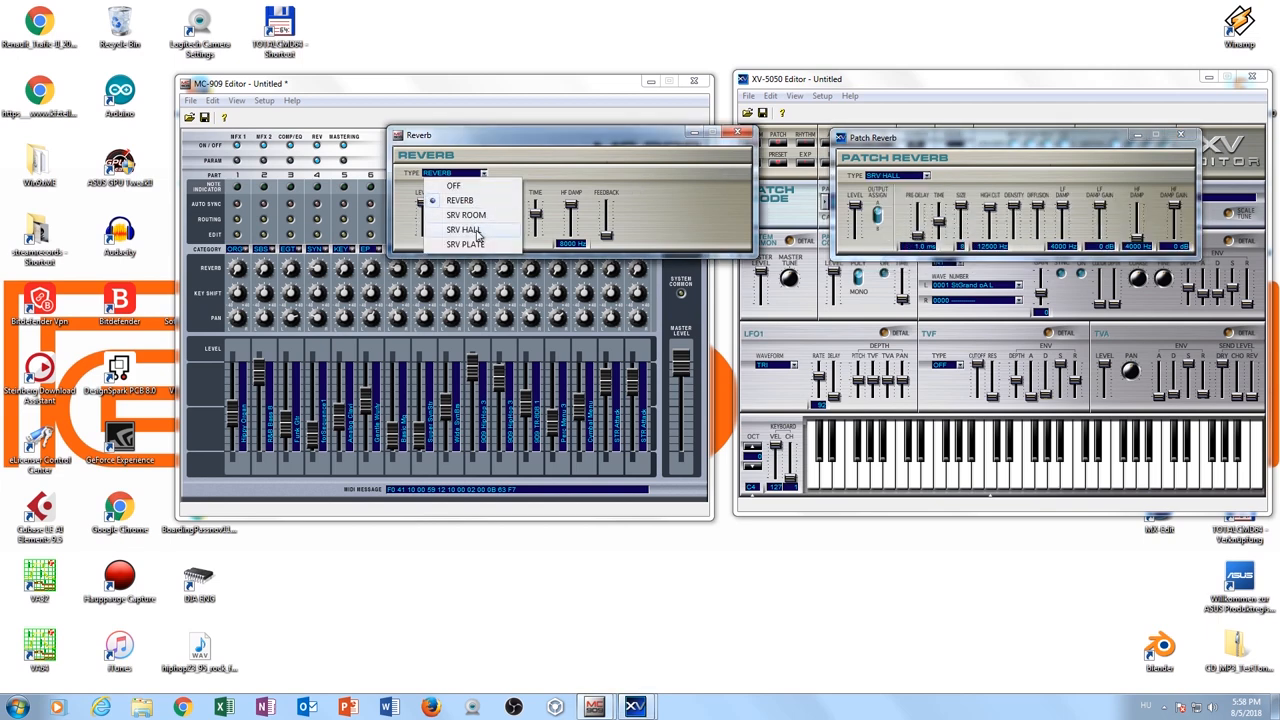
left_click(464, 228)
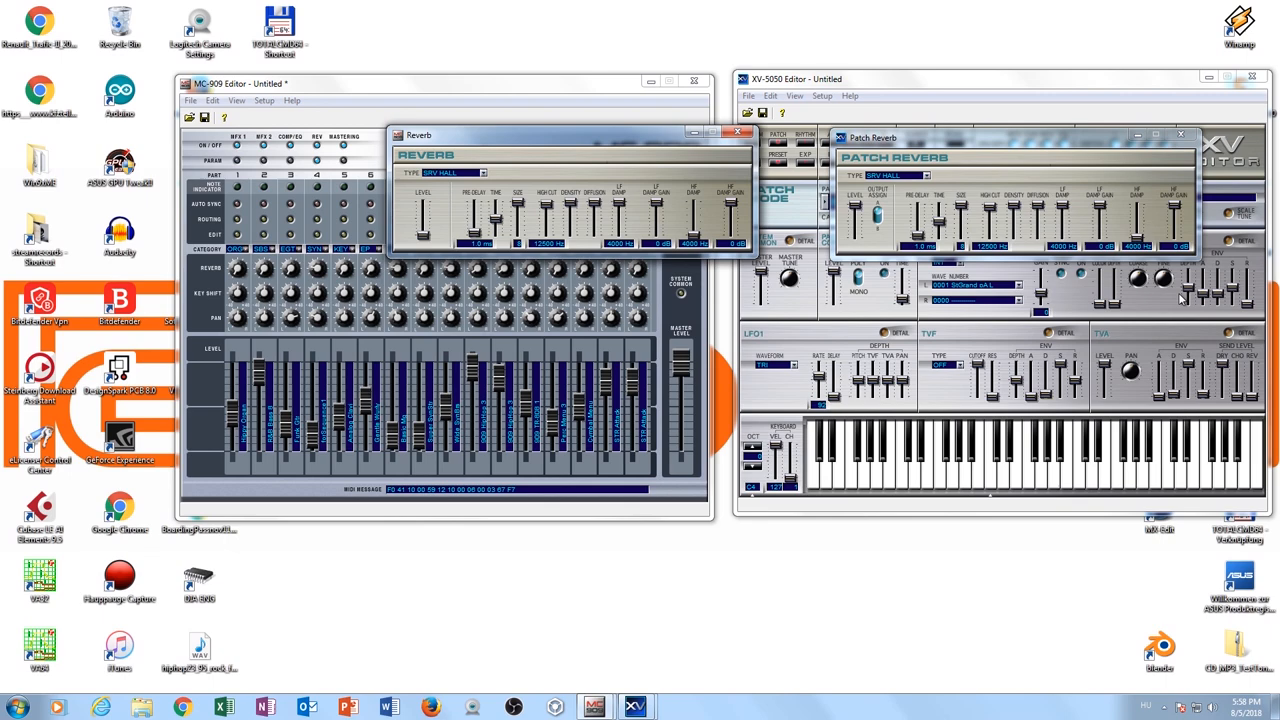
mouse_move(1178, 136)
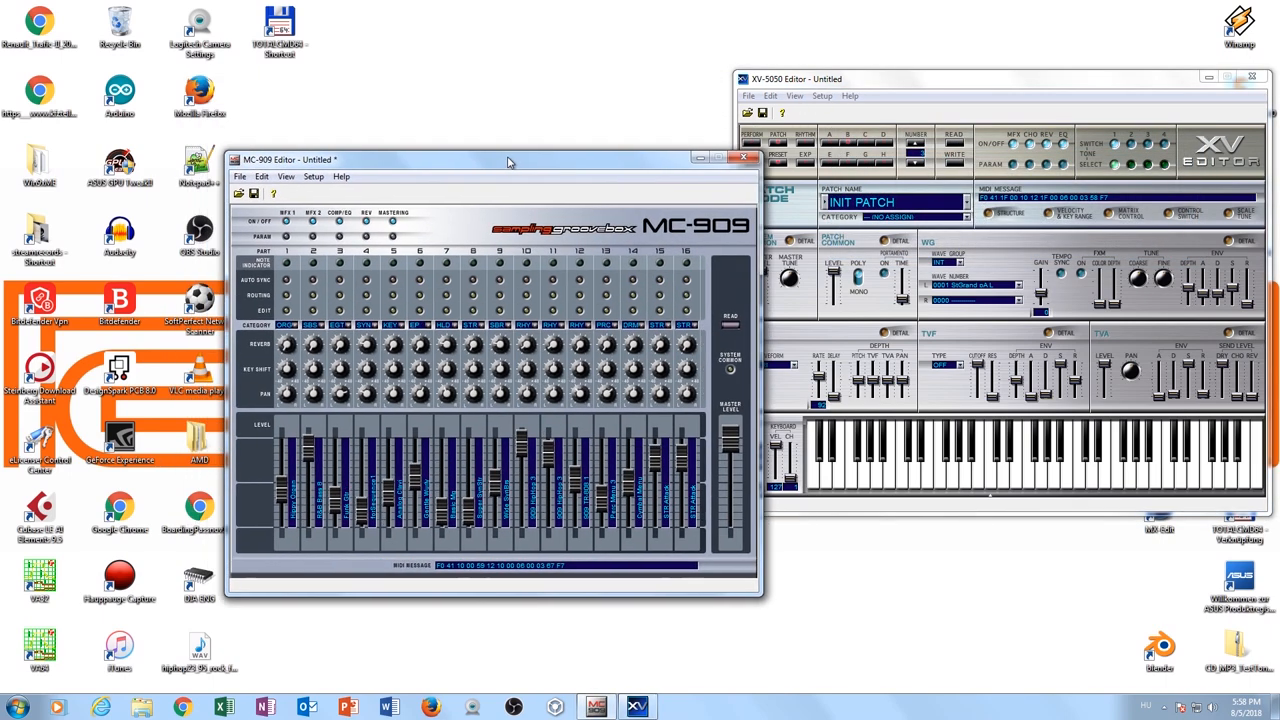
left_click_drag(508, 160, 450, 104)
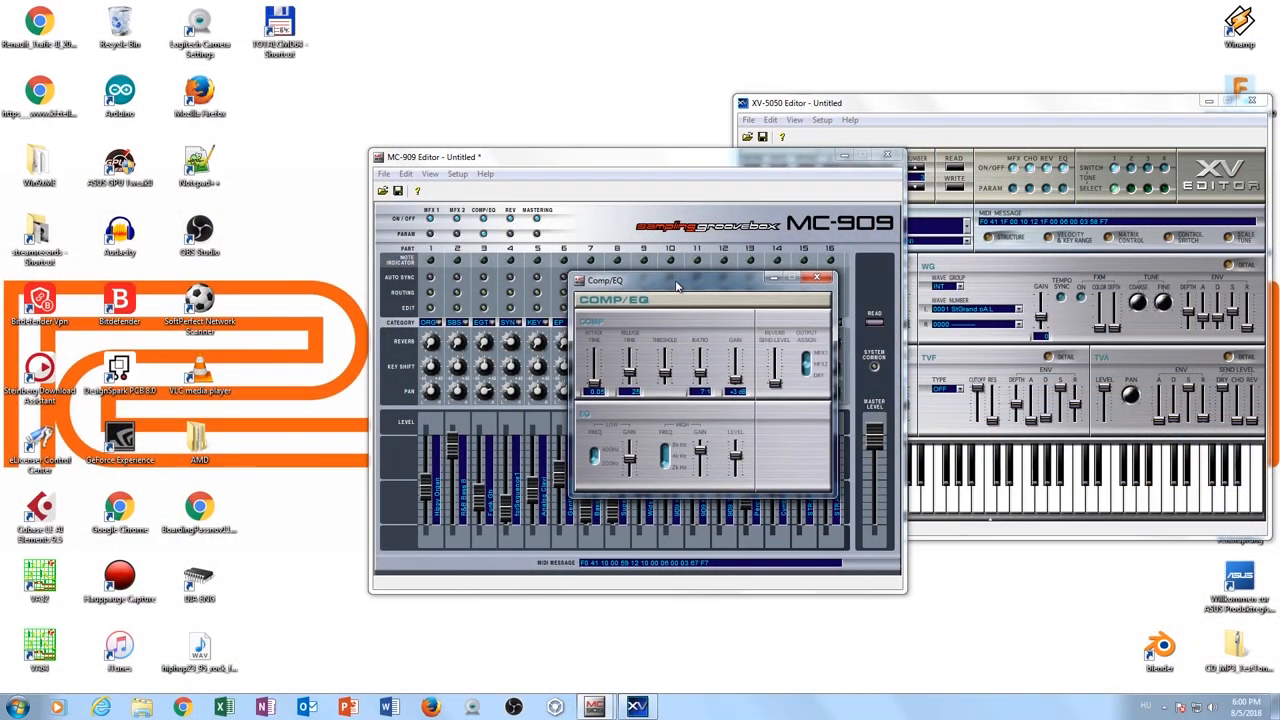
left_click_drag(676, 280, 684, 290)
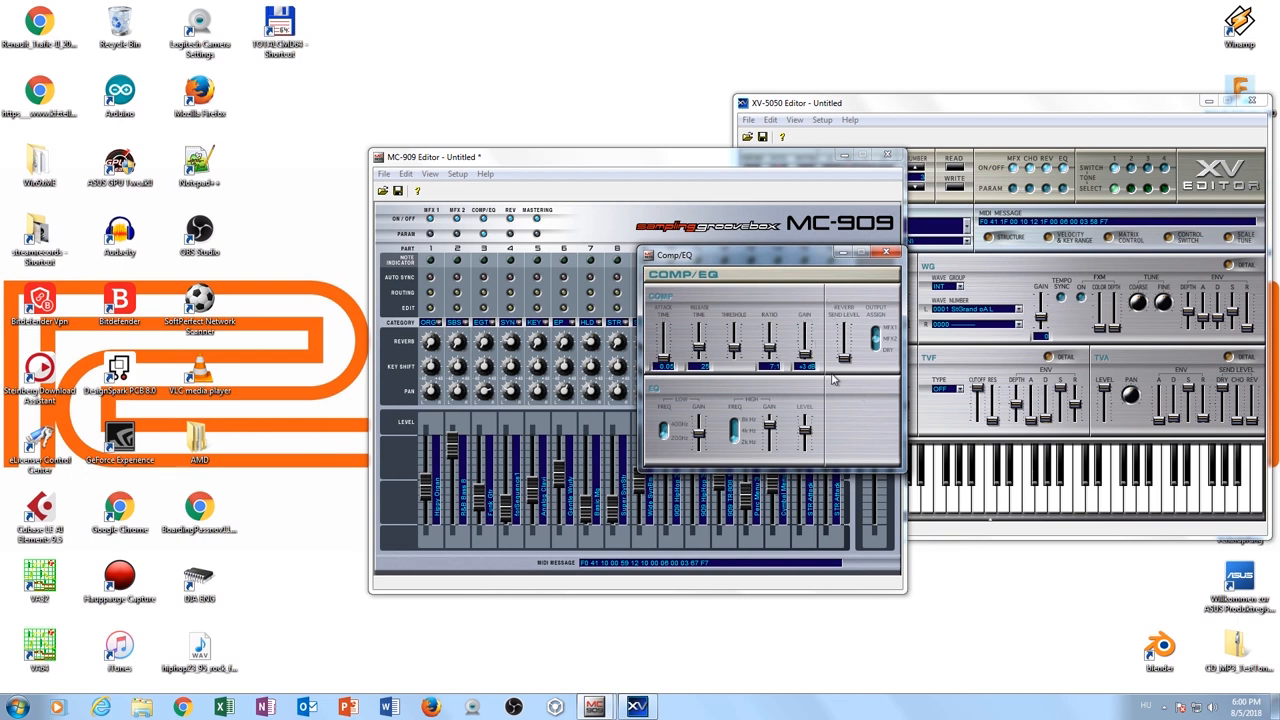
mouse_move(708, 412)
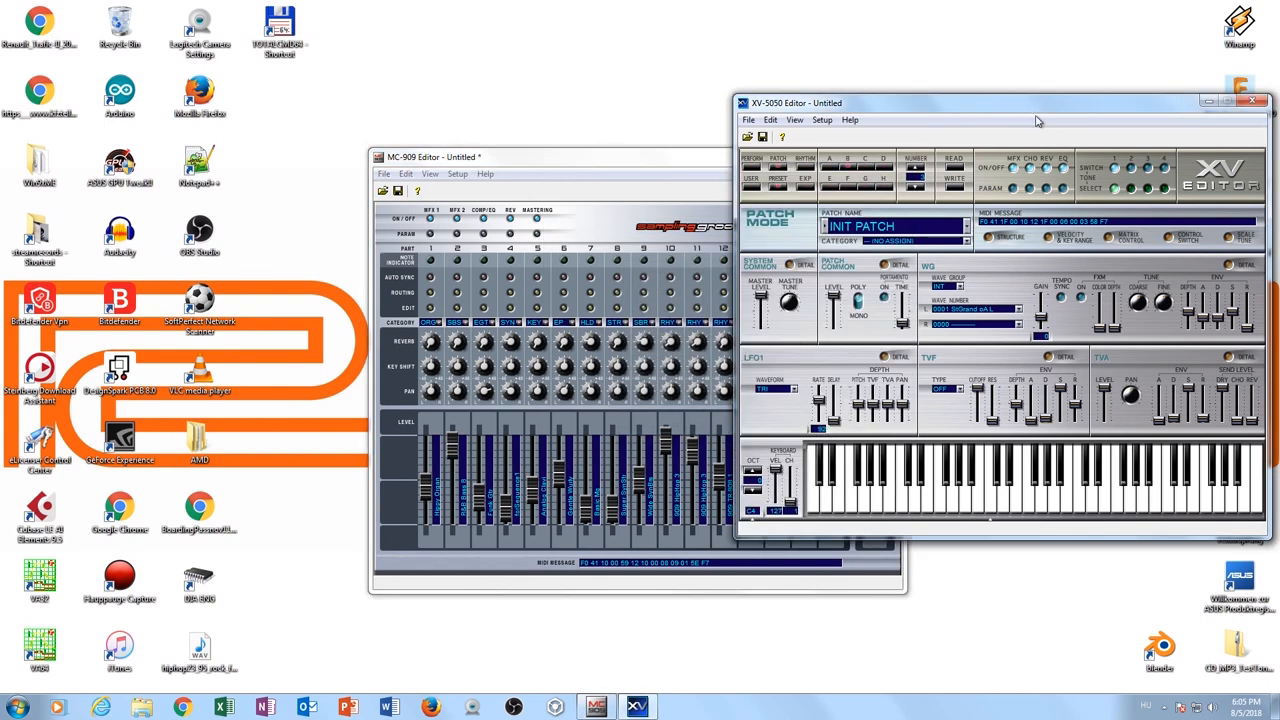
mouse_move(1052, 244)
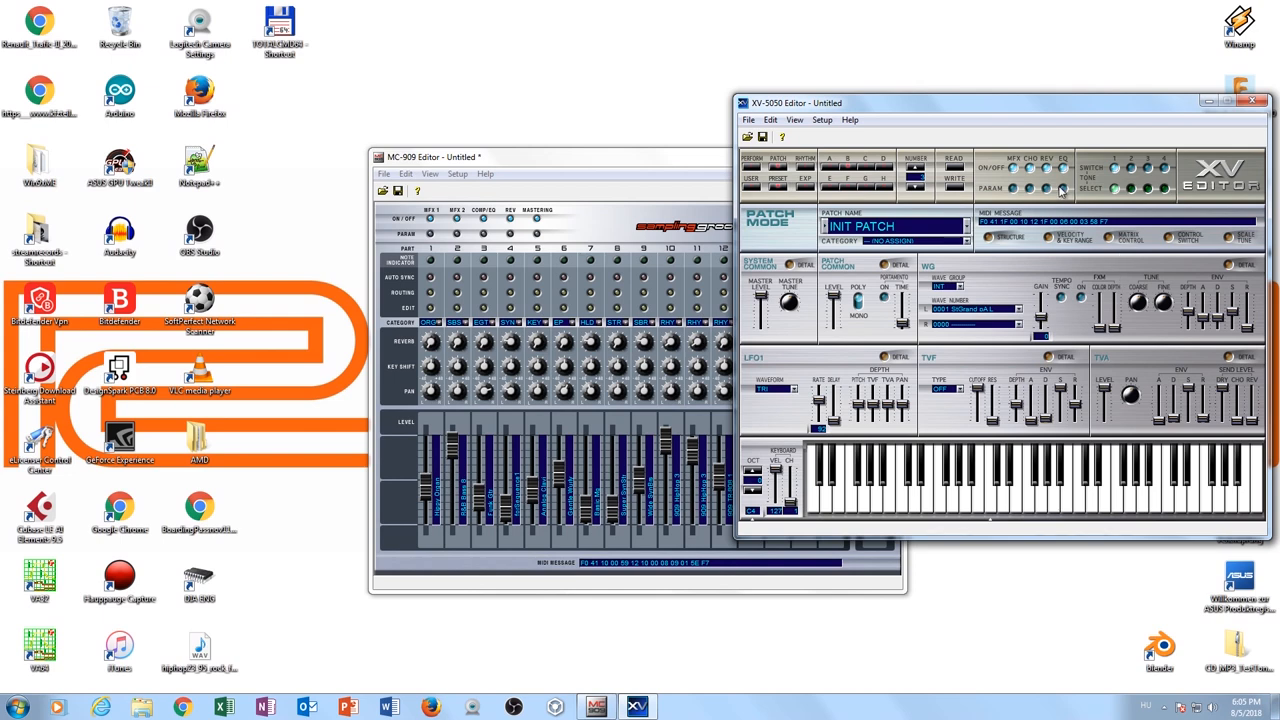
left_click(1062, 190)
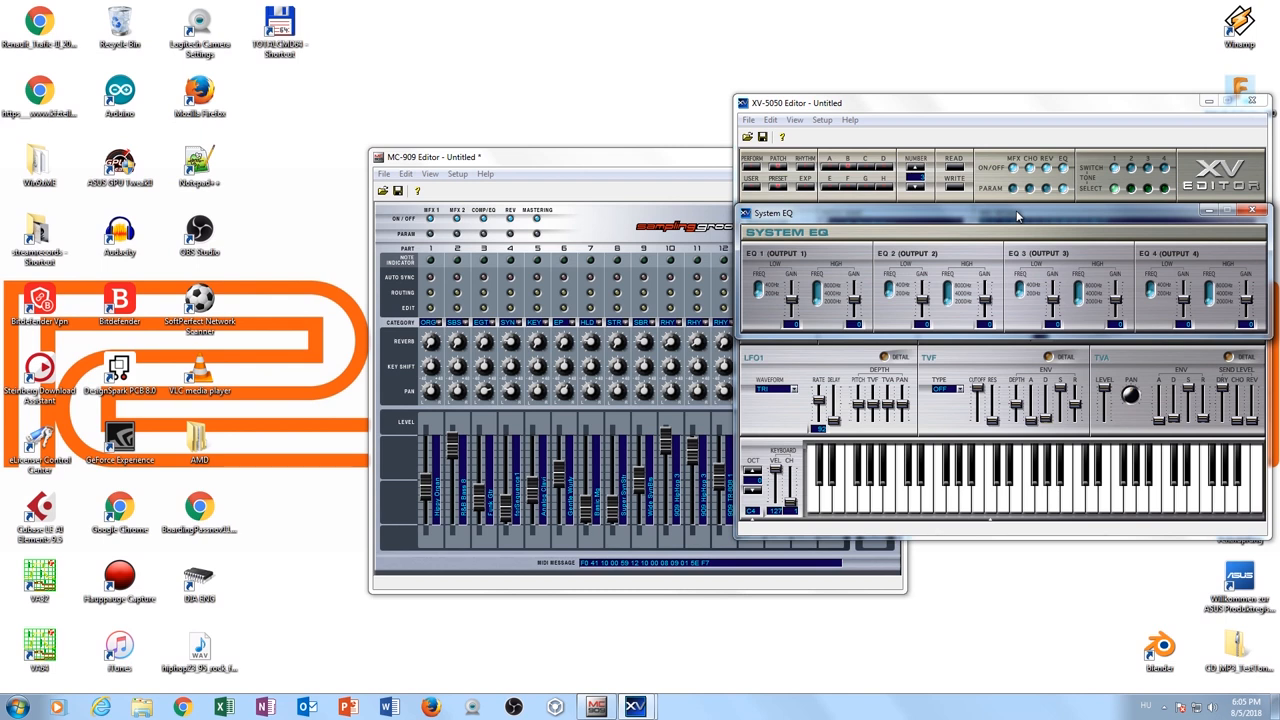
mouse_move(792, 312)
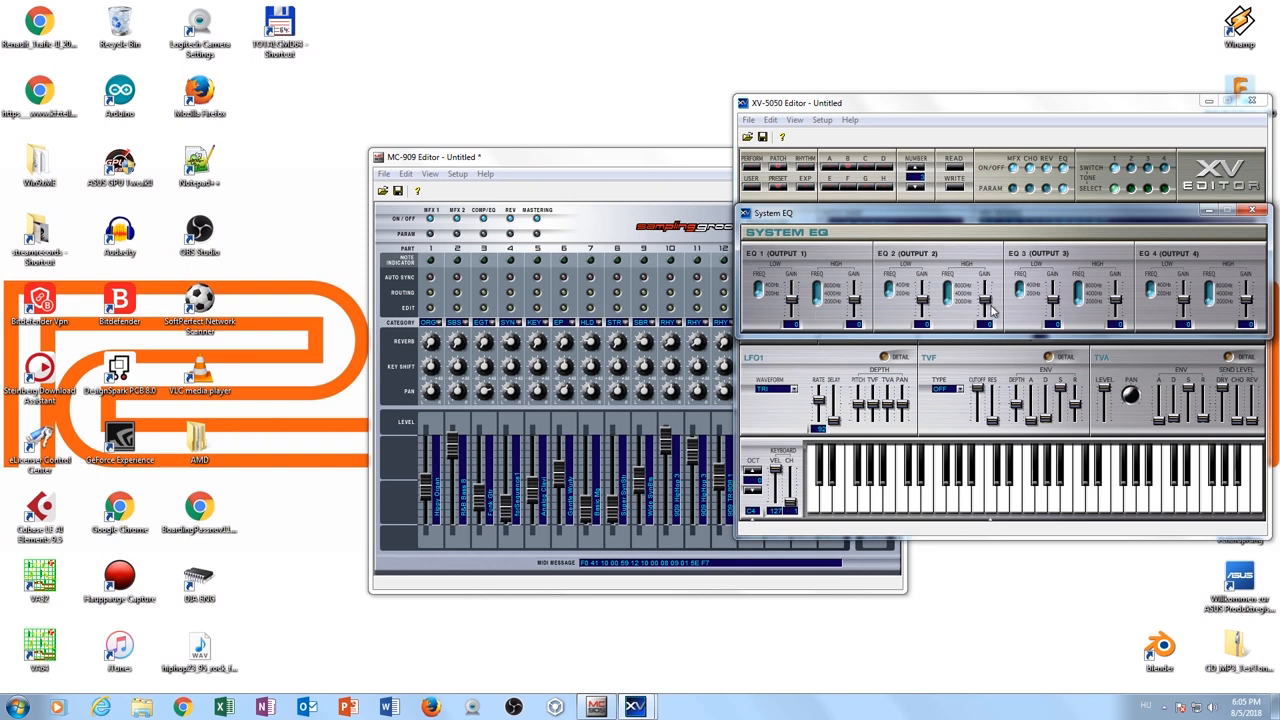
mouse_move(1128, 288)
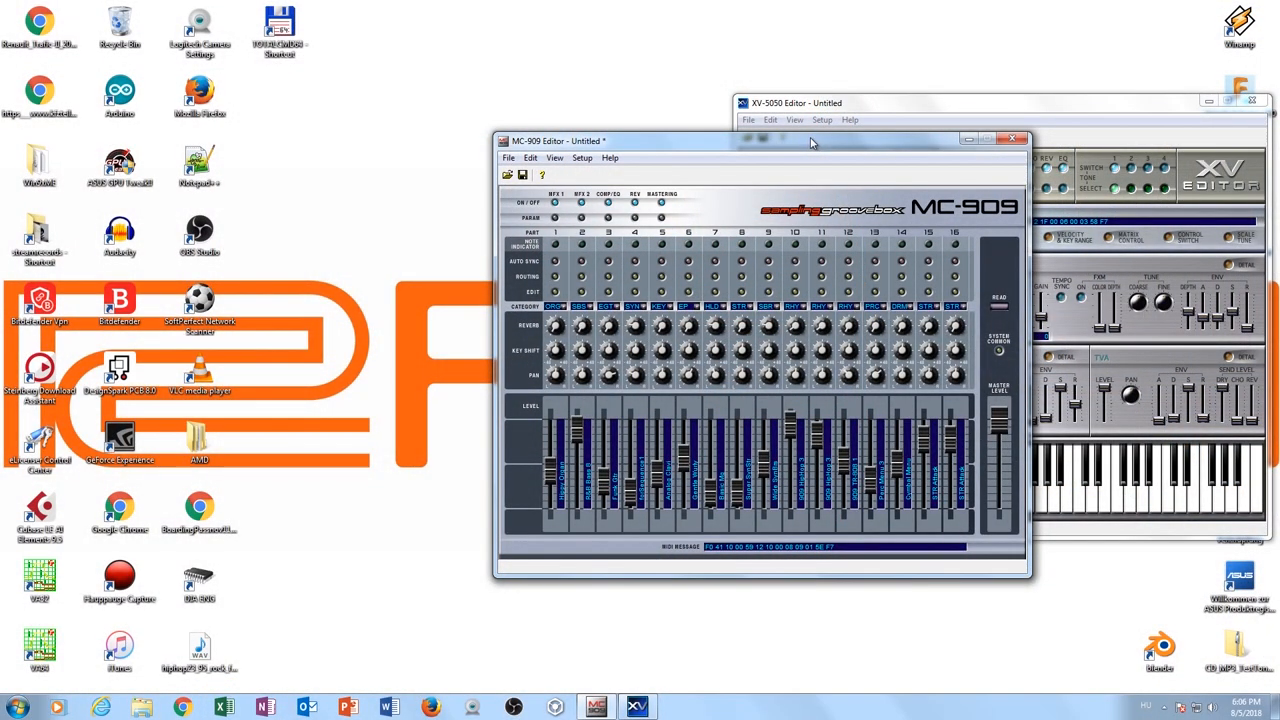
Bring up the Mastering window with its low, mid and high compressor bands.
left_click(662, 194)
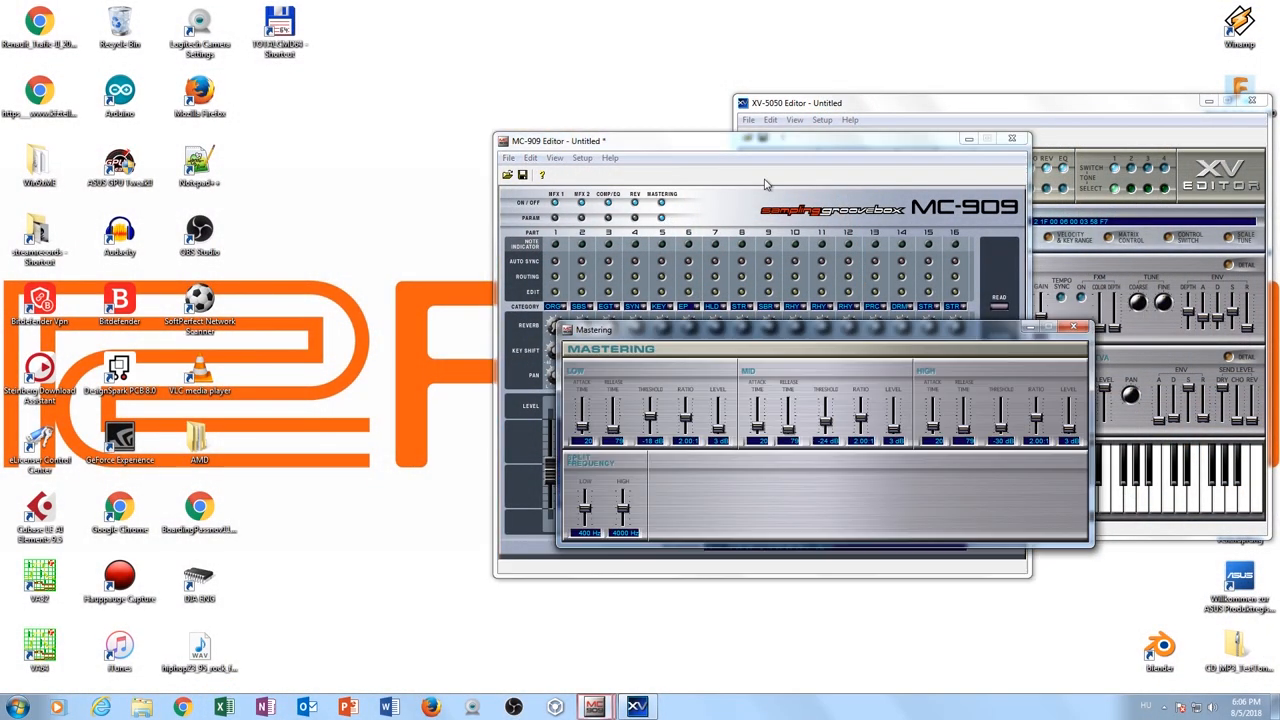
mouse_move(820, 336)
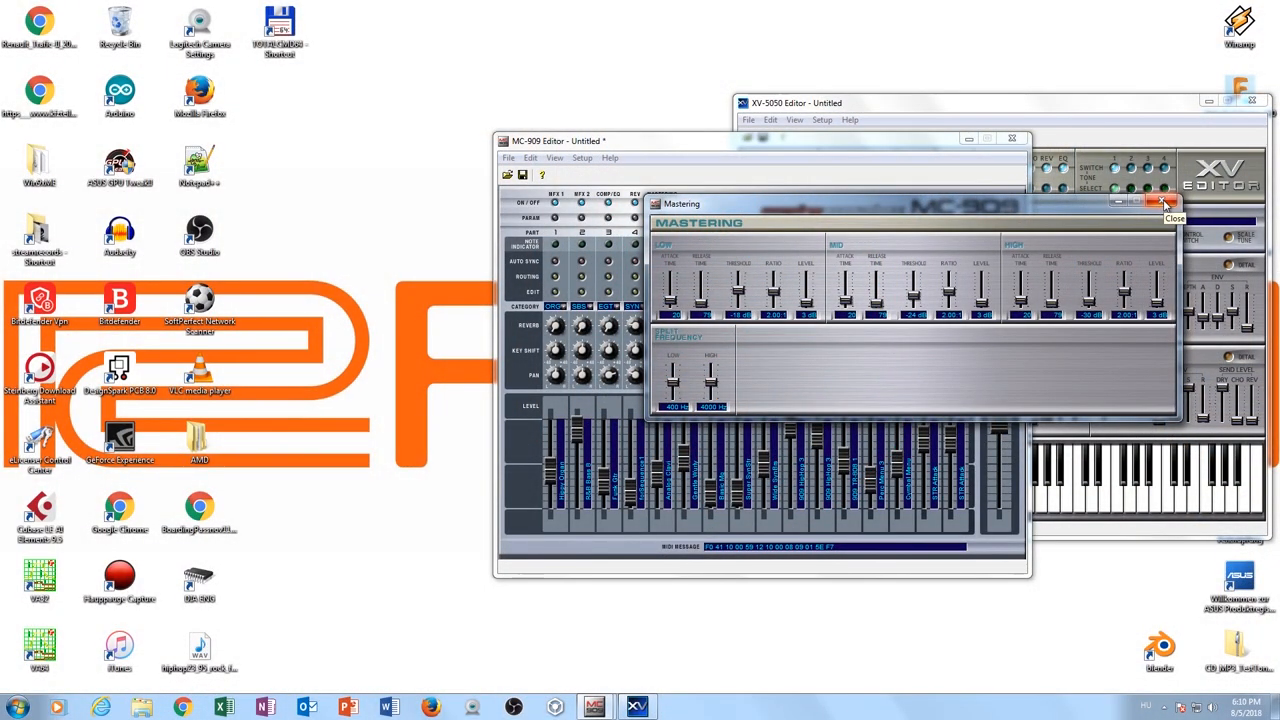
Close the Mastering window and reopen the Patch Edit panel beside the mixer.
left_click(1164, 204)
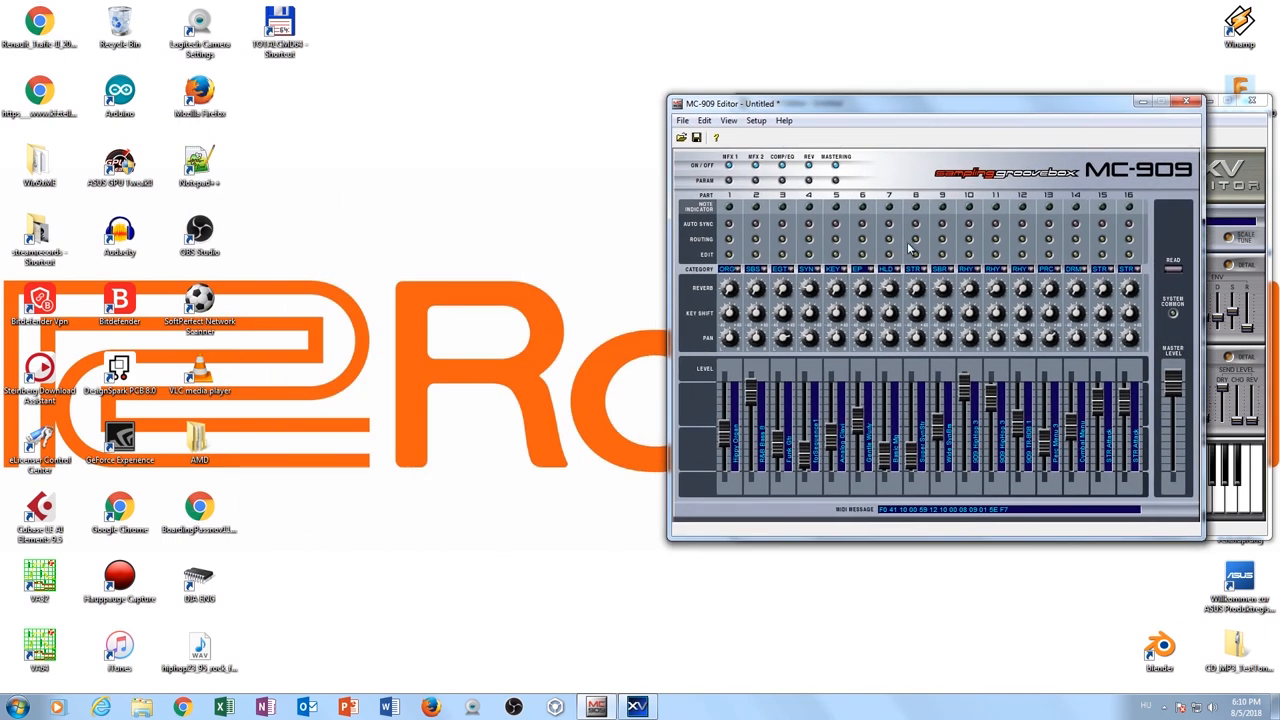
mouse_move(890, 258)
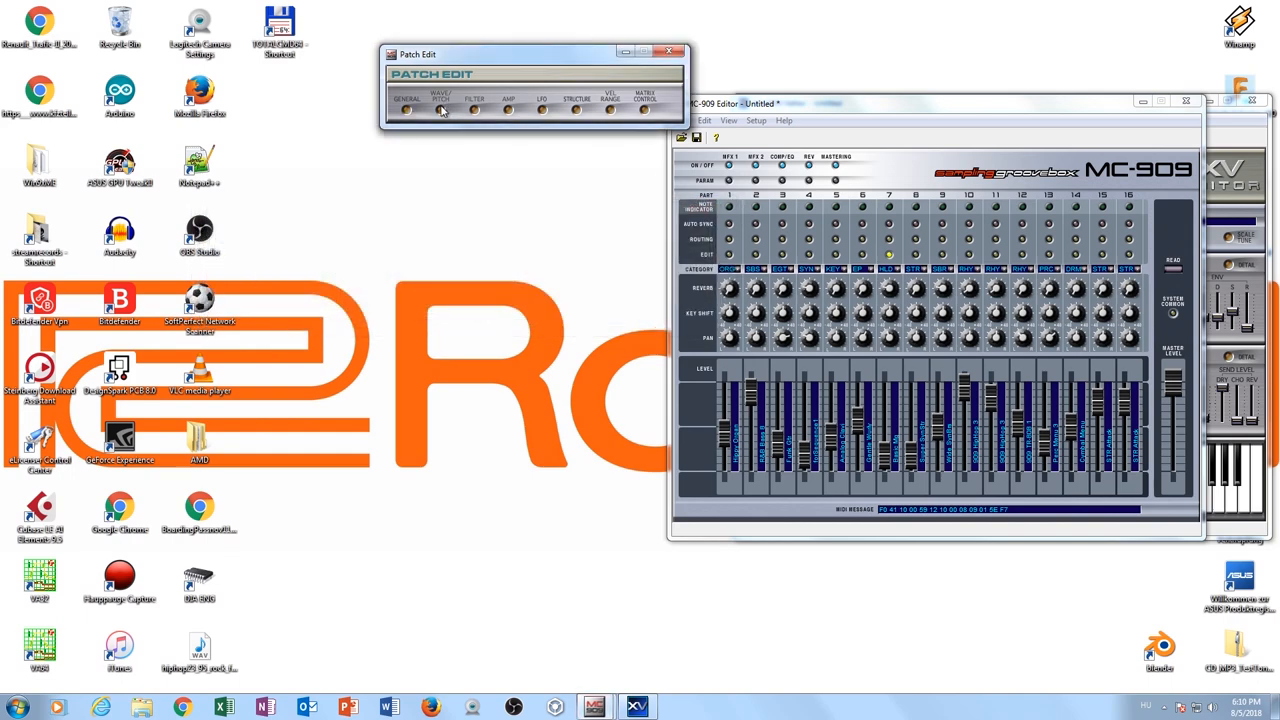
mouse_move(518, 146)
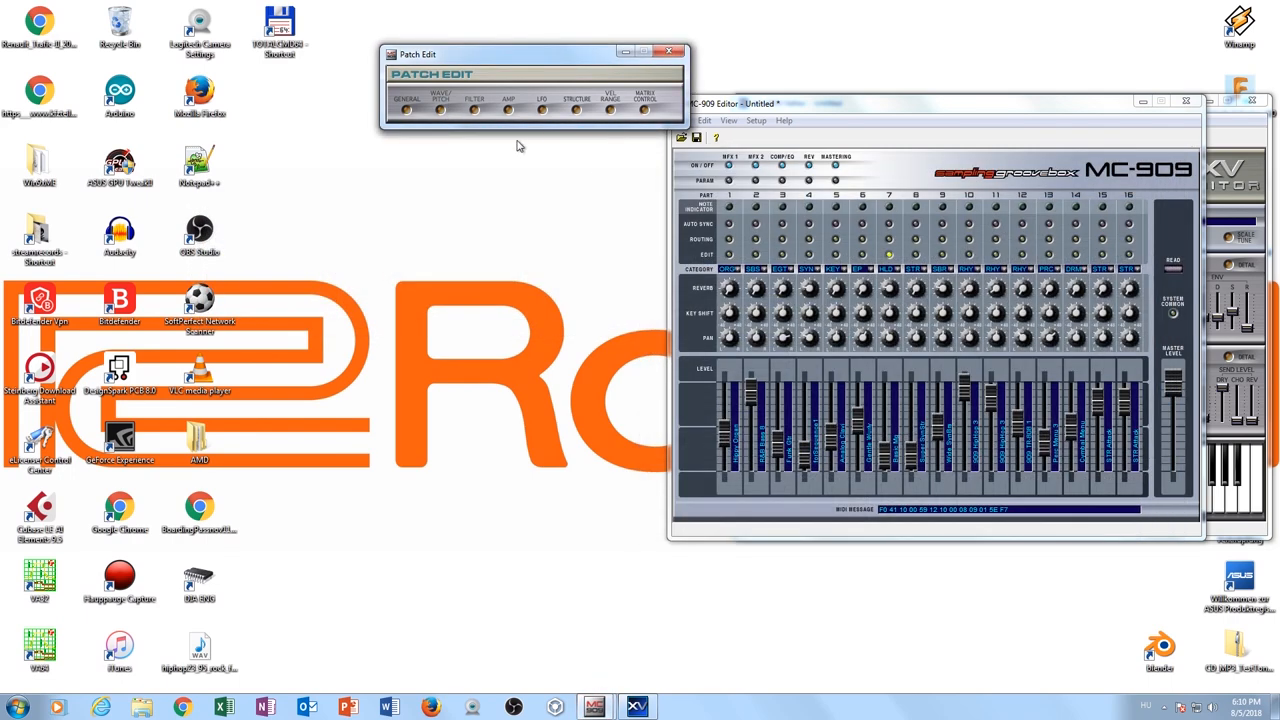
left_click(474, 98)
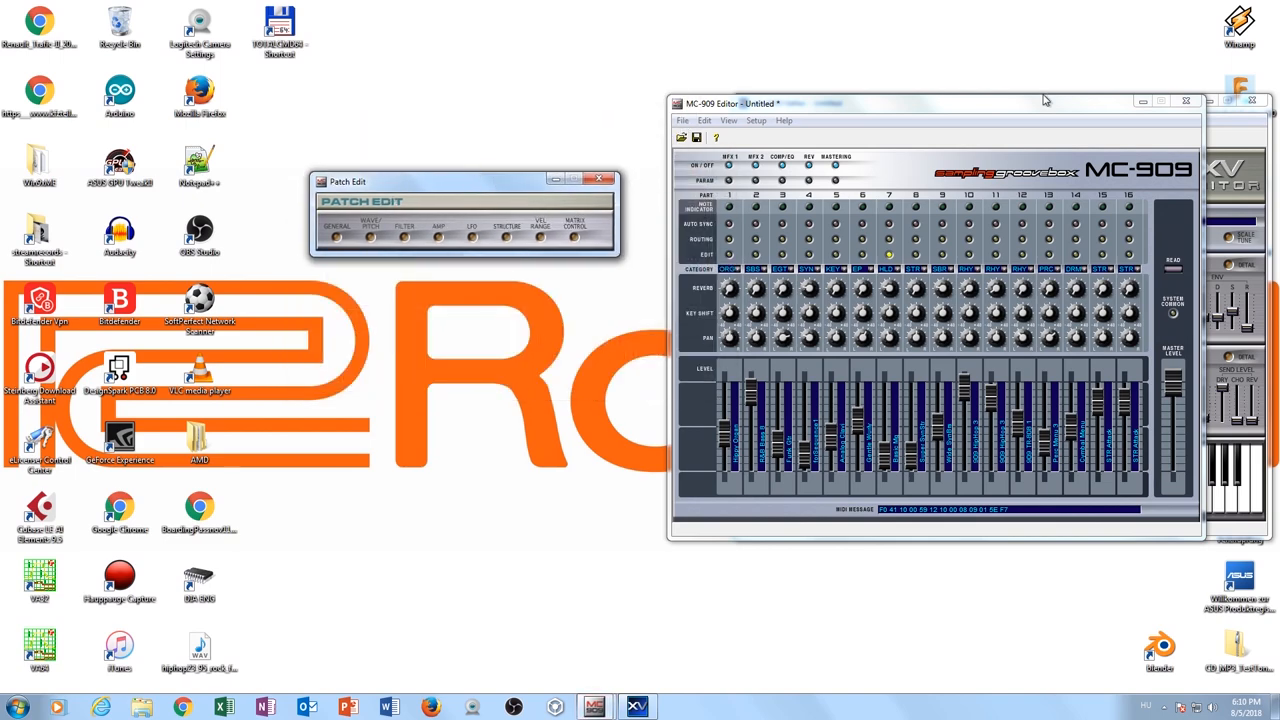
Move the mixer window left to make room beside the XV-5050 editor.
left_click_drag(930, 104, 590, 208)
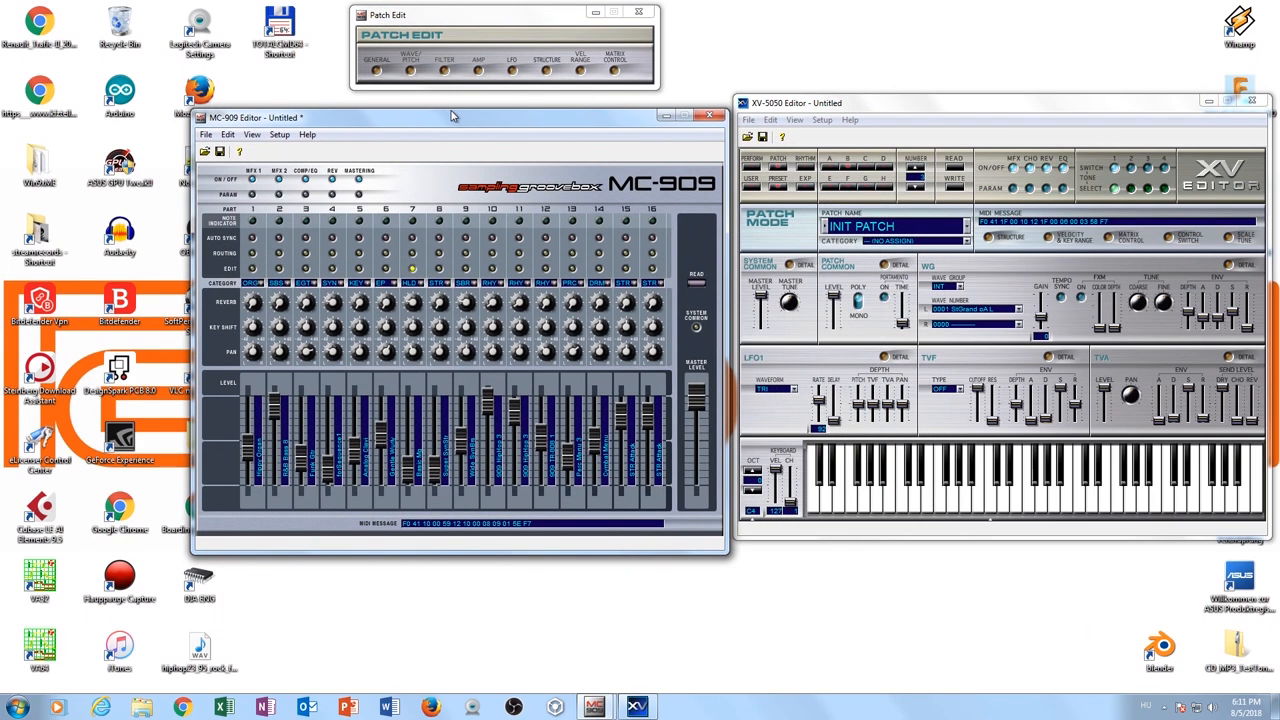
mouse_move(488, 110)
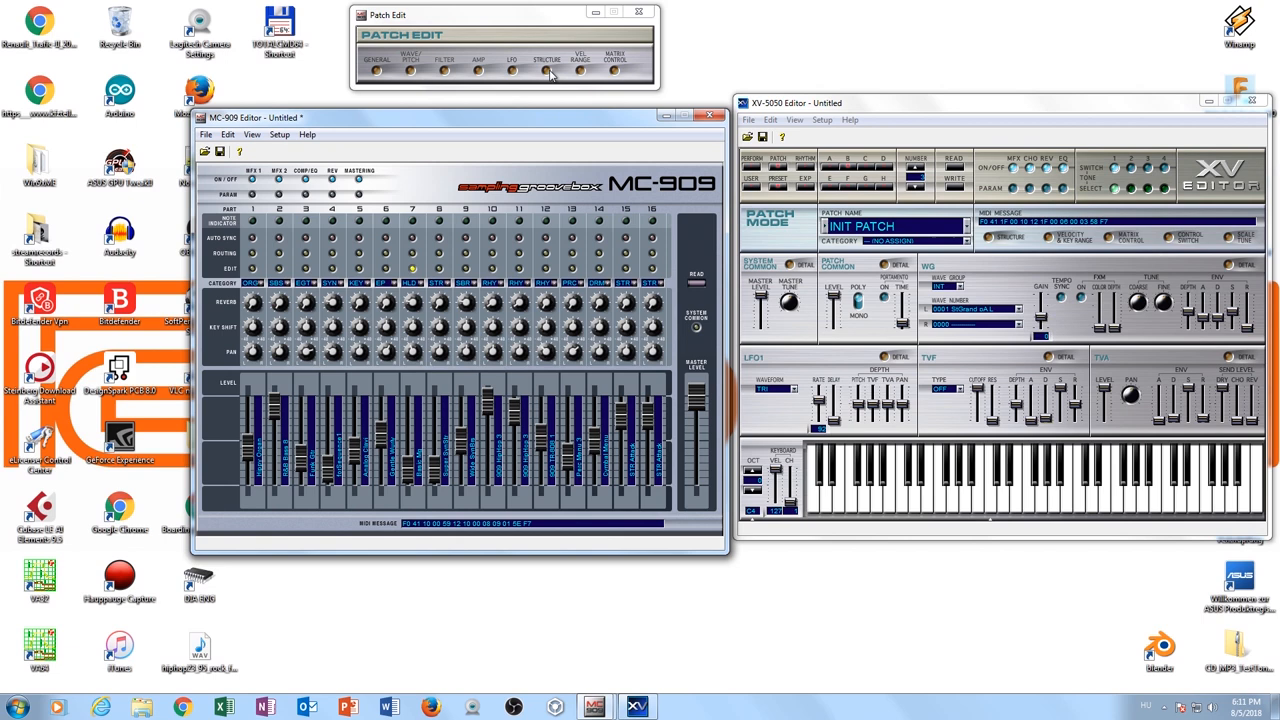
mouse_move(550, 82)
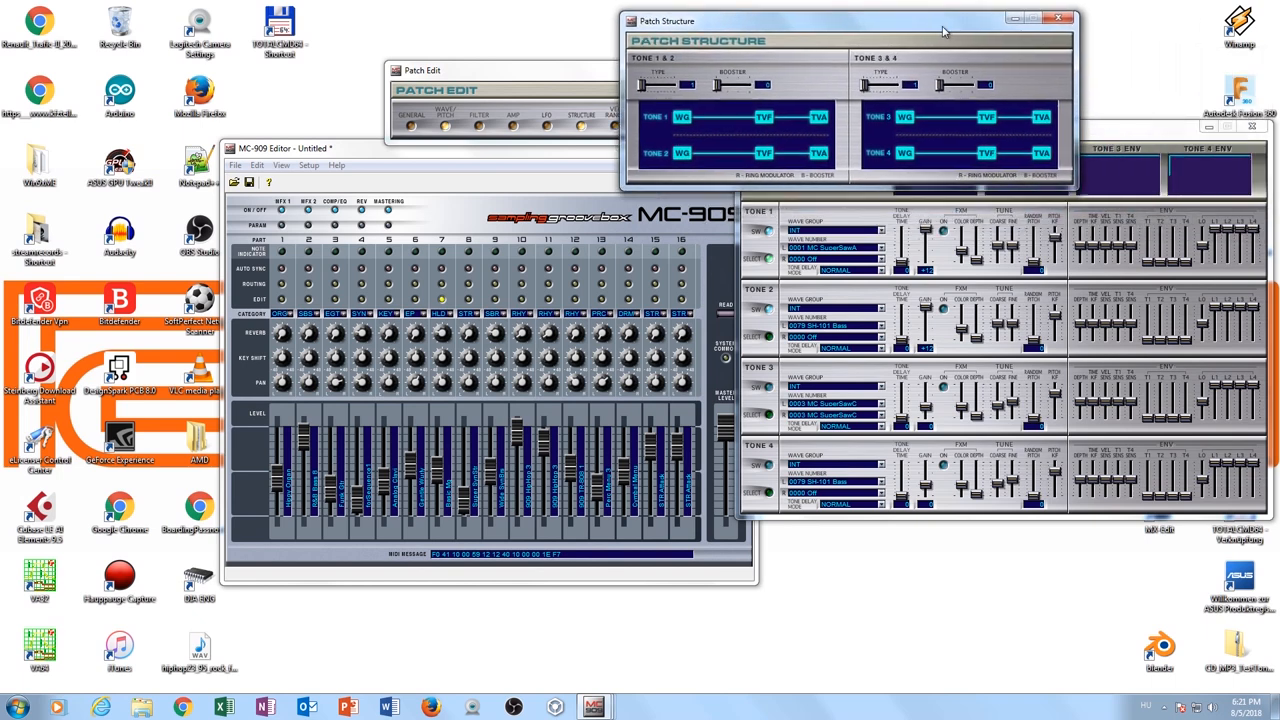
Move the Patch Structure window aside and bring the mixer window forward.
left_click_drag(850, 20, 544, 164)
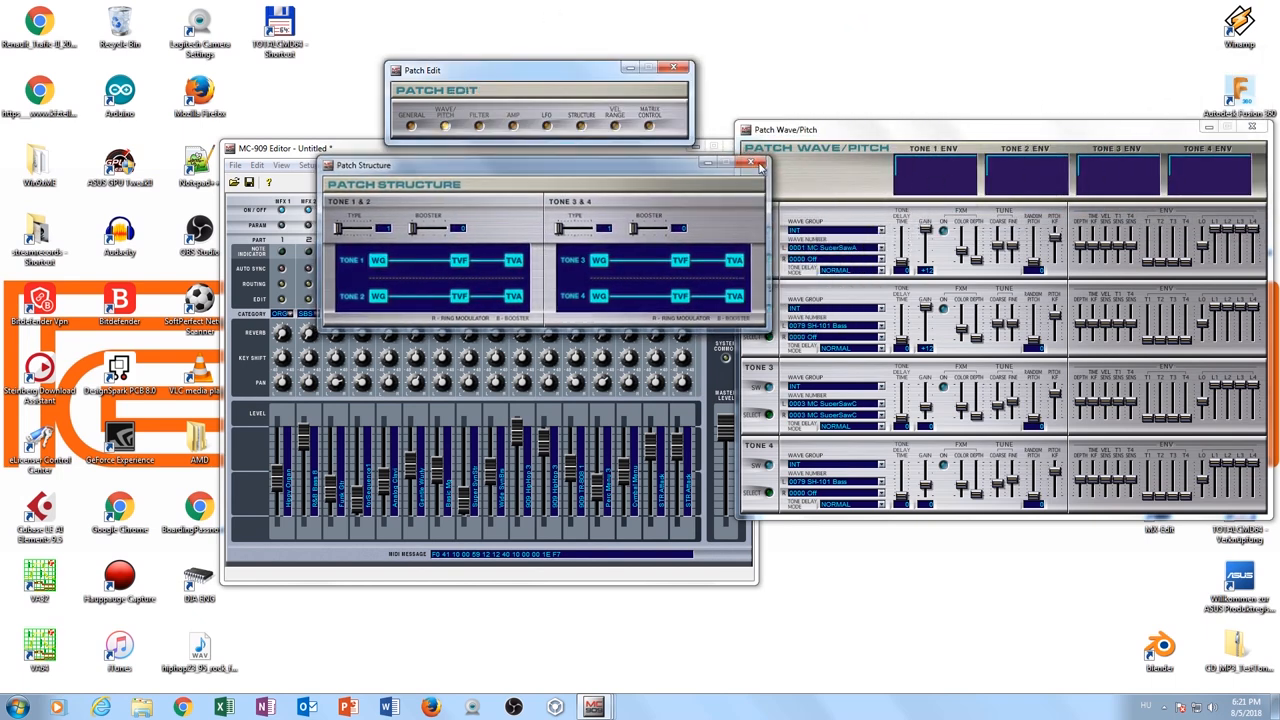
left_click(752, 164)
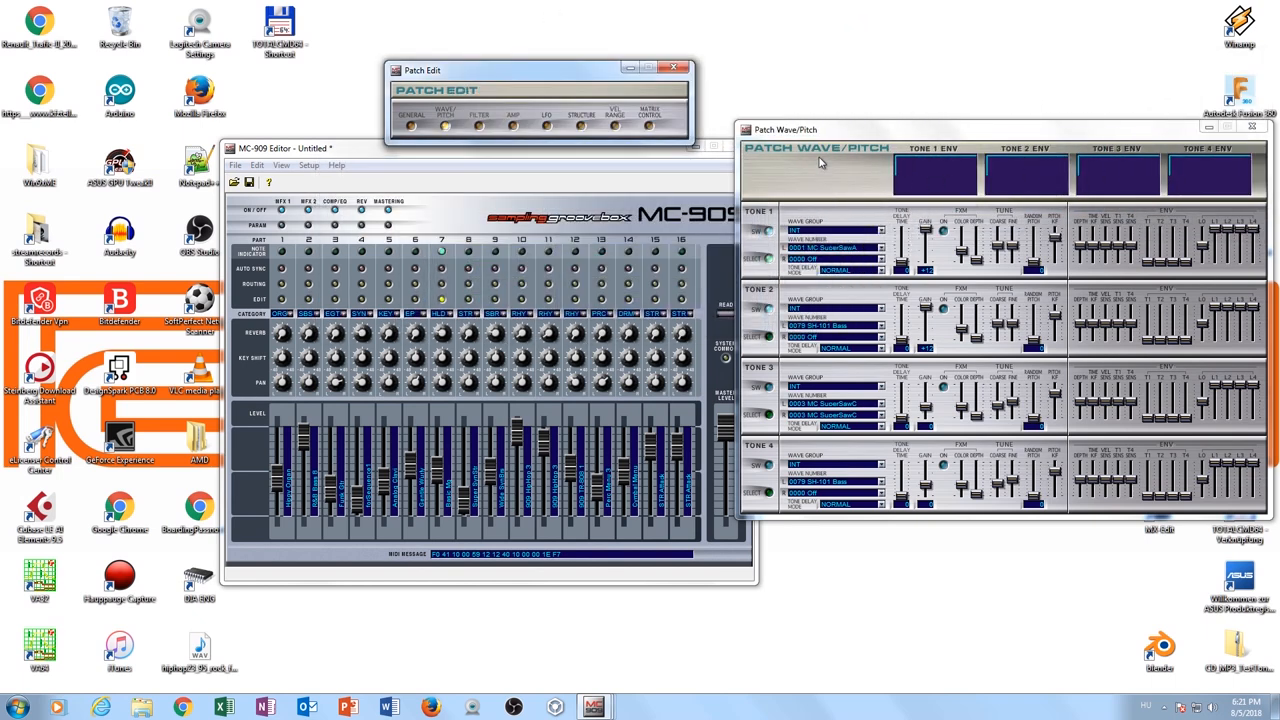
mouse_move(770, 232)
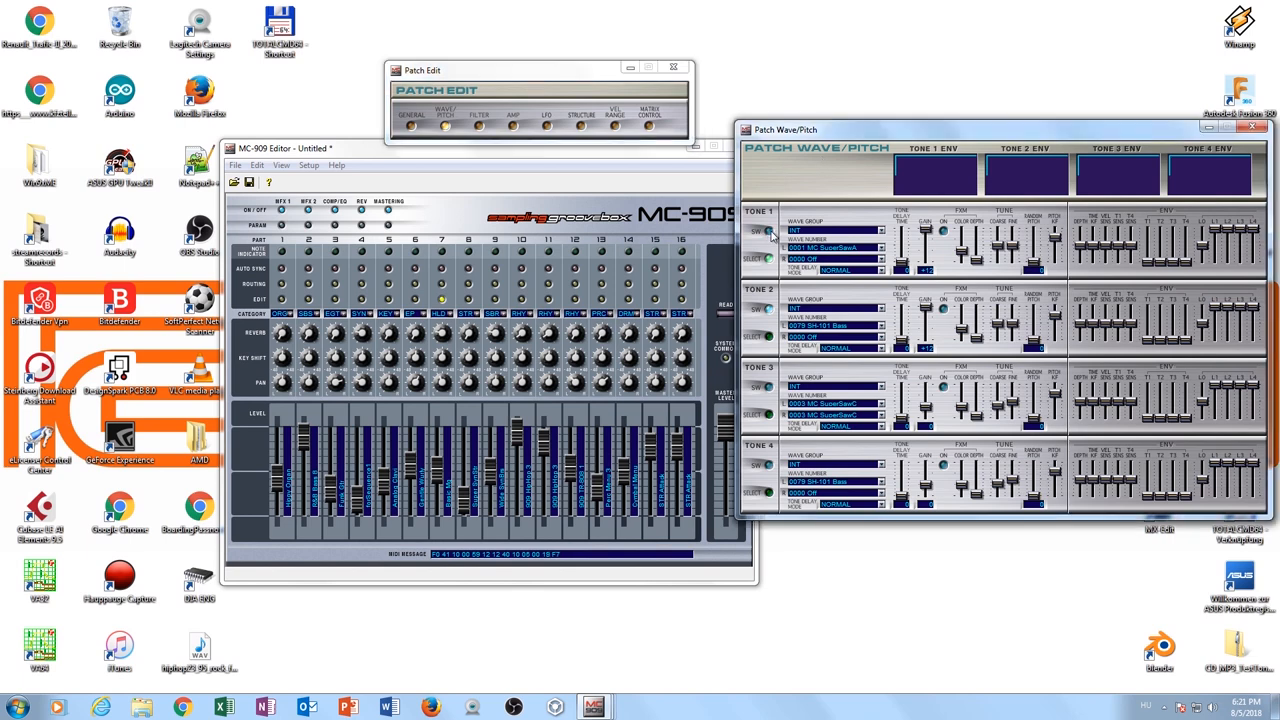
mouse_move(870, 198)
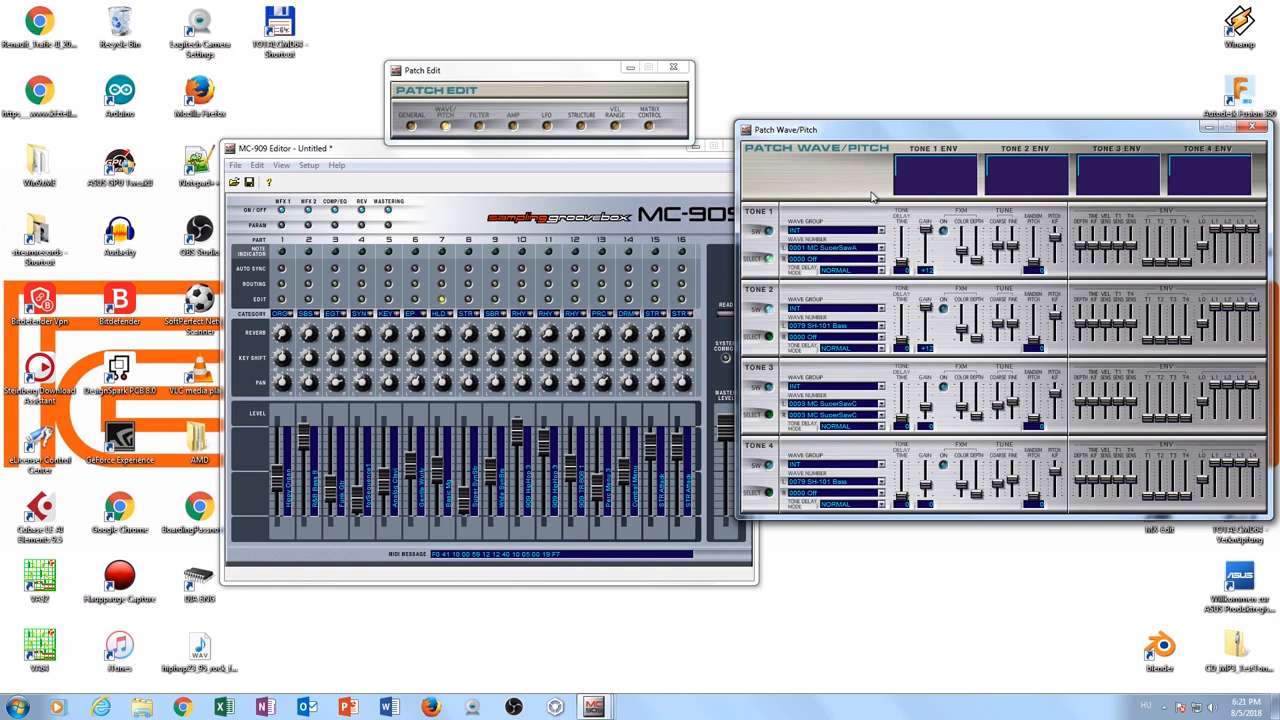
mouse_move(772, 236)
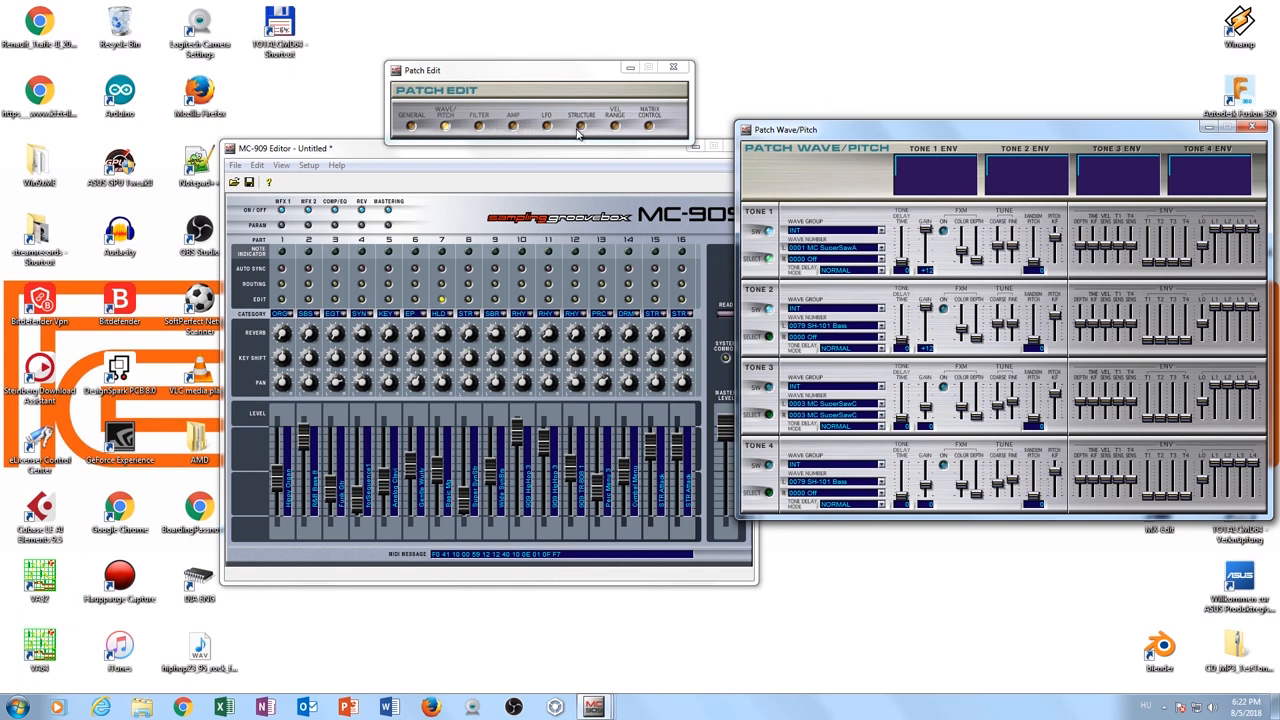
Reopen Patch Structure from Patch Edit and park it at the top right corner.
left_click(580, 118)
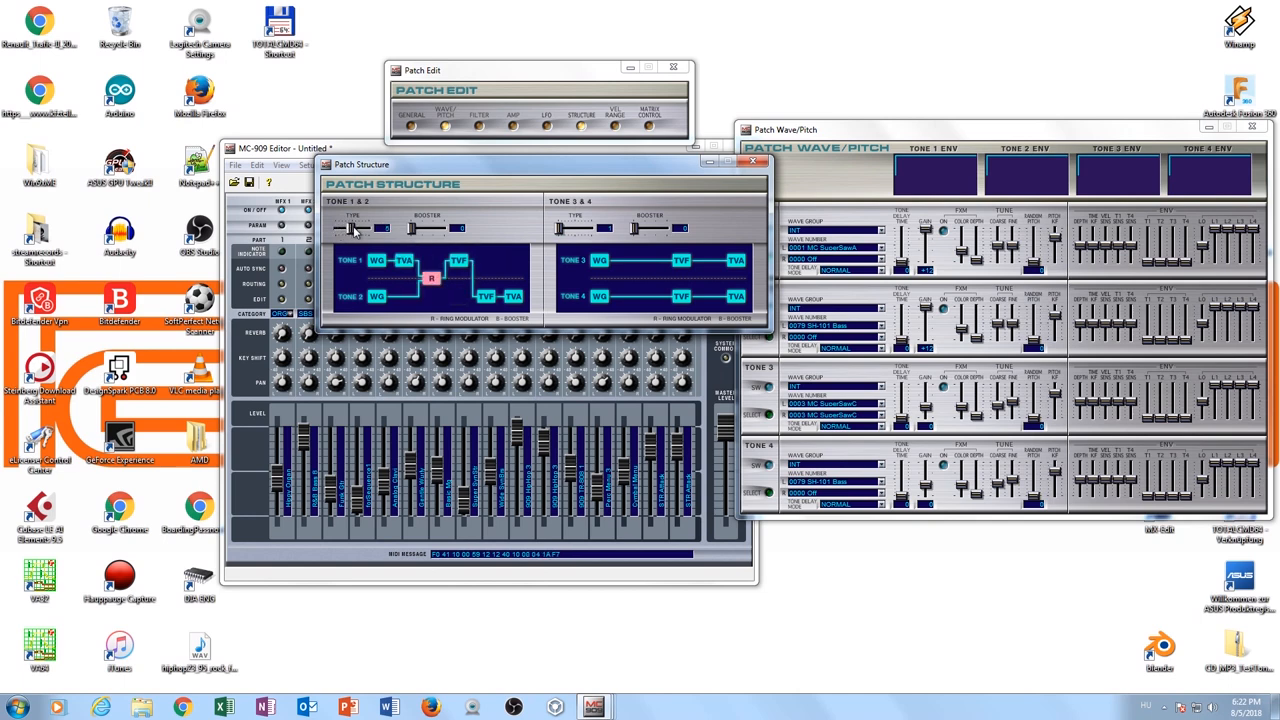
mouse_move(496, 208)
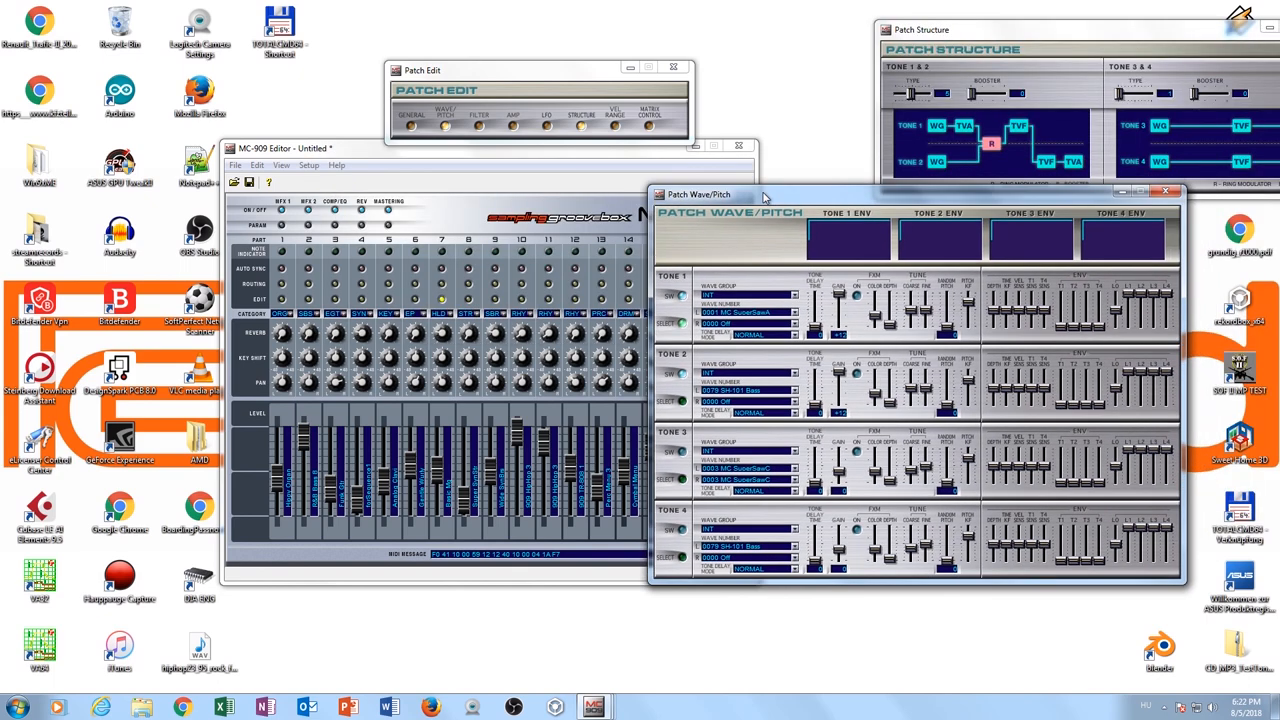
left_click_drag(764, 194, 936, 230)
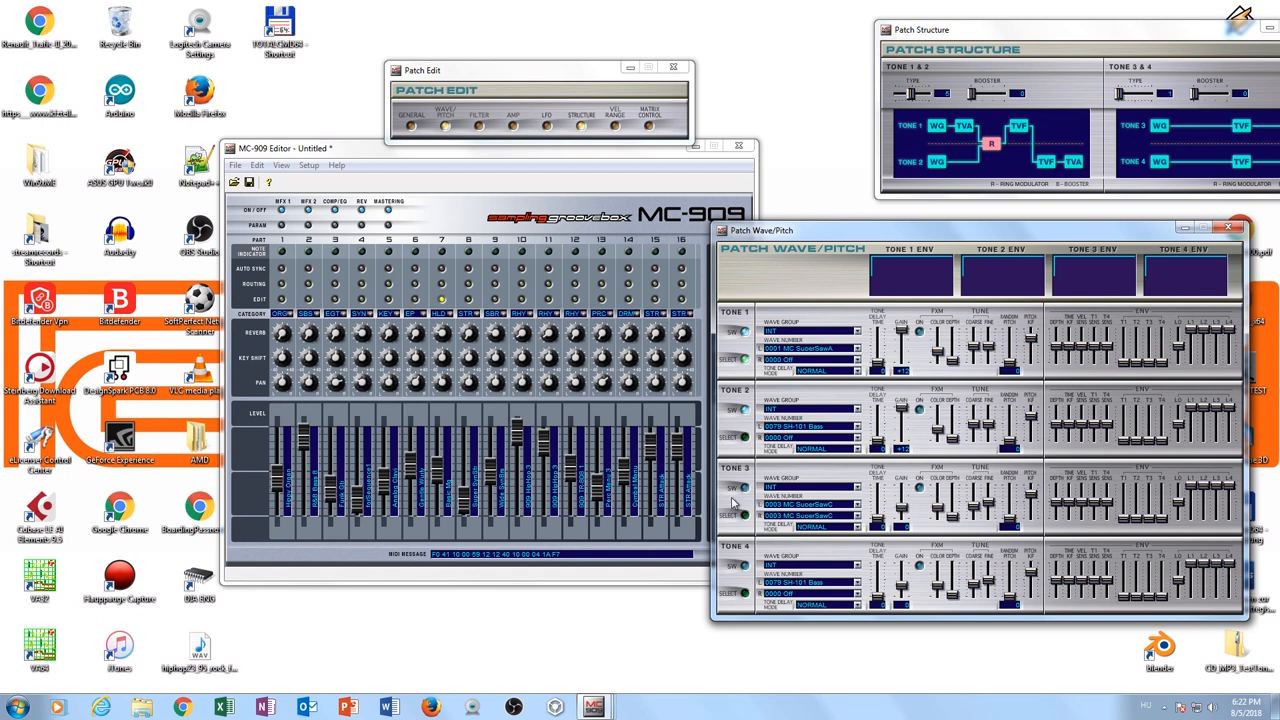
mouse_move(852, 482)
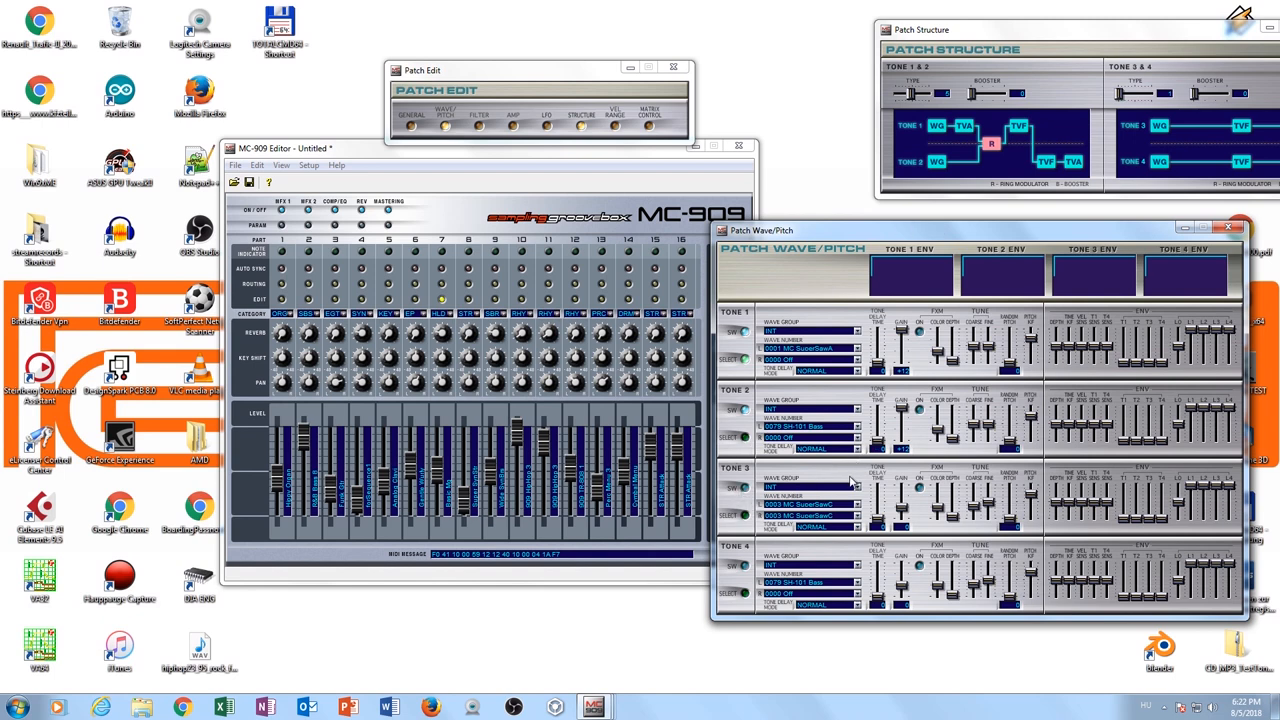
Open the tone's wave-number list and show the first range of saw waveforms.
left_click(856, 496)
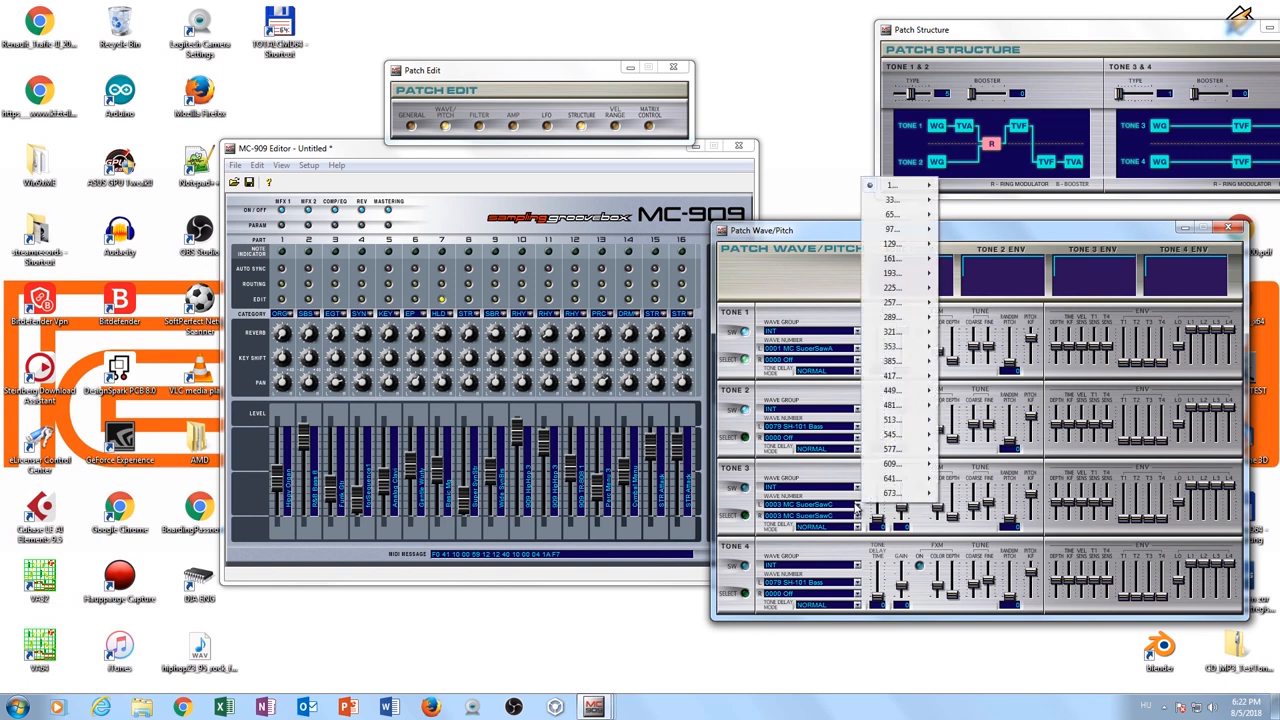
left_click(892, 184)
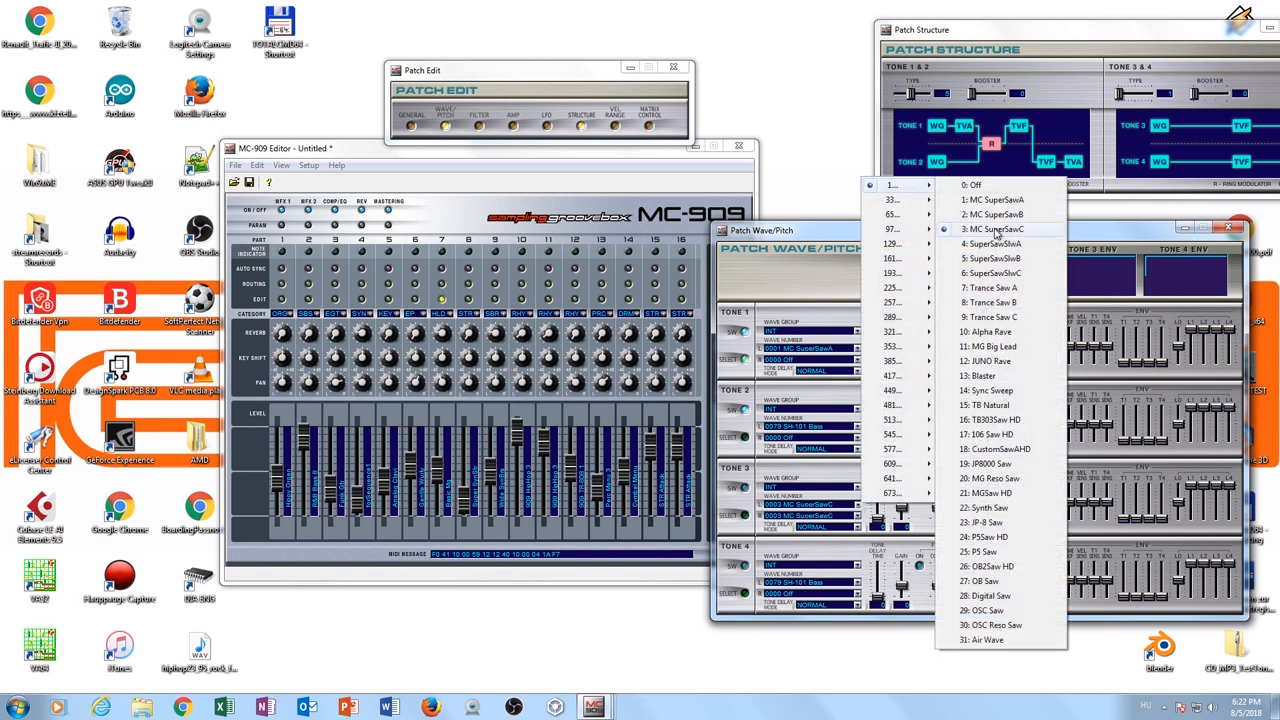
mouse_move(1000, 200)
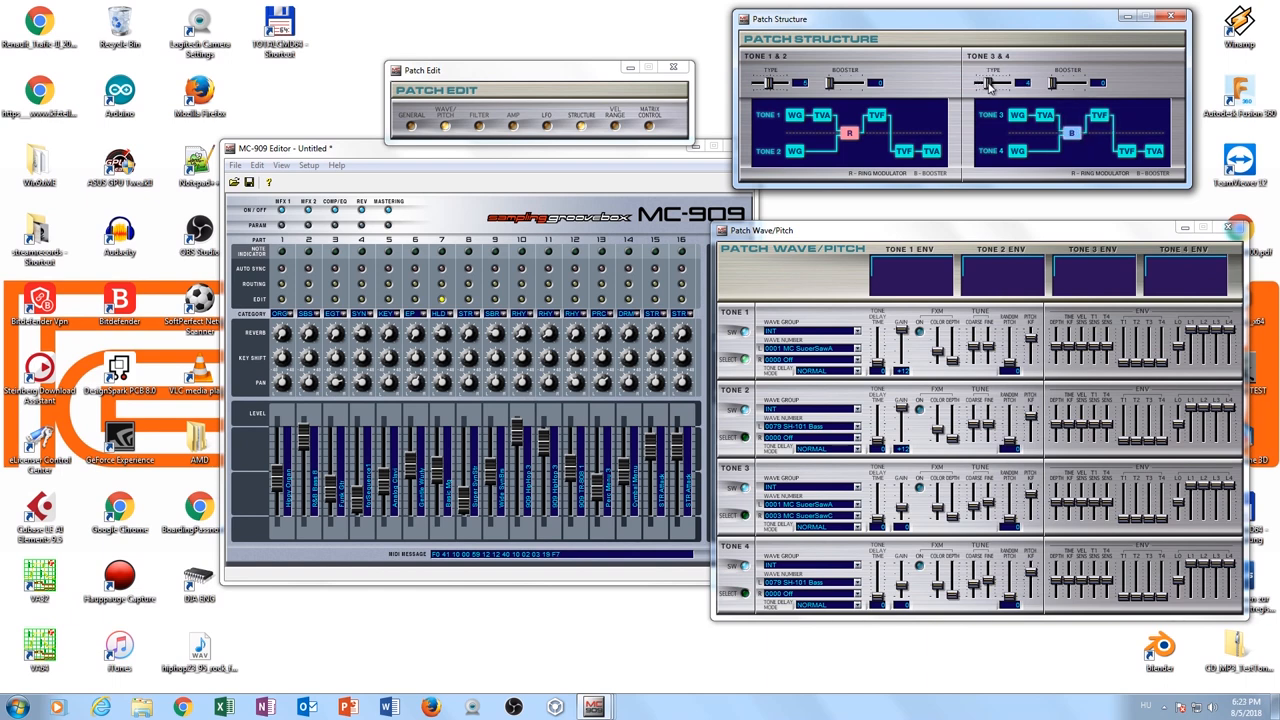
mouse_move(1120, 176)
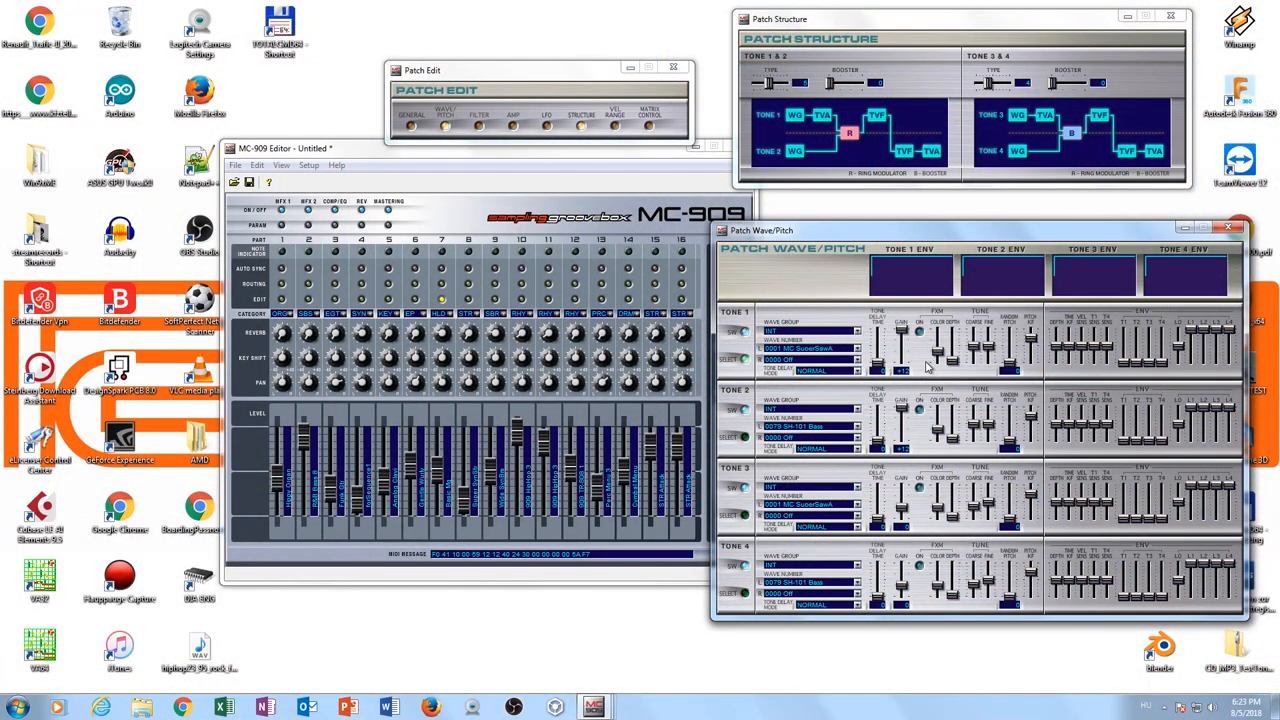
mouse_move(796, 362)
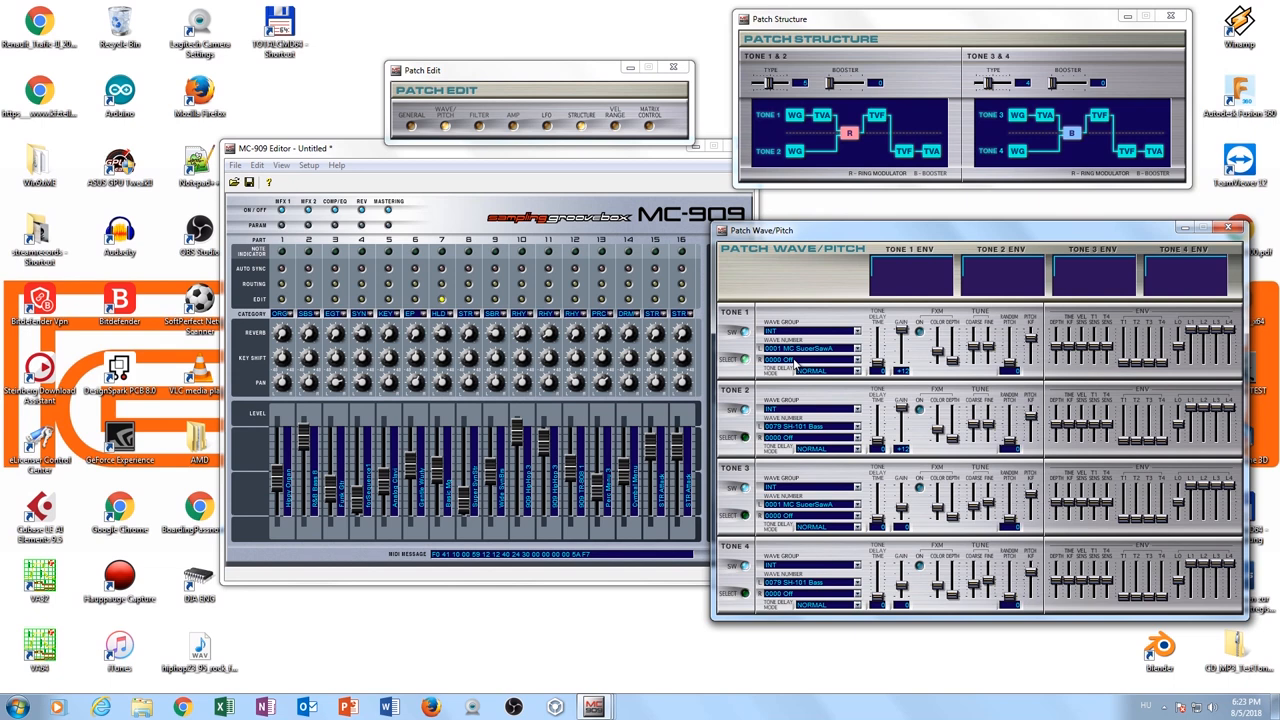
mouse_move(840, 418)
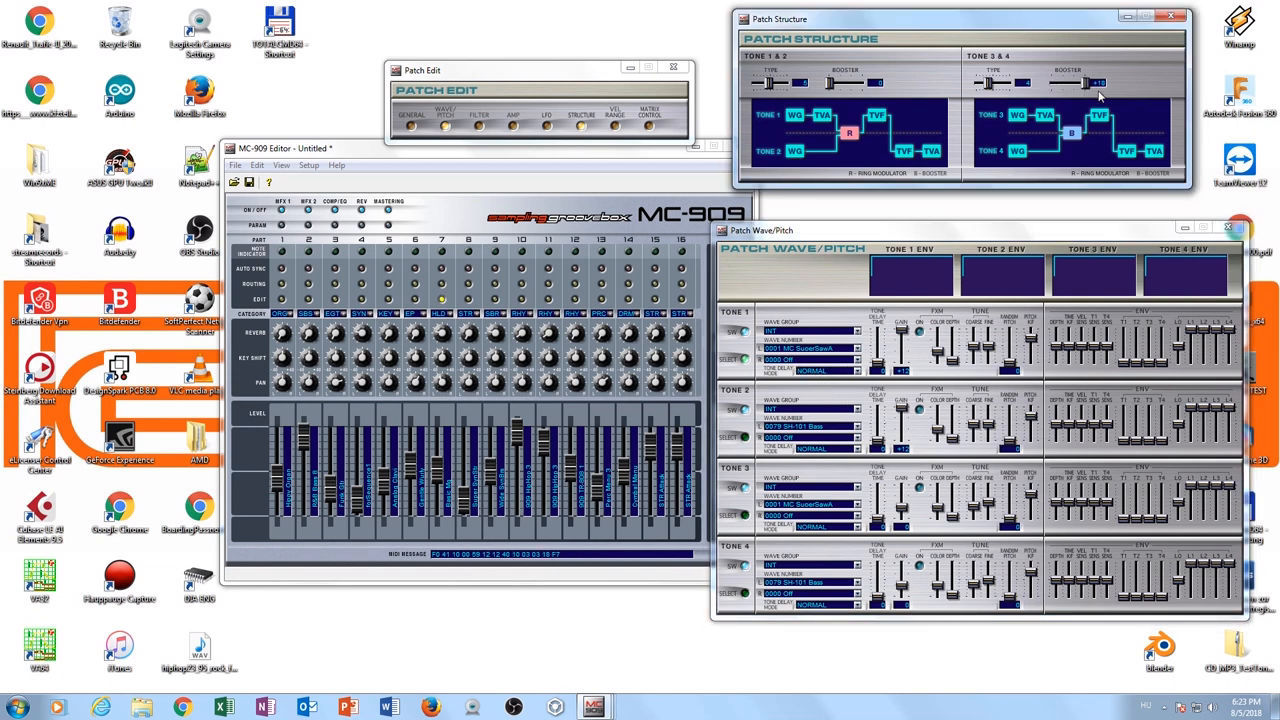
mouse_move(1082, 92)
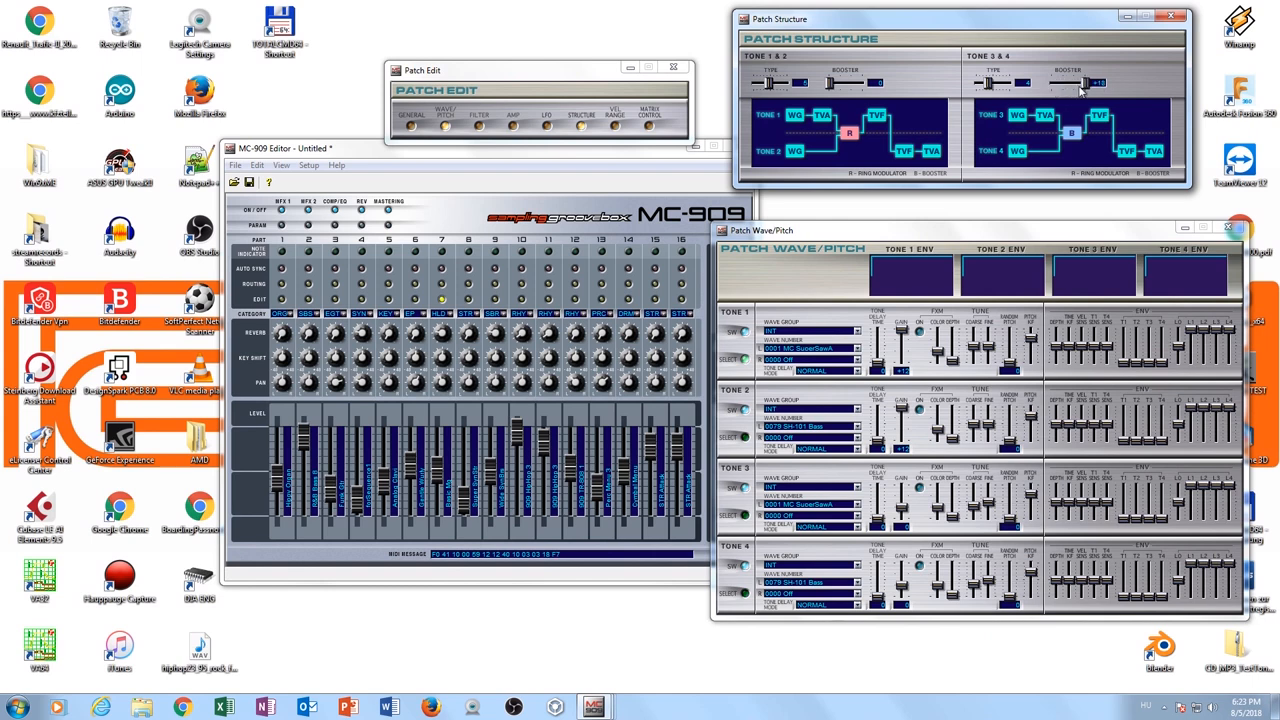
mouse_move(1064, 104)
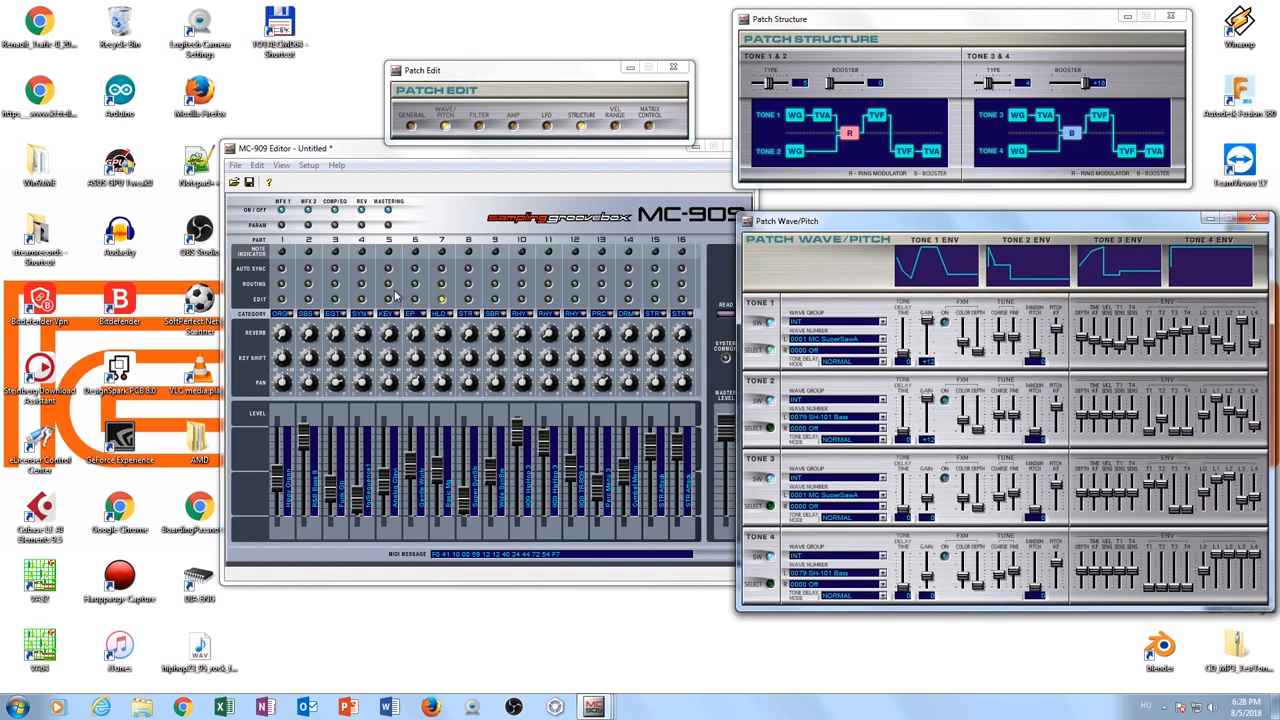
mouse_move(398, 298)
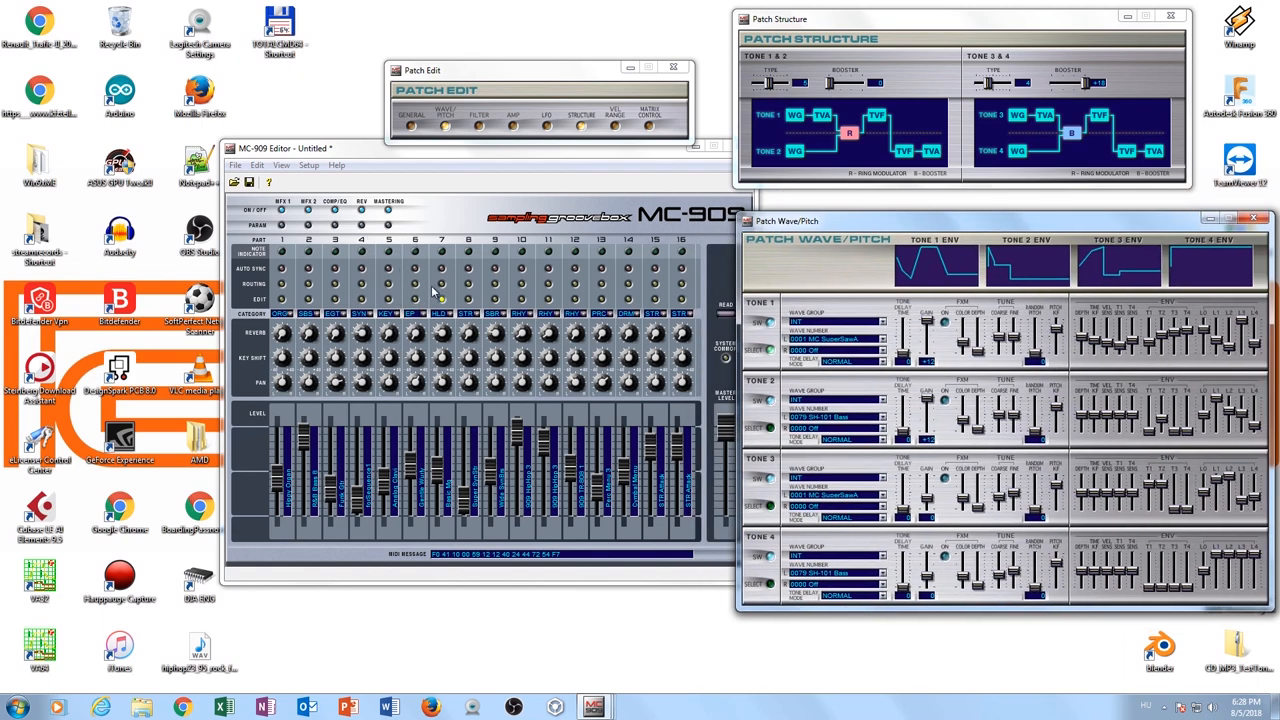